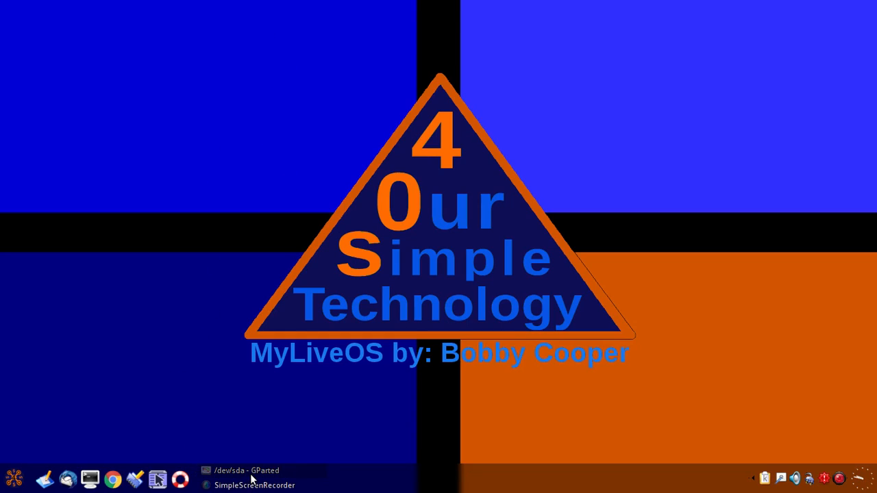
mouse_move(247, 471)
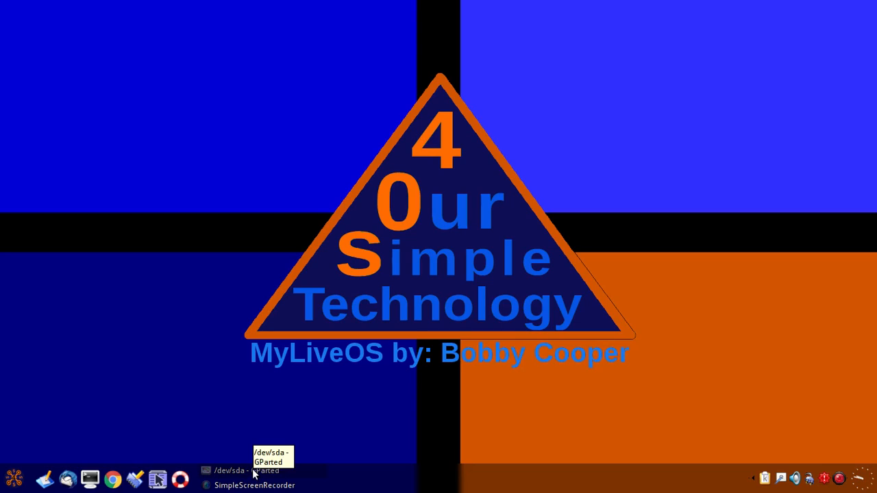
Step: Restore the minimized /dev/sda GParted window and shift it slightly left
click(230, 471)
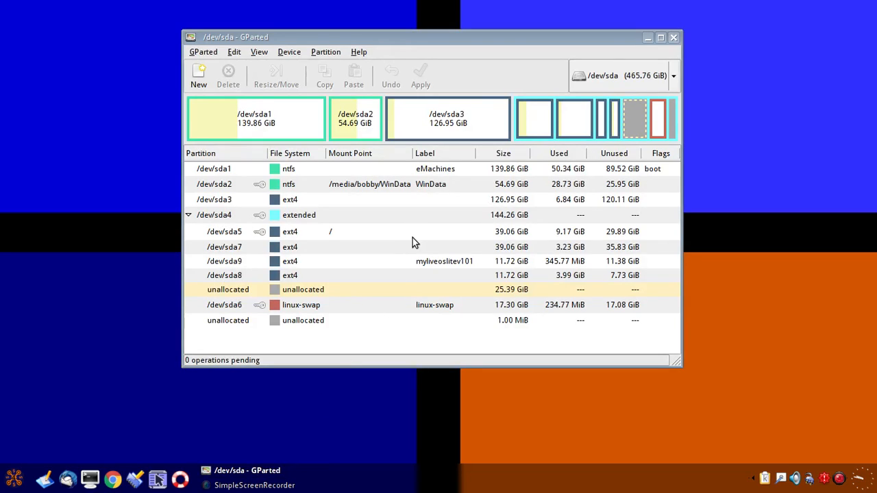
mouse_move(423, 39)
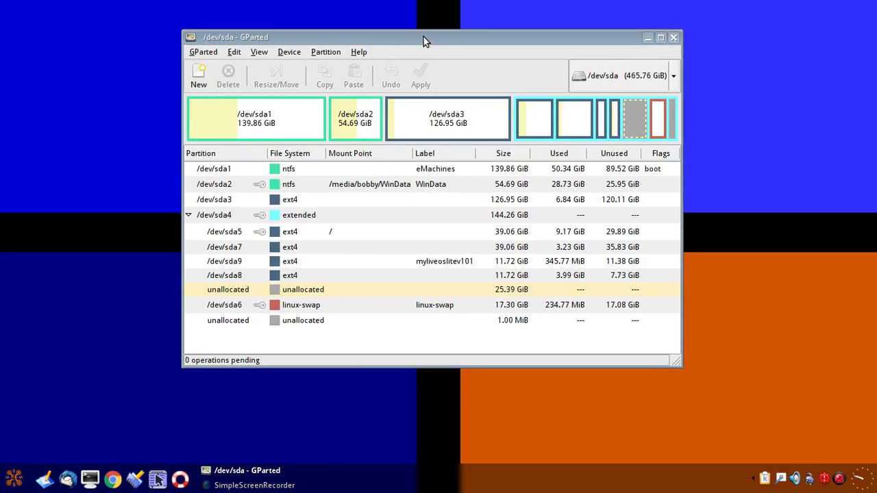
drag(425, 36, 414, 67)
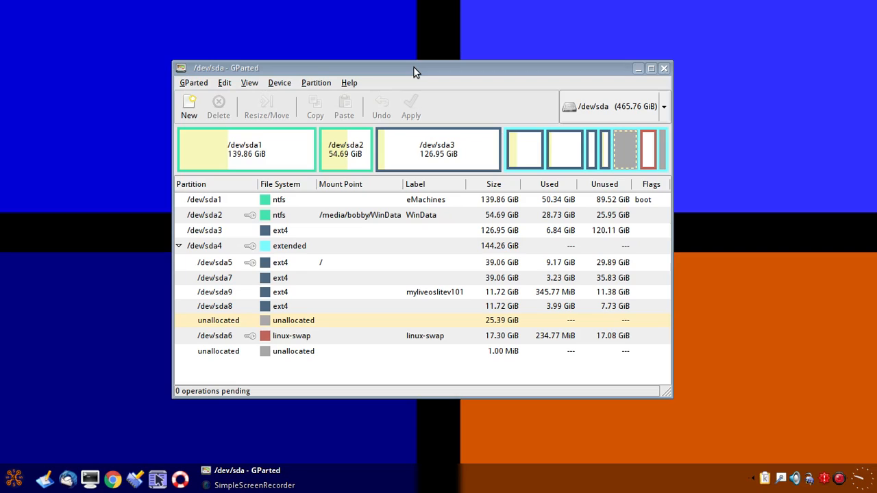
drag(414, 67, 414, 52)
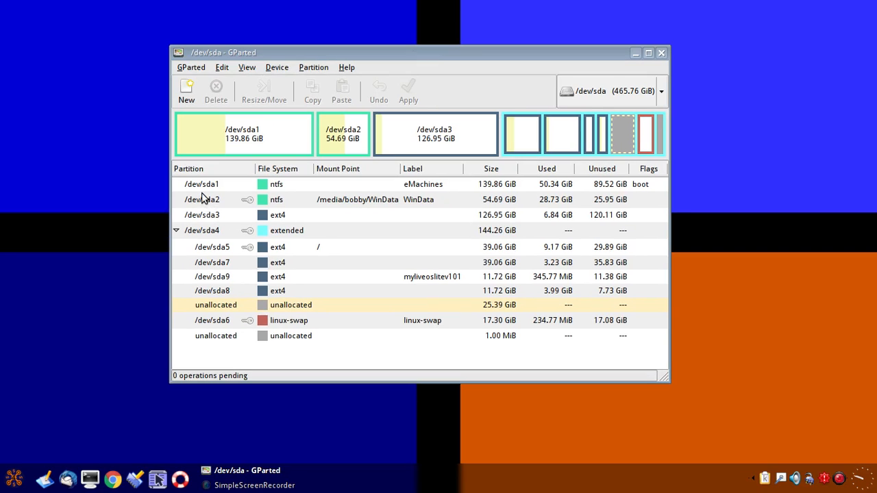
mouse_move(226, 189)
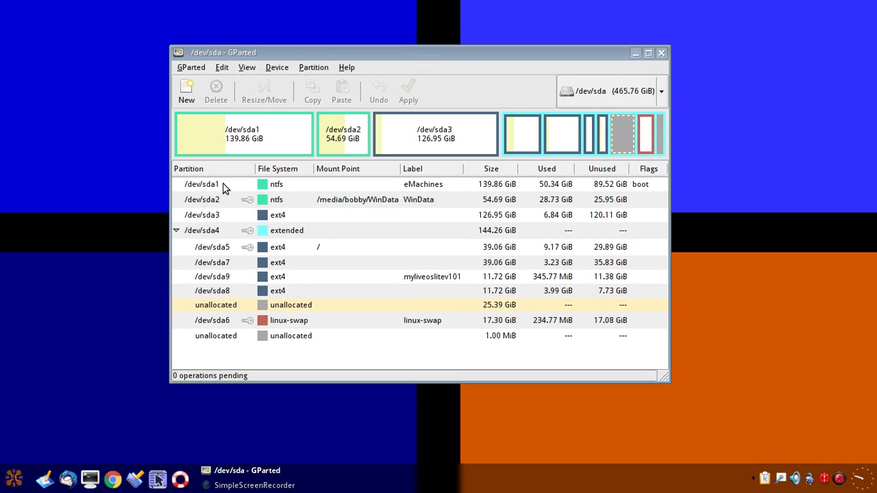
mouse_move(216, 190)
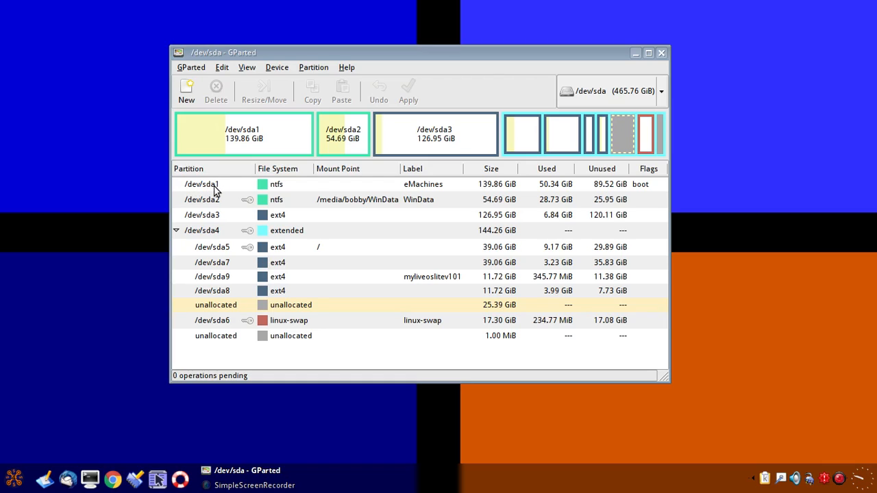
mouse_move(208, 280)
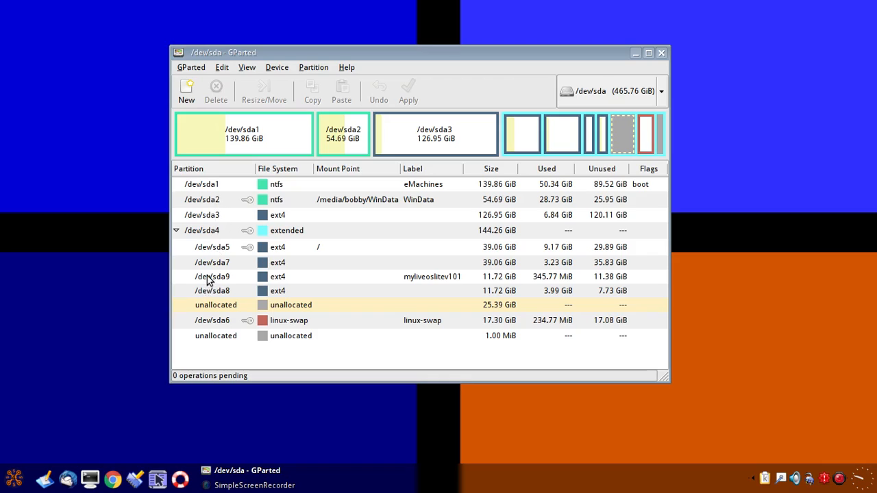
mouse_move(204, 190)
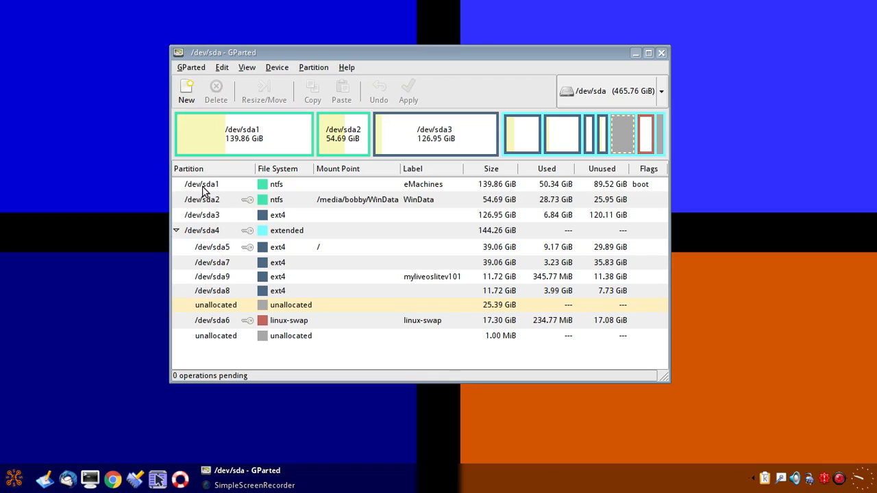
mouse_move(220, 185)
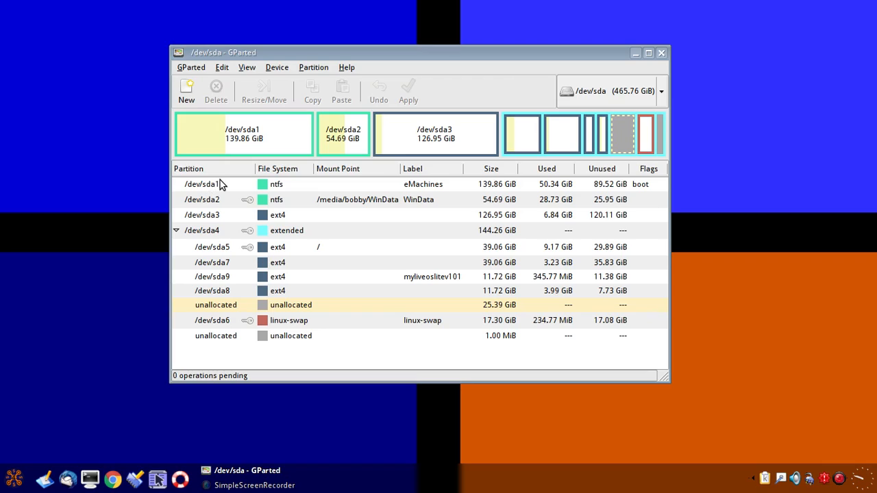
mouse_move(220, 239)
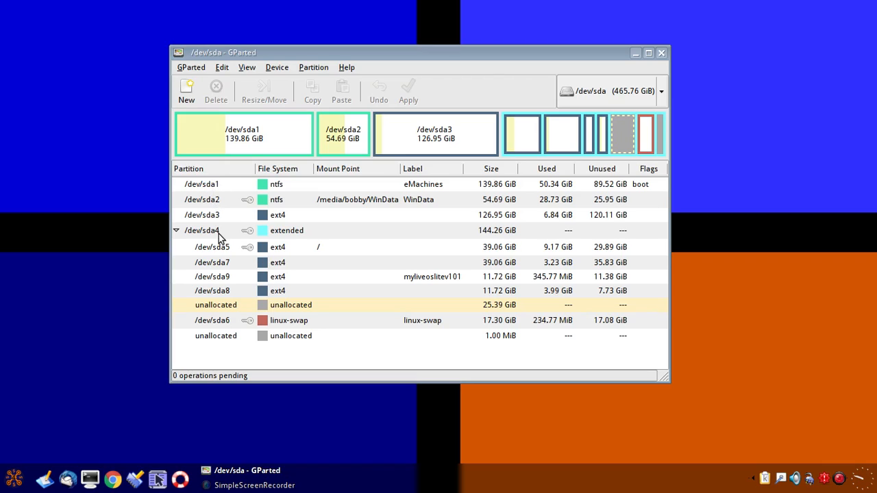
mouse_move(226, 354)
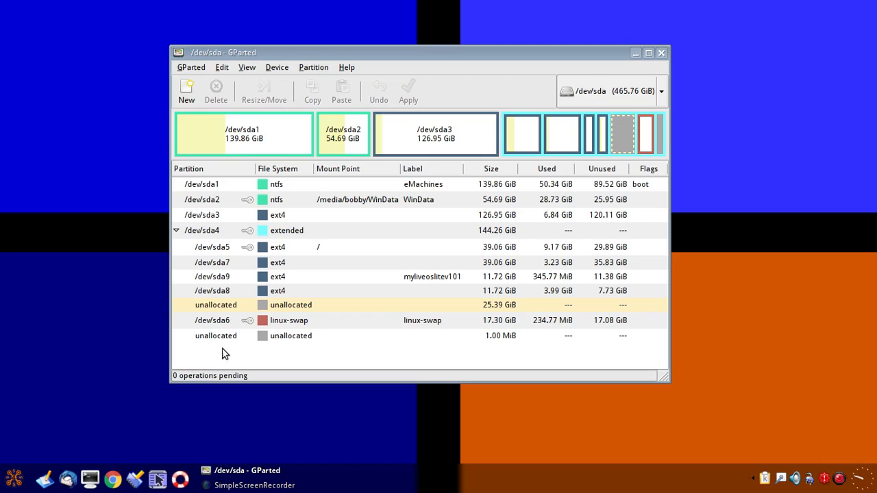
mouse_move(213, 326)
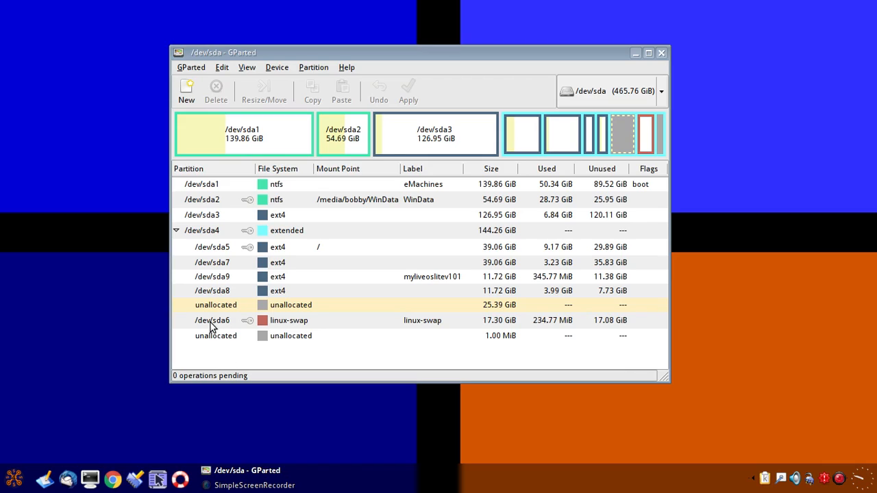
mouse_move(227, 359)
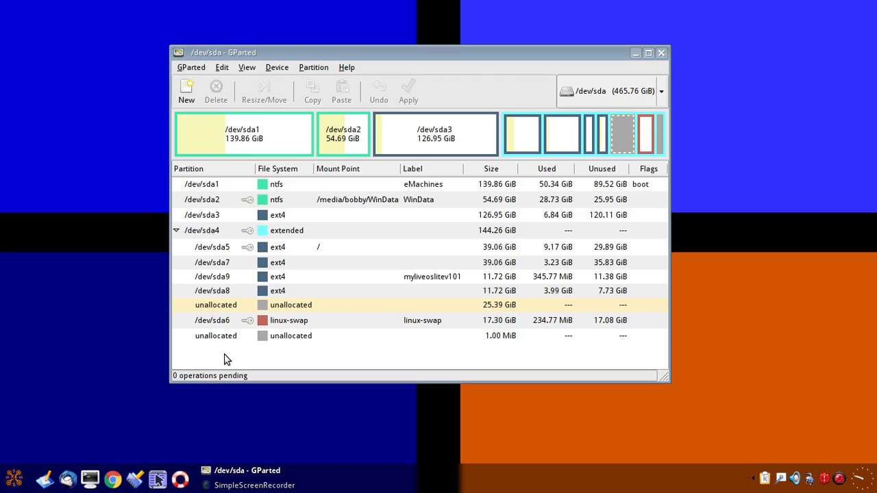
mouse_move(246, 359)
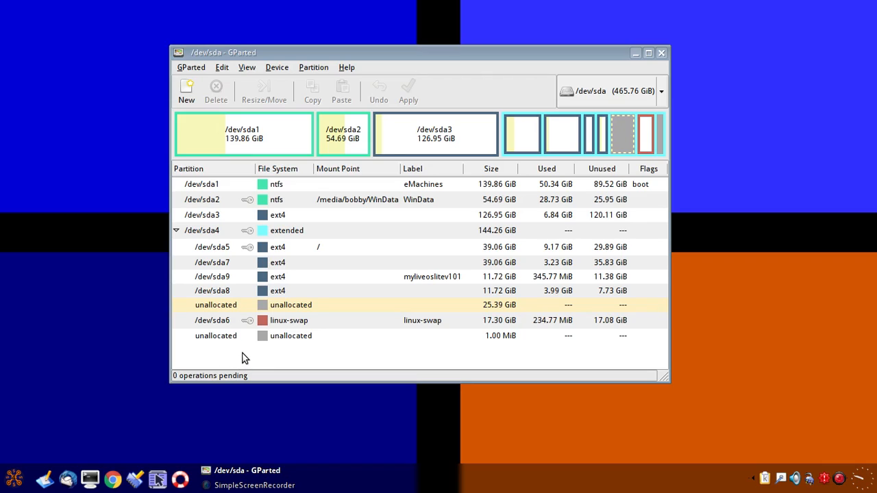
mouse_move(230, 266)
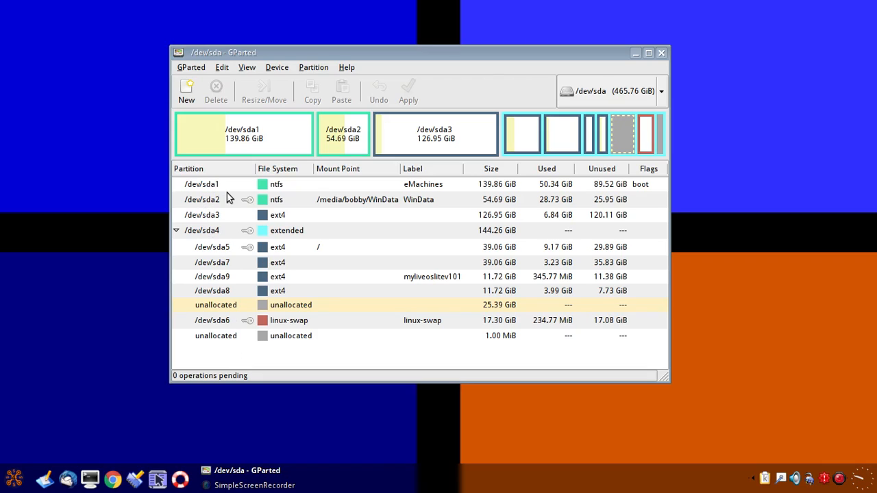
mouse_move(239, 189)
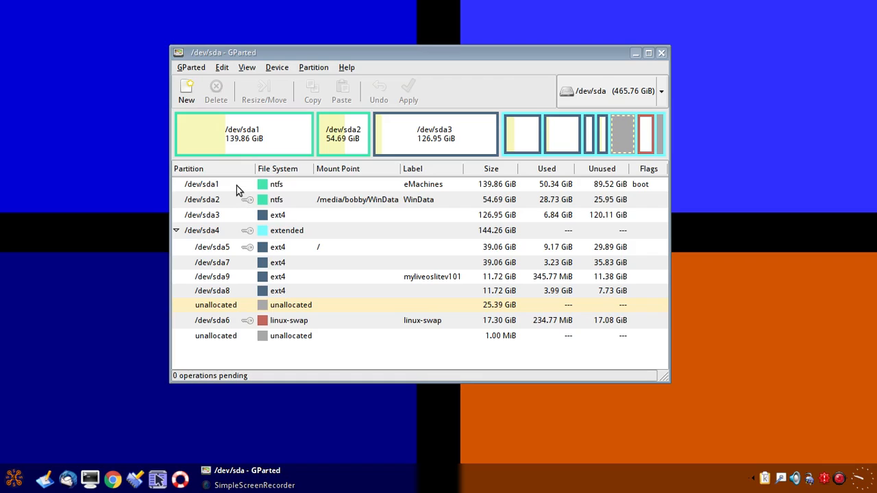
mouse_move(244, 141)
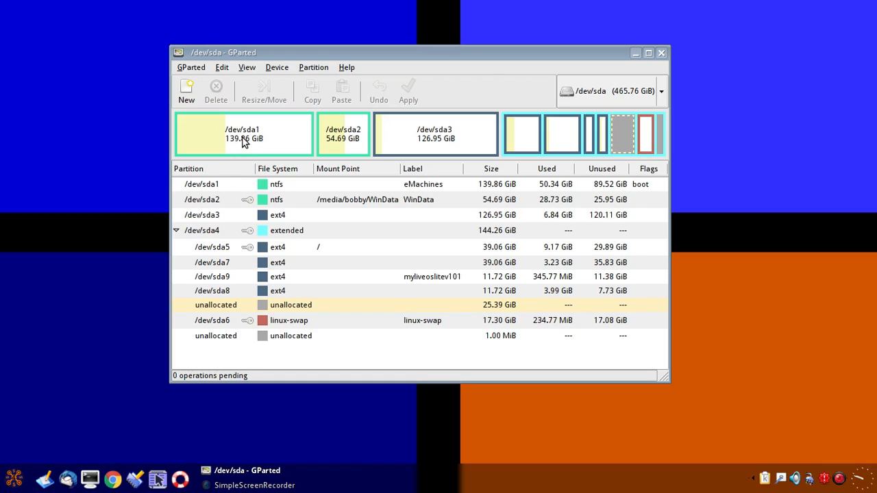
mouse_move(491, 148)
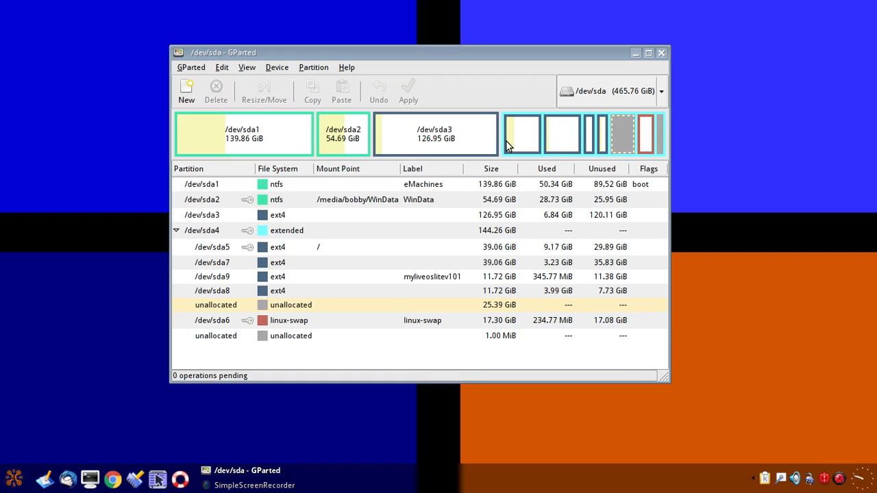
mouse_move(240, 141)
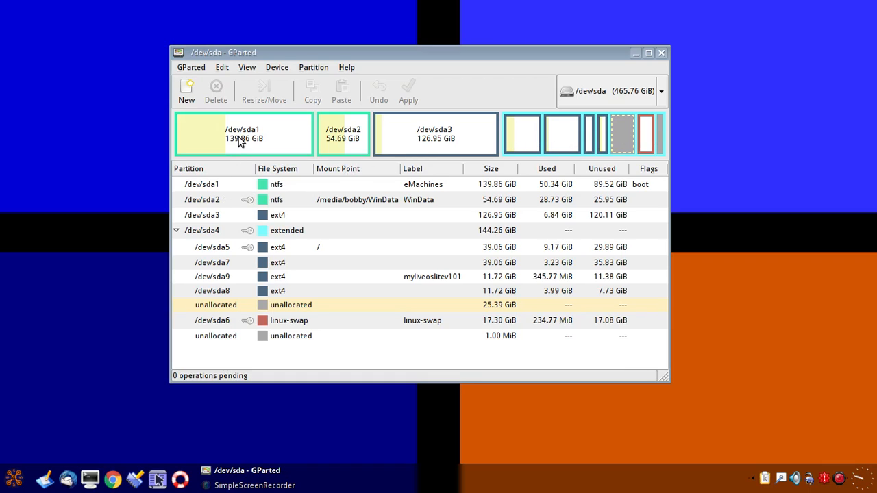
mouse_move(265, 152)
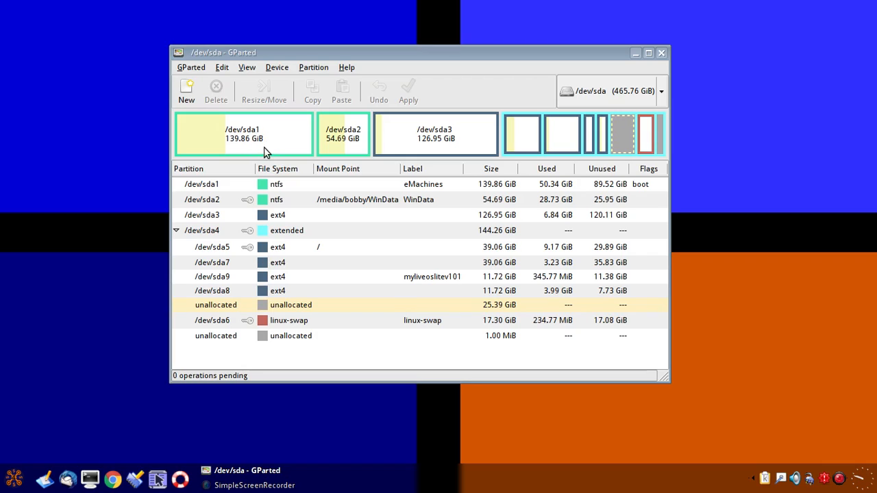
mouse_move(296, 194)
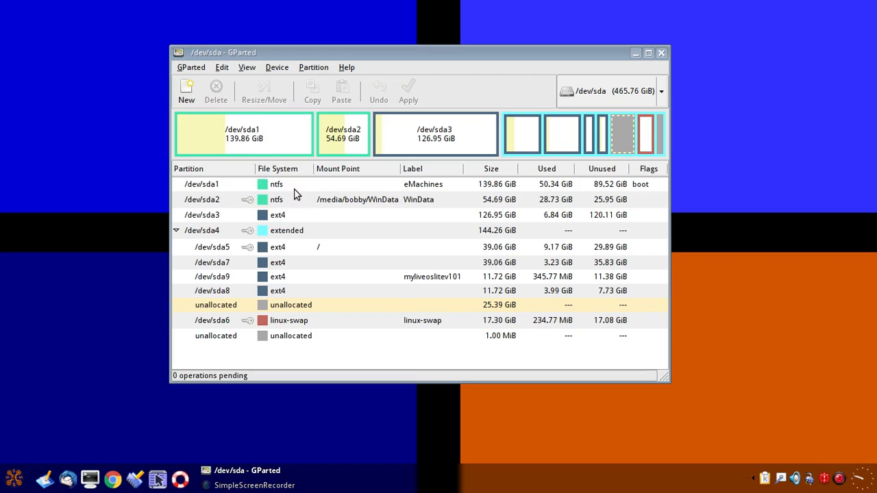
mouse_move(363, 189)
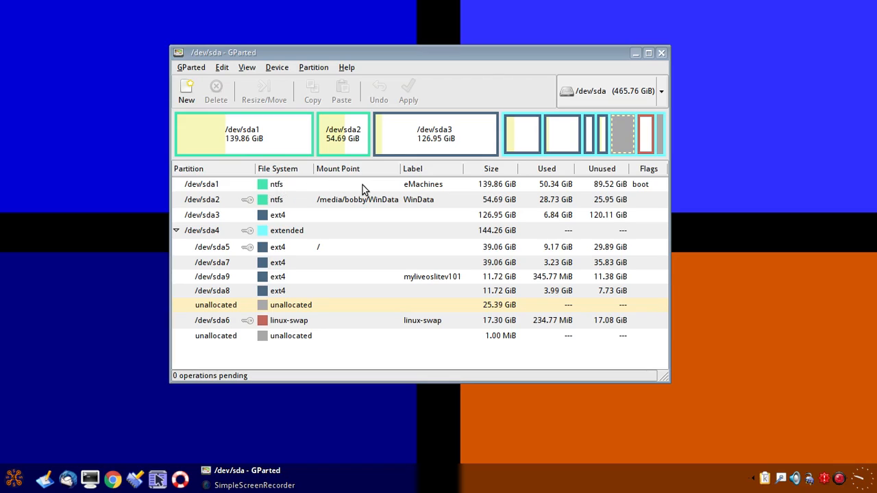
mouse_move(409, 192)
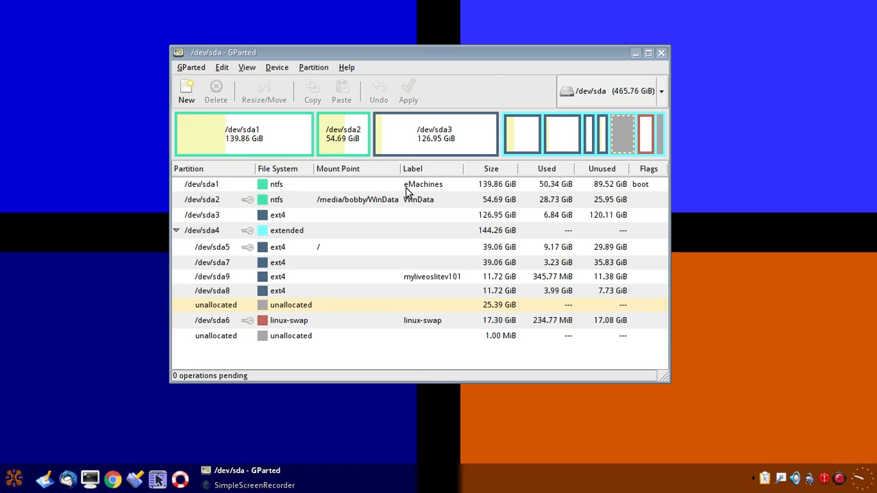
mouse_move(446, 189)
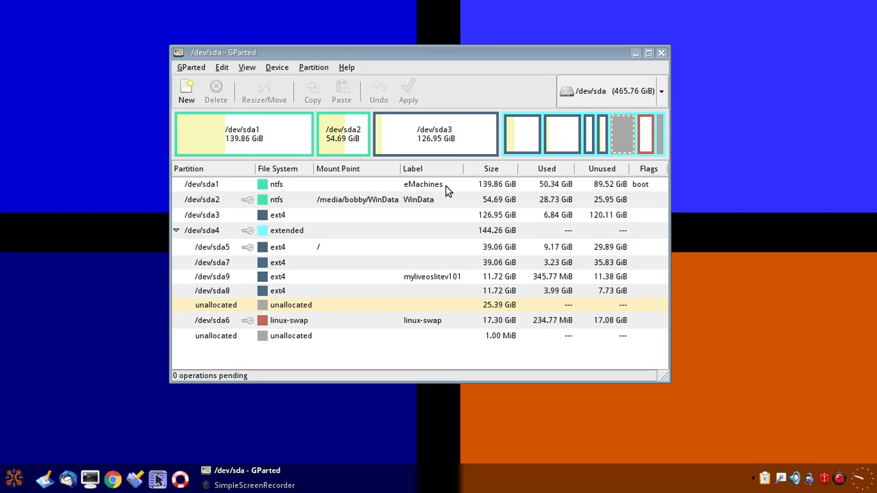
mouse_move(523, 192)
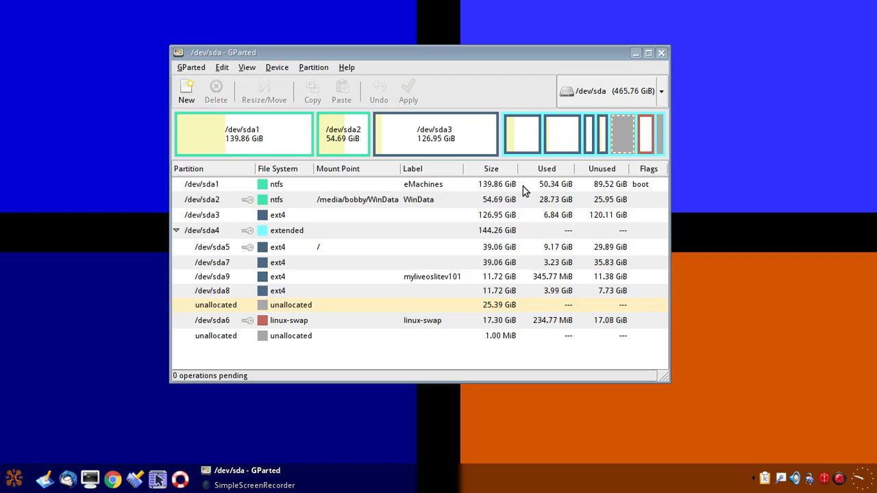
mouse_move(541, 195)
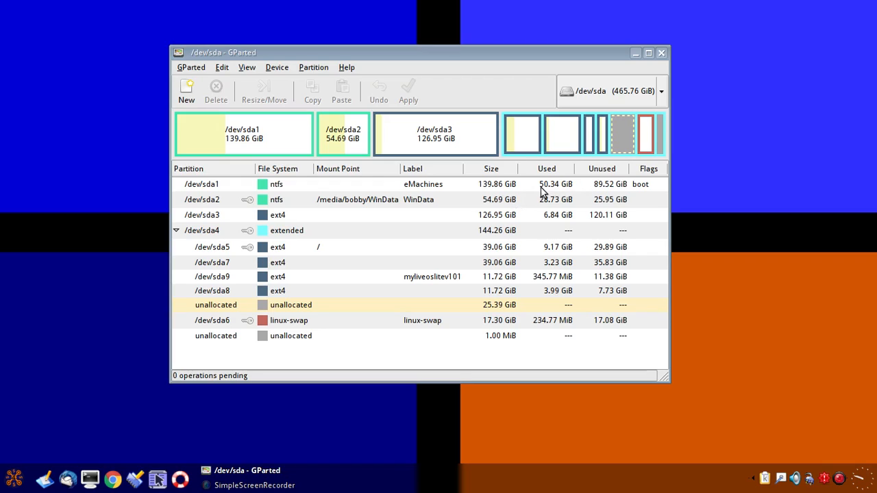
mouse_move(611, 190)
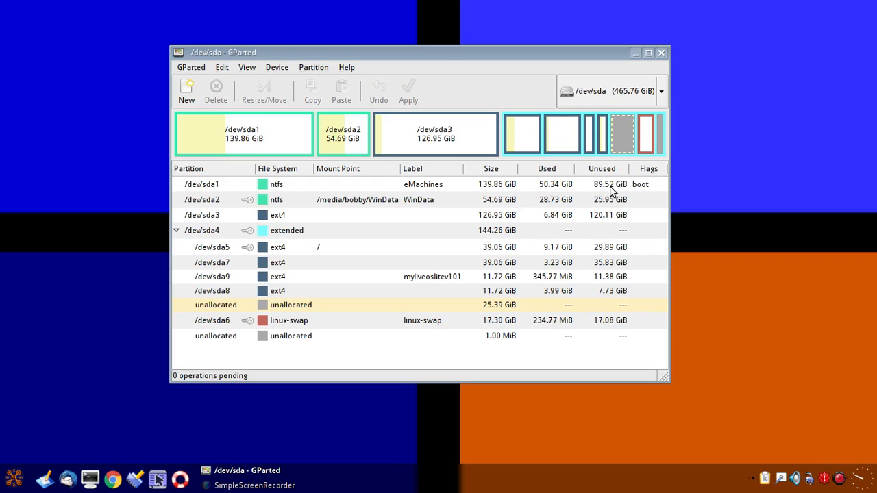
mouse_move(628, 191)
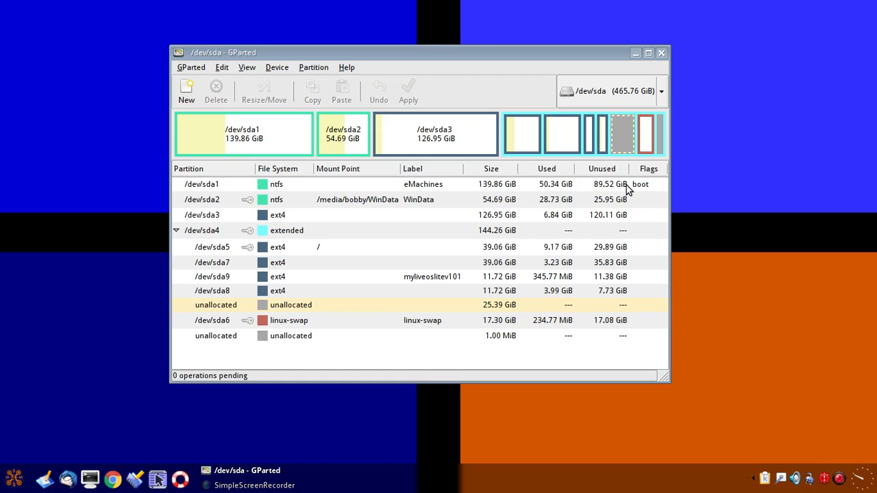
mouse_move(514, 222)
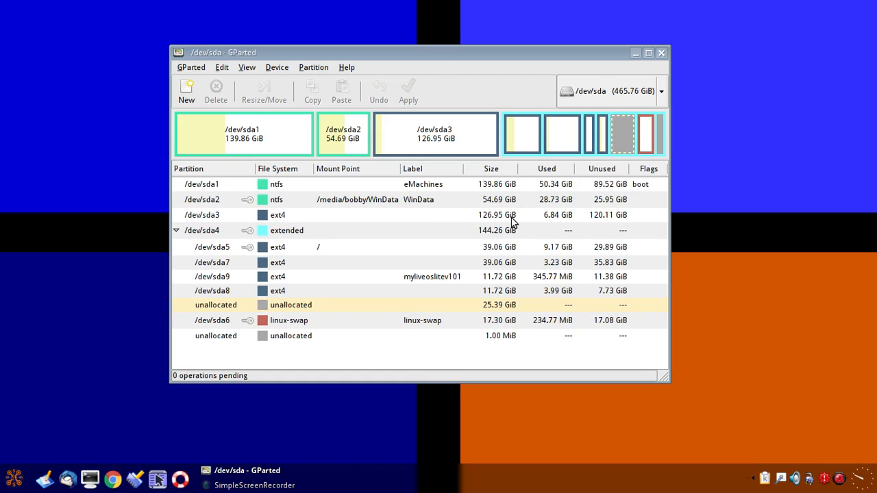
mouse_move(647, 192)
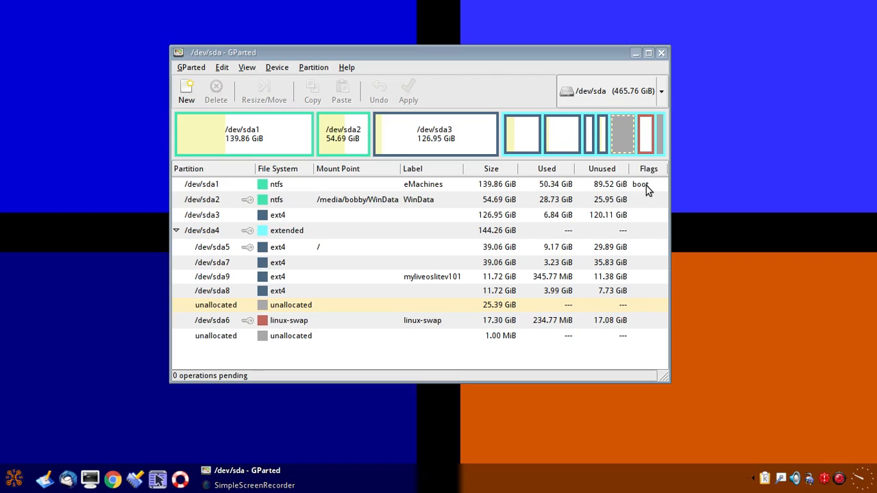
mouse_move(659, 191)
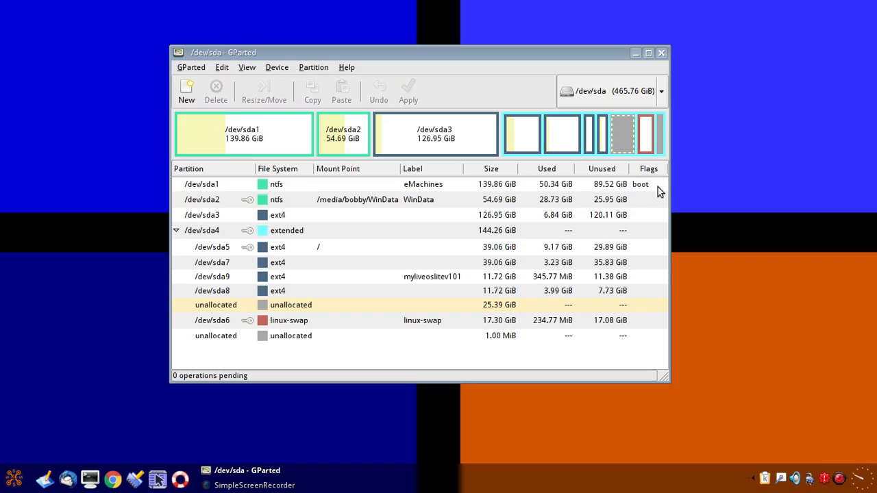
mouse_move(655, 192)
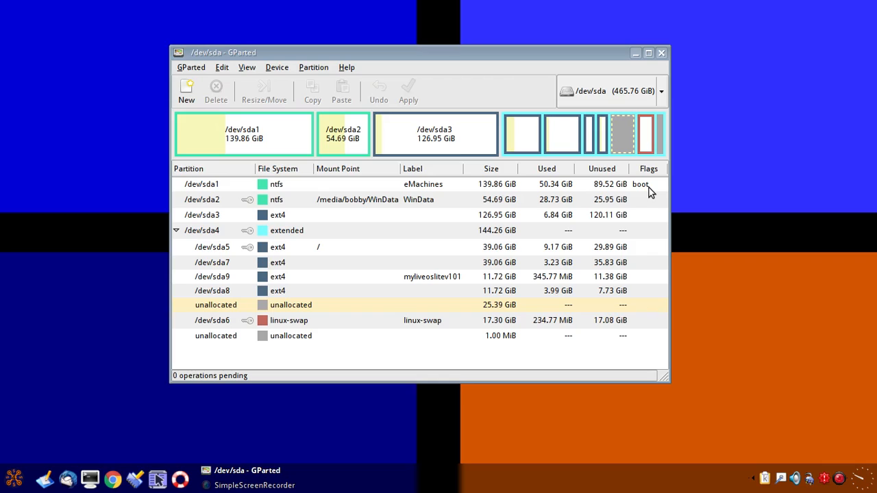
mouse_move(650, 195)
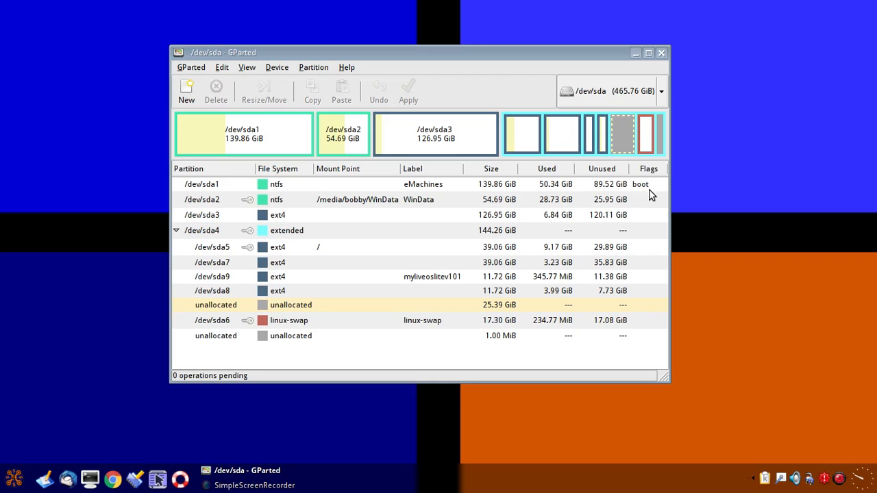
mouse_move(216, 211)
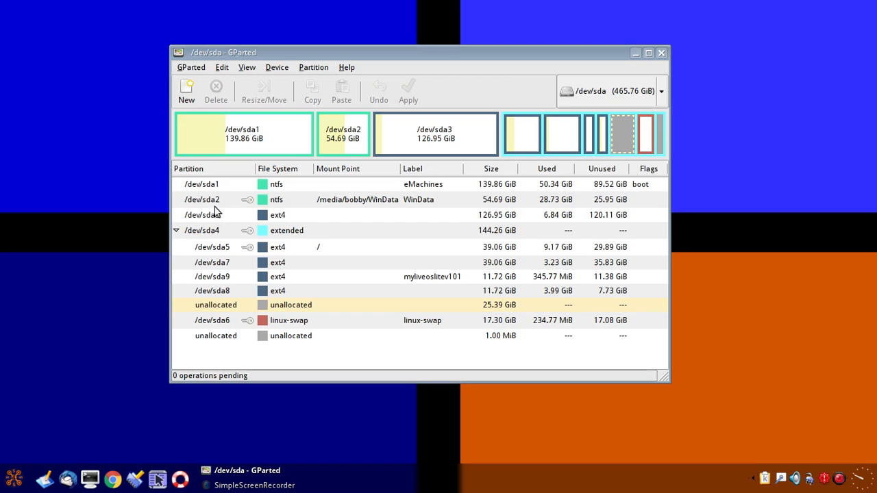
mouse_move(195, 200)
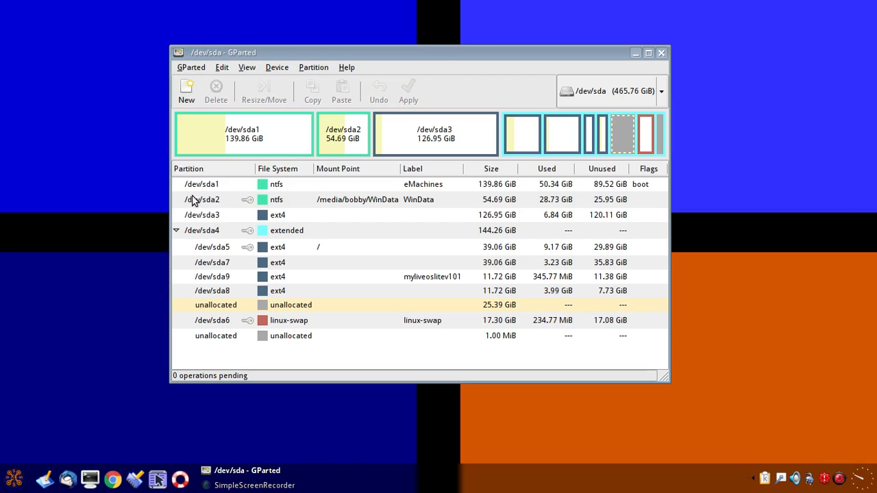
mouse_move(221, 205)
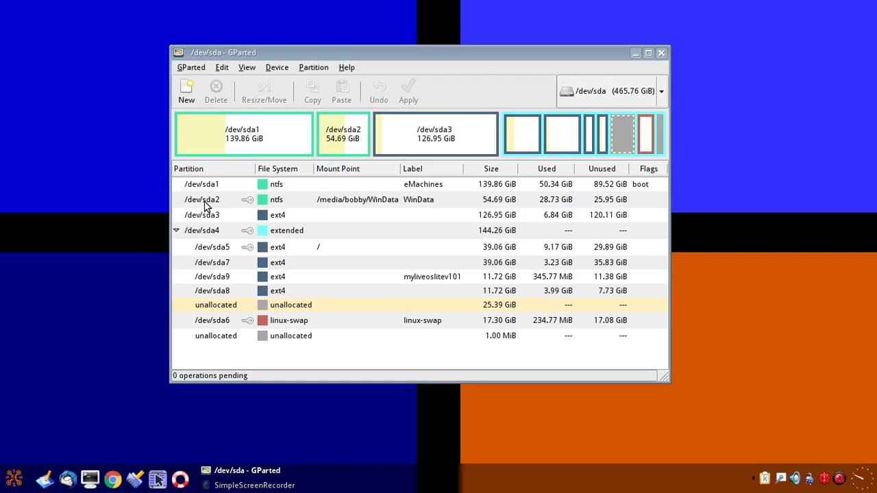
mouse_move(222, 263)
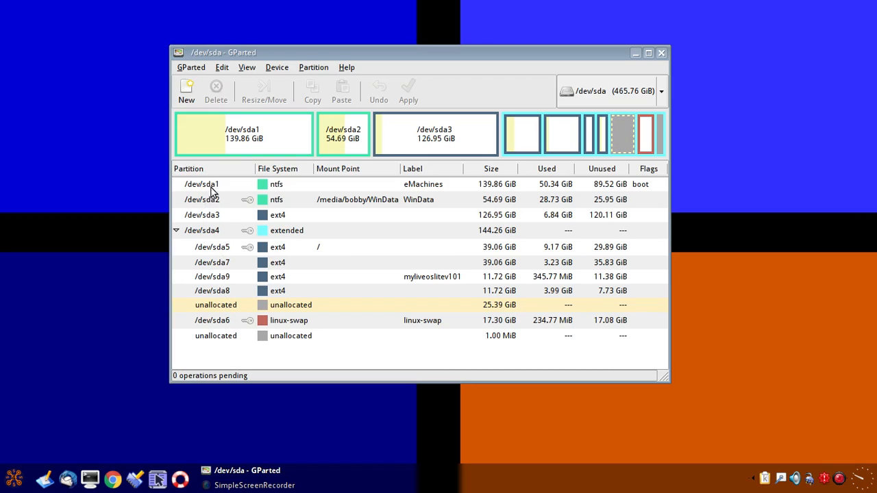
mouse_move(269, 205)
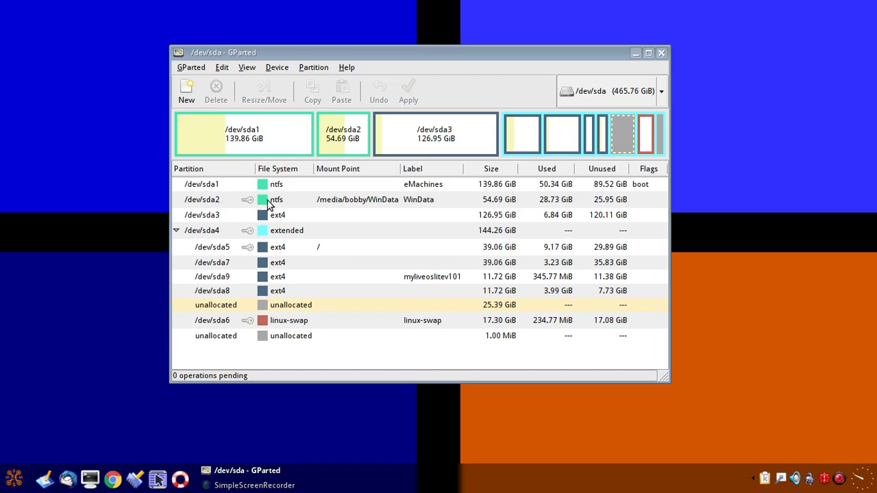
mouse_move(332, 205)
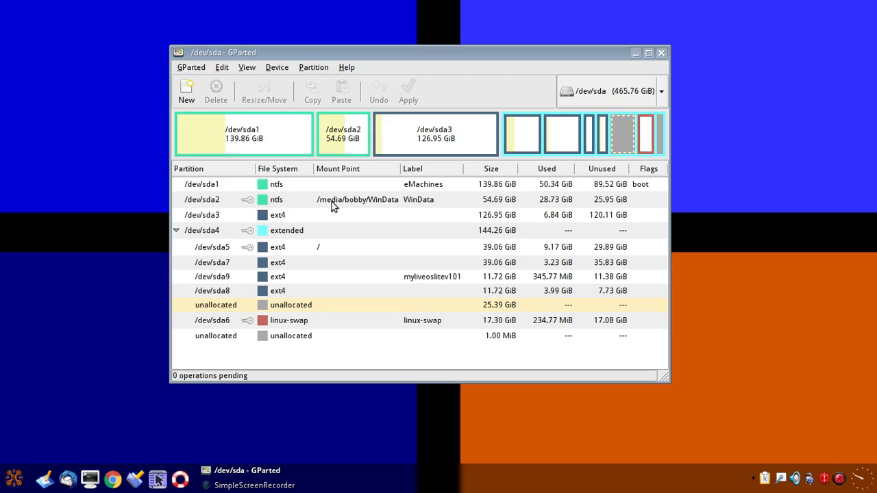
mouse_move(419, 211)
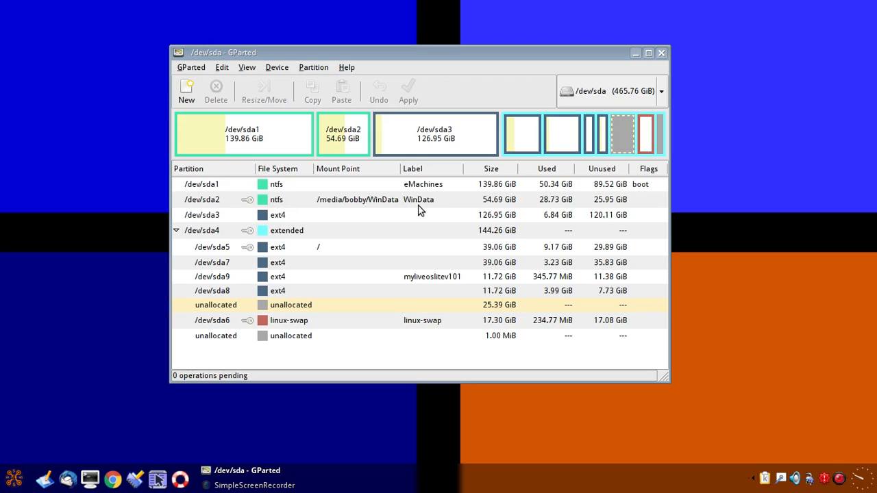
mouse_move(419, 200)
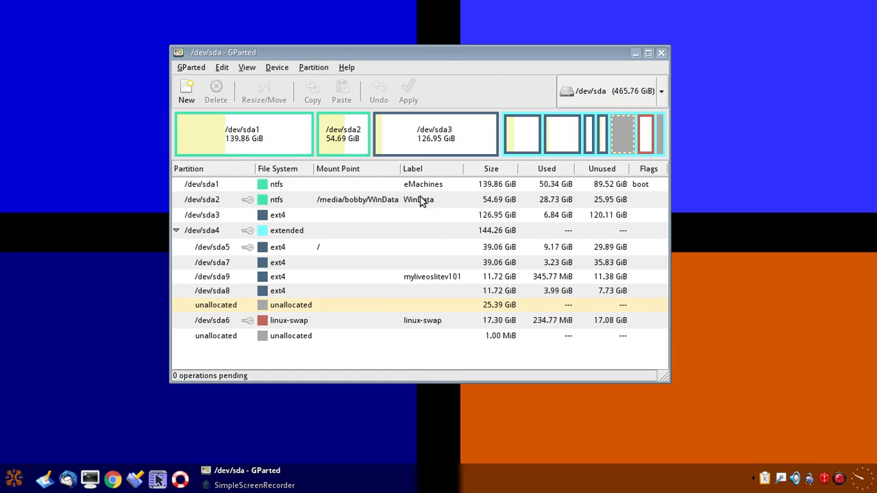
mouse_move(395, 211)
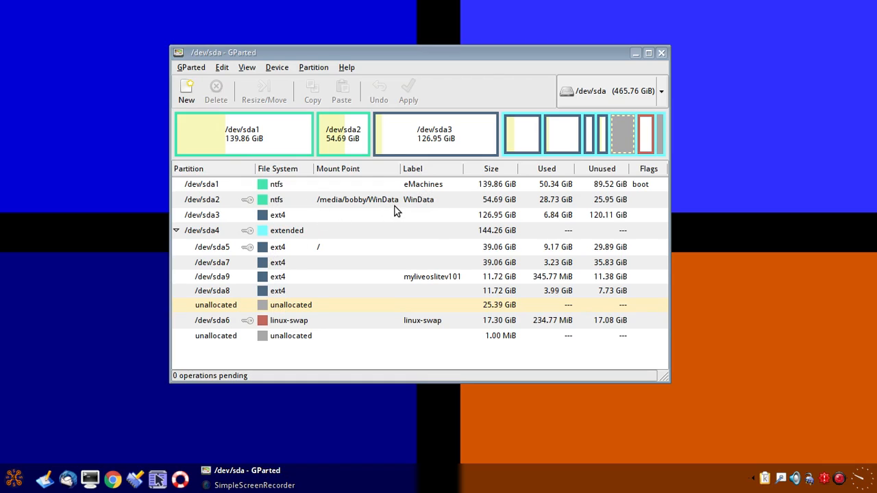
mouse_move(428, 204)
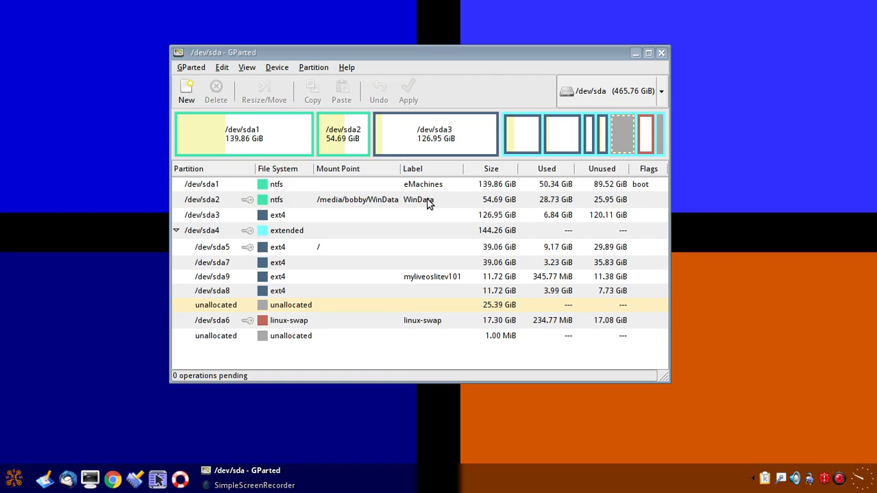
mouse_move(431, 202)
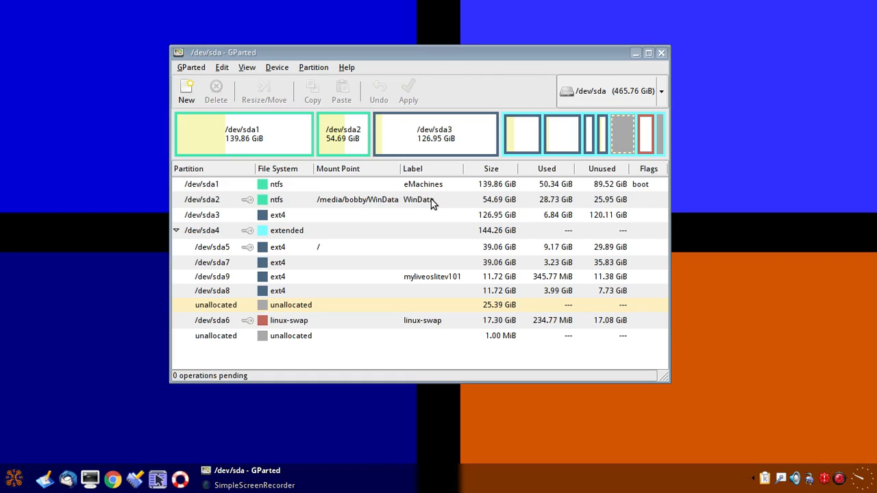
mouse_move(288, 274)
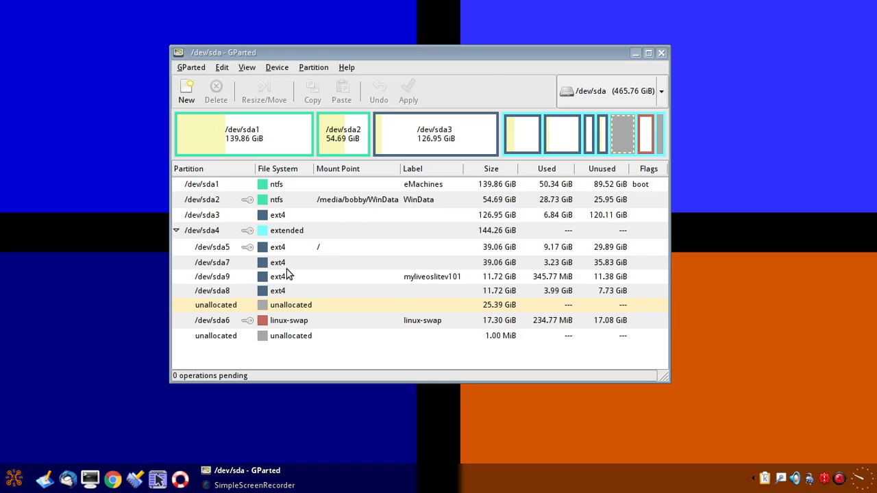
mouse_move(499, 207)
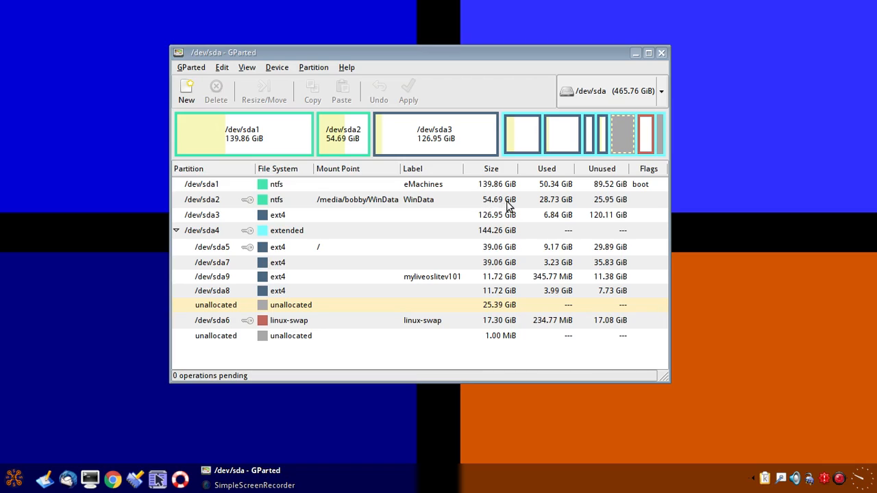
mouse_move(563, 207)
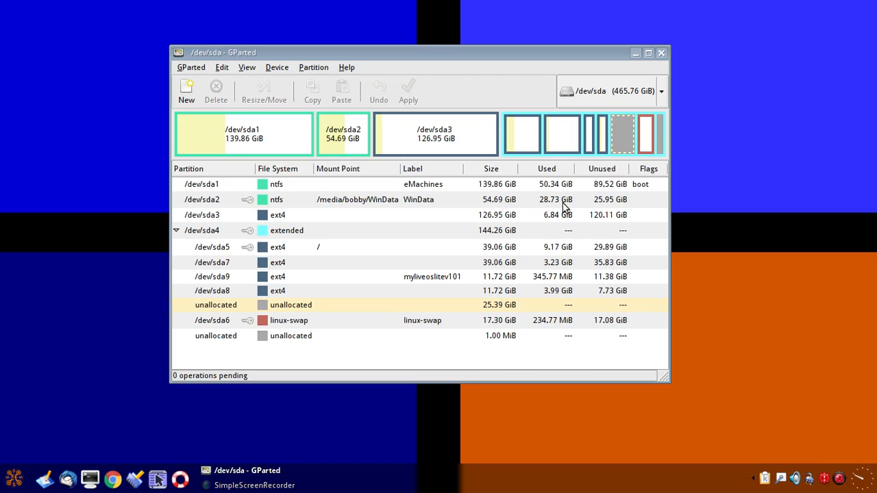
mouse_move(281, 222)
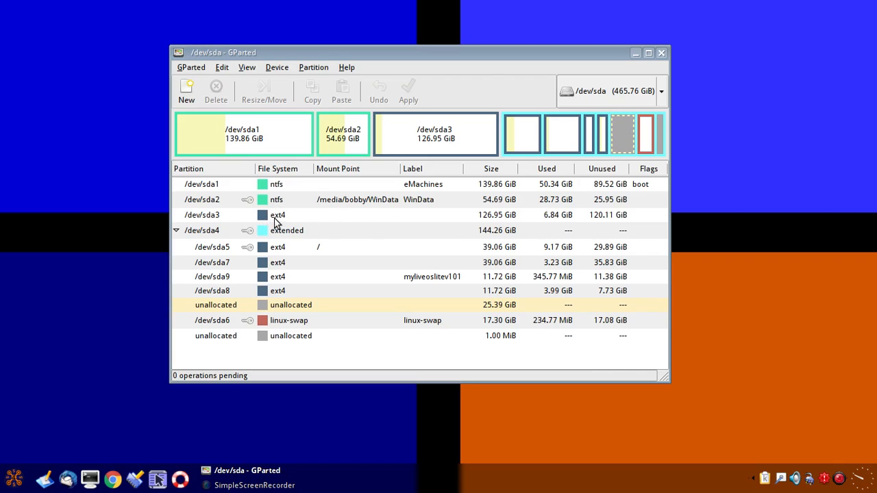
mouse_move(230, 221)
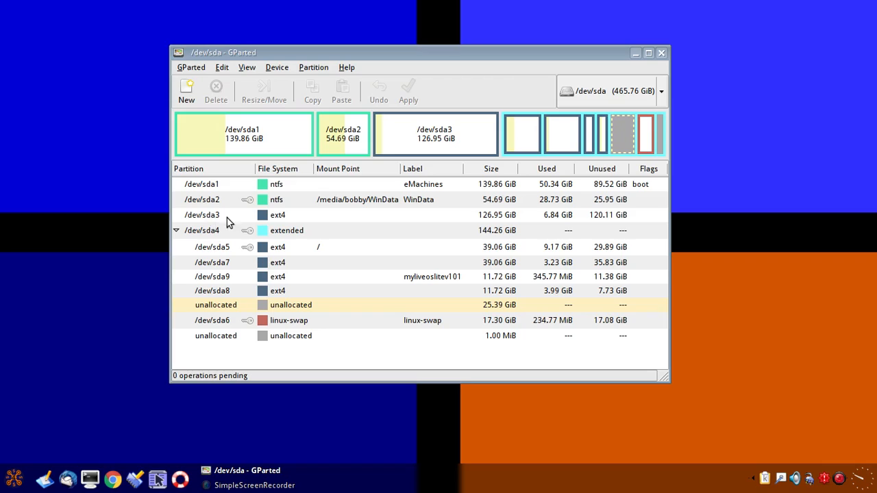
mouse_move(289, 219)
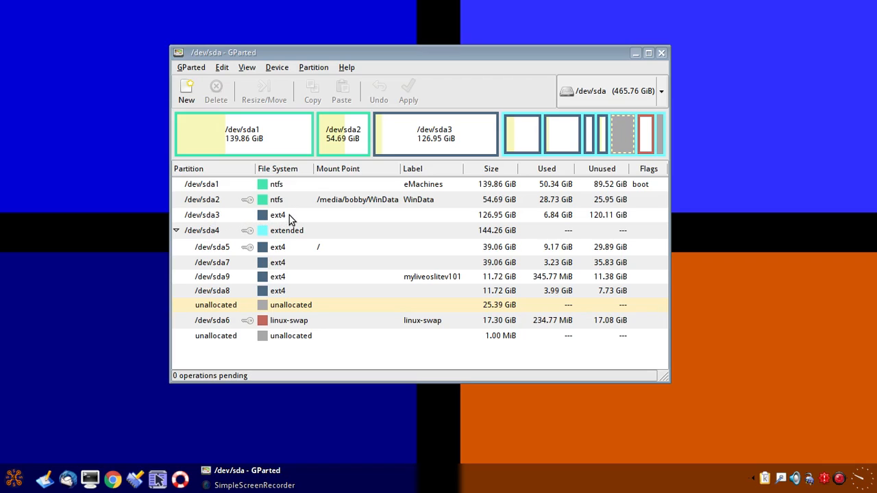
mouse_move(296, 219)
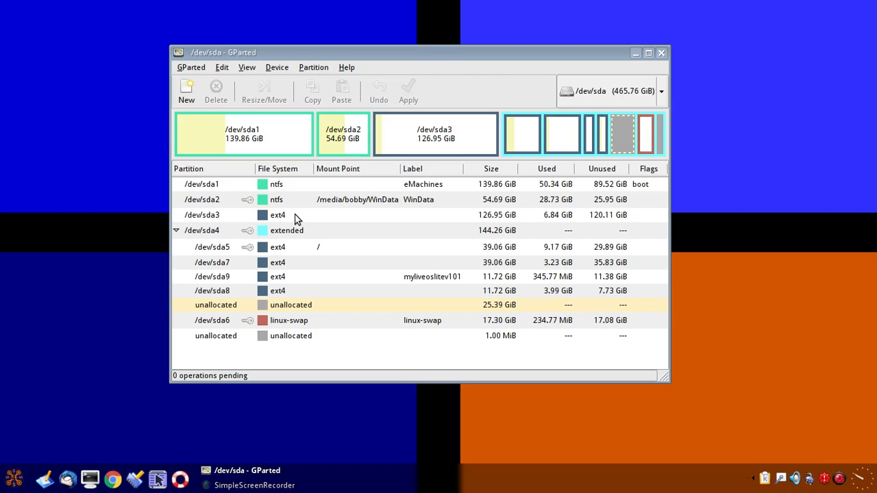
mouse_move(394, 222)
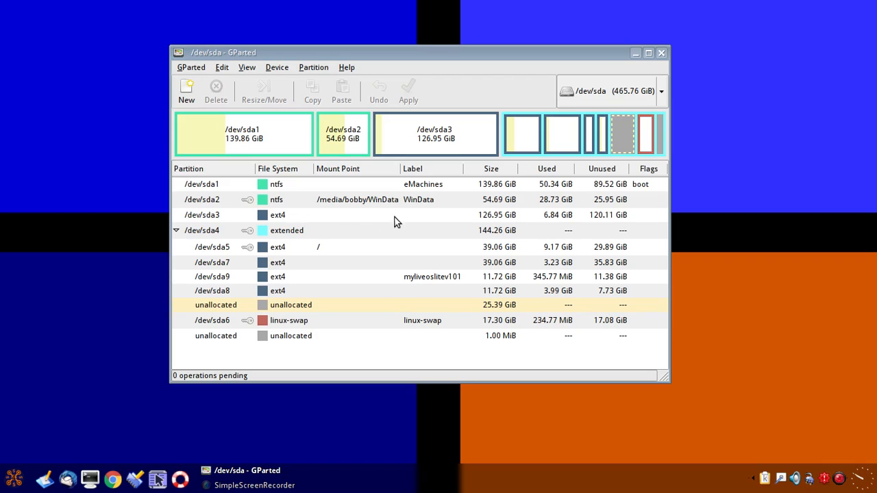
mouse_move(288, 214)
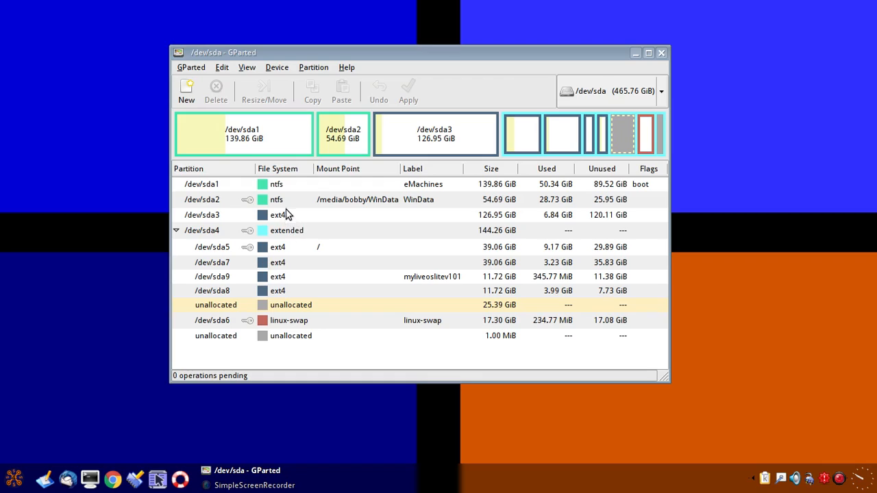
mouse_move(222, 239)
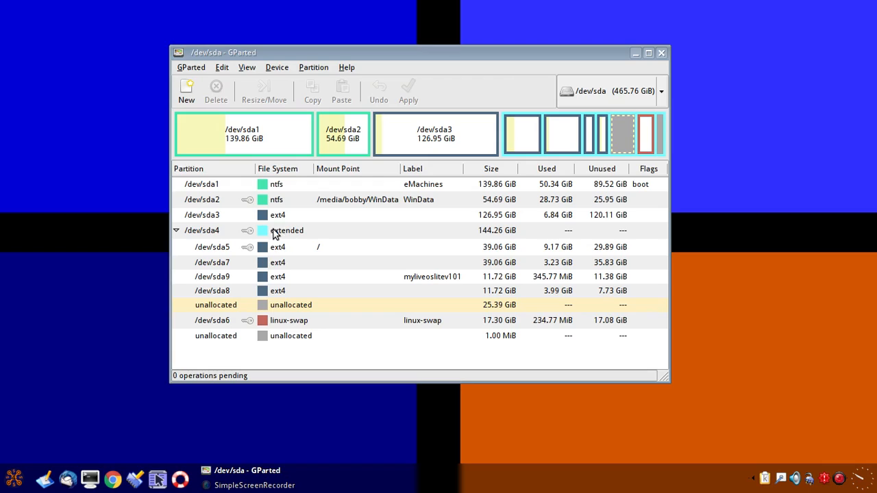
mouse_move(331, 238)
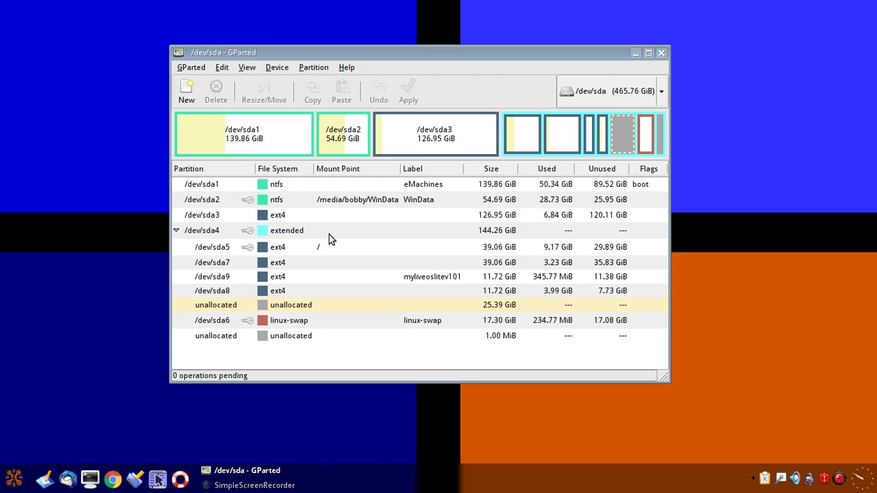
mouse_move(302, 233)
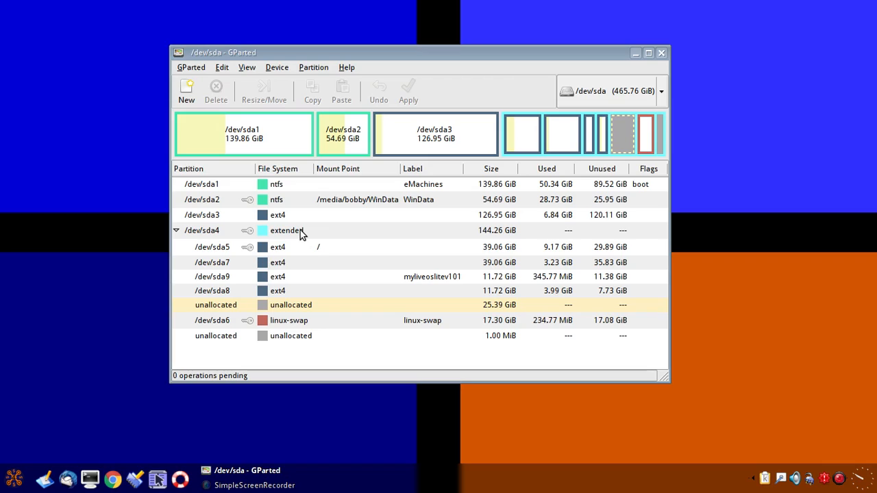
mouse_move(263, 197)
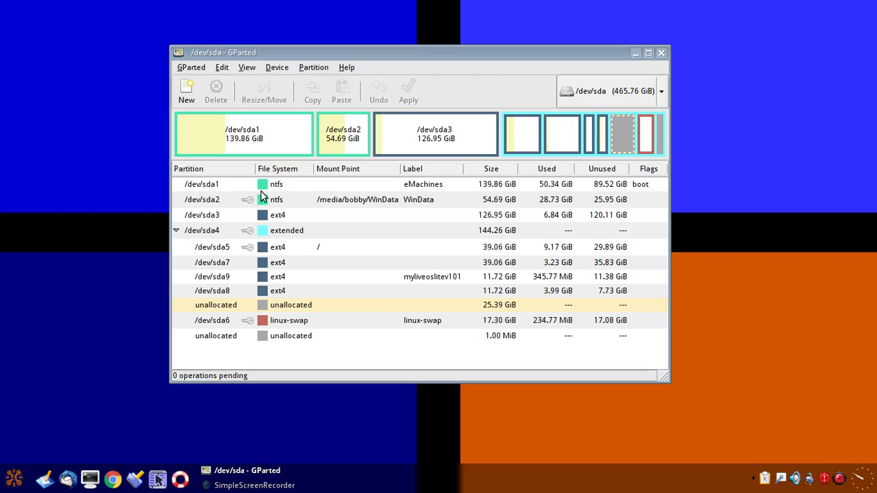
mouse_move(263, 128)
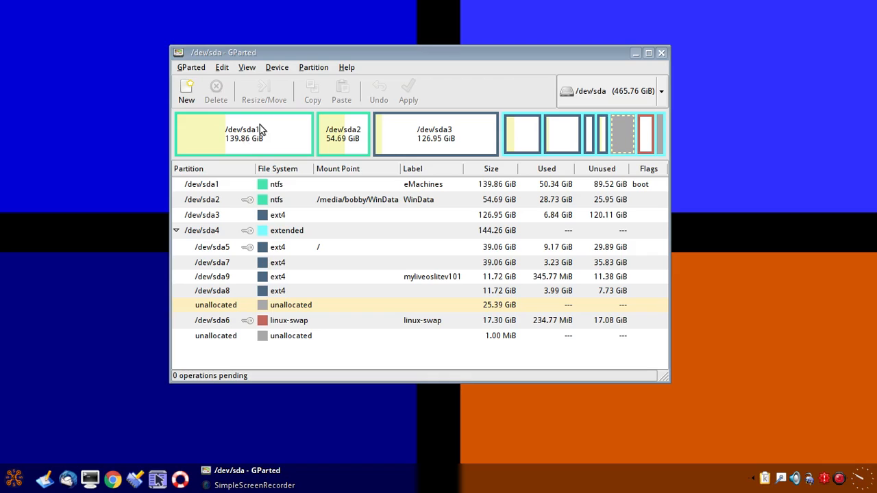
mouse_move(263, 200)
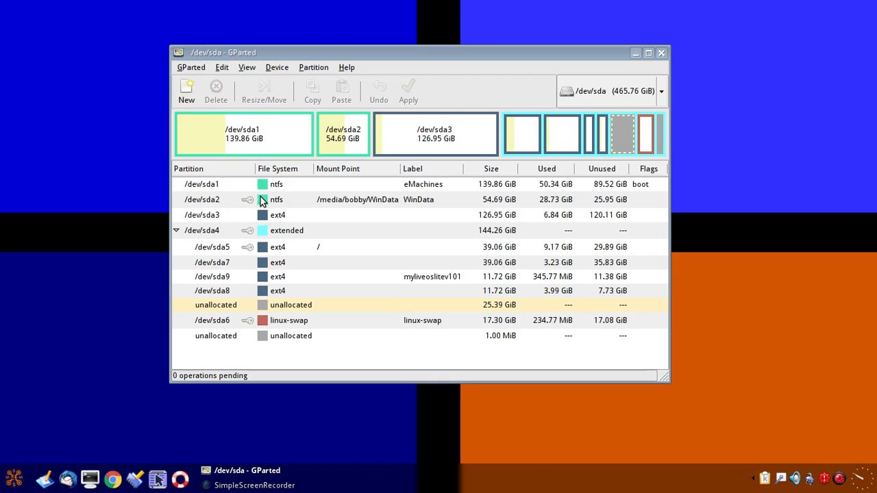
mouse_move(265, 184)
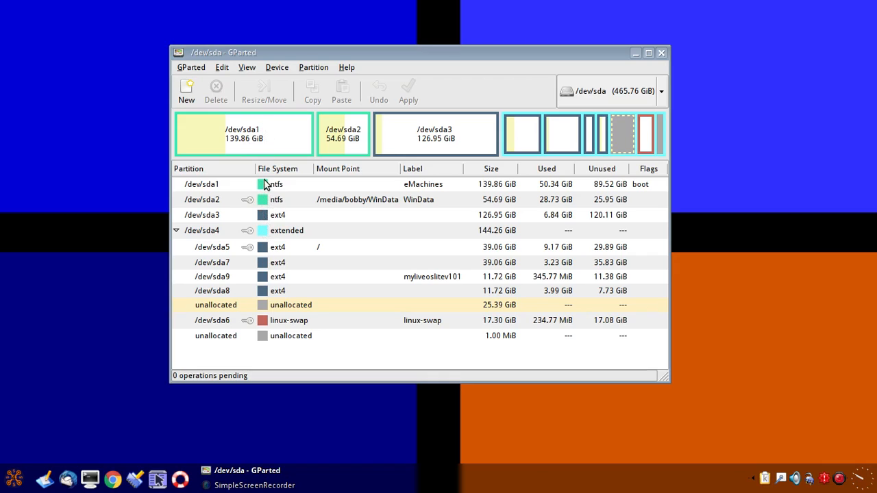
mouse_move(316, 235)
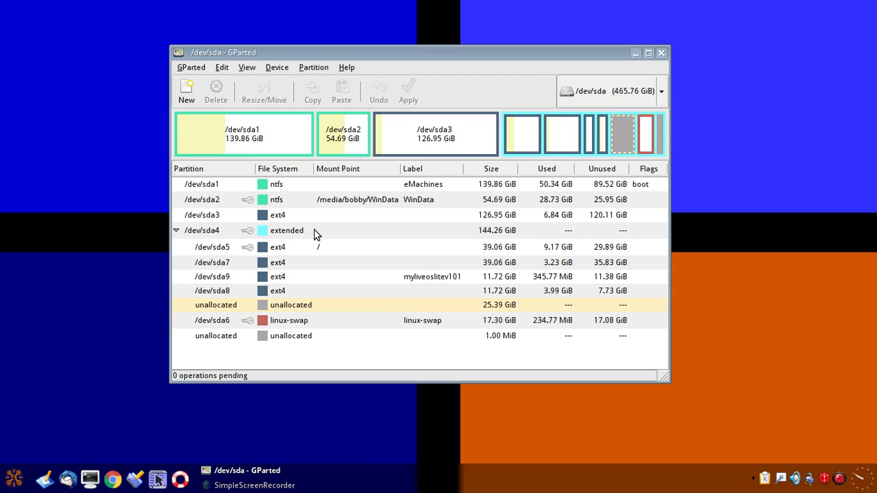
mouse_move(290, 226)
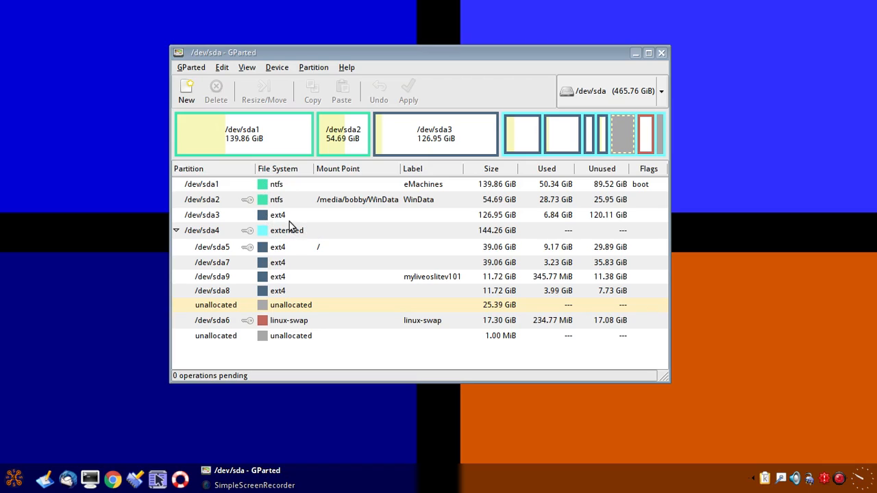
mouse_move(273, 211)
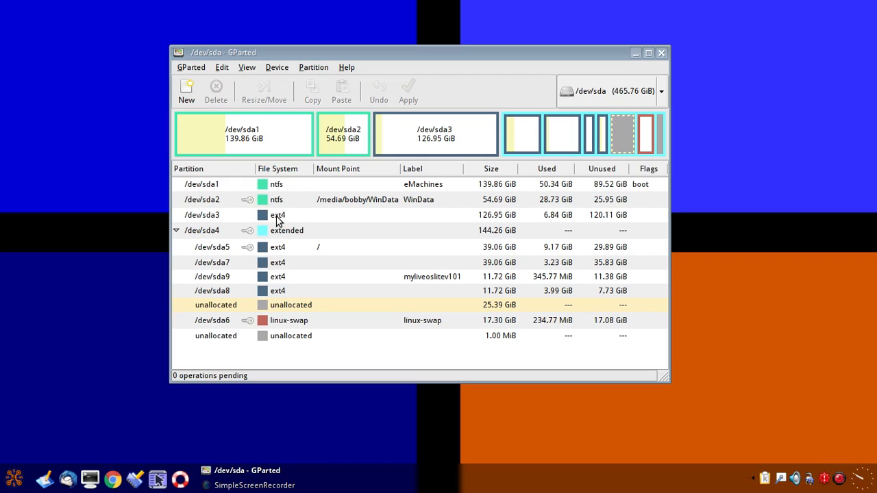
mouse_move(276, 236)
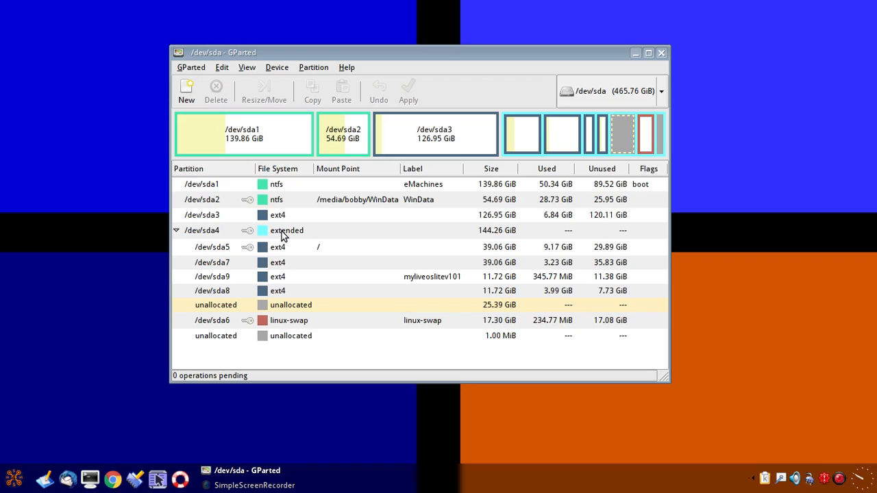
mouse_move(281, 222)
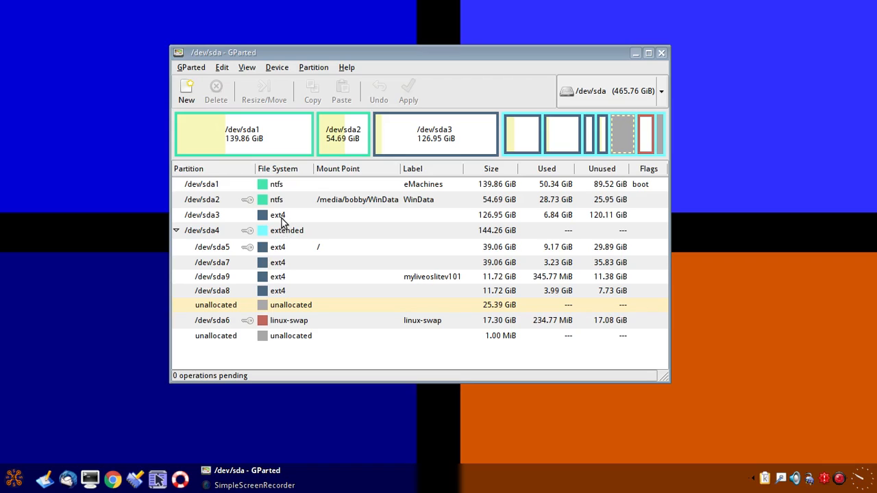
mouse_move(312, 233)
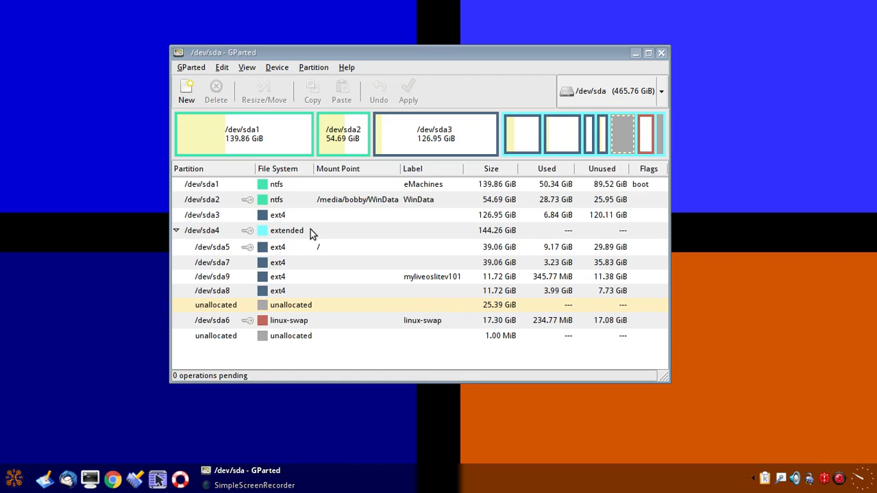
mouse_move(285, 282)
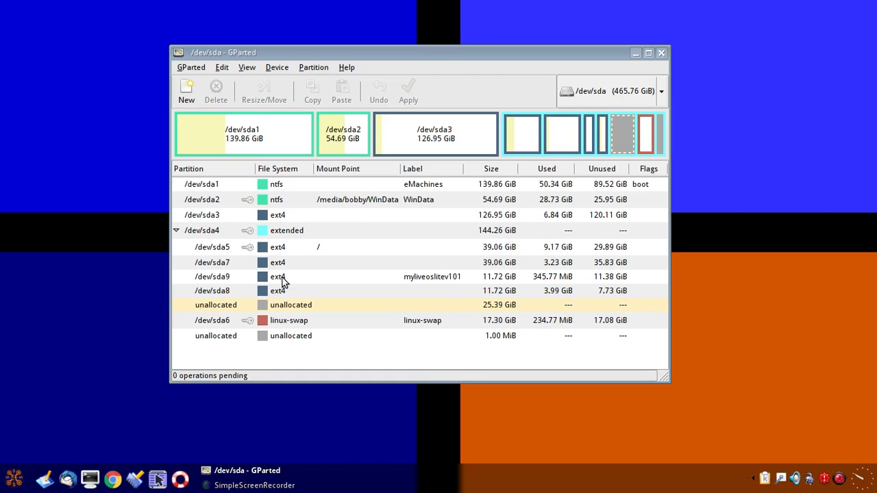
mouse_move(280, 197)
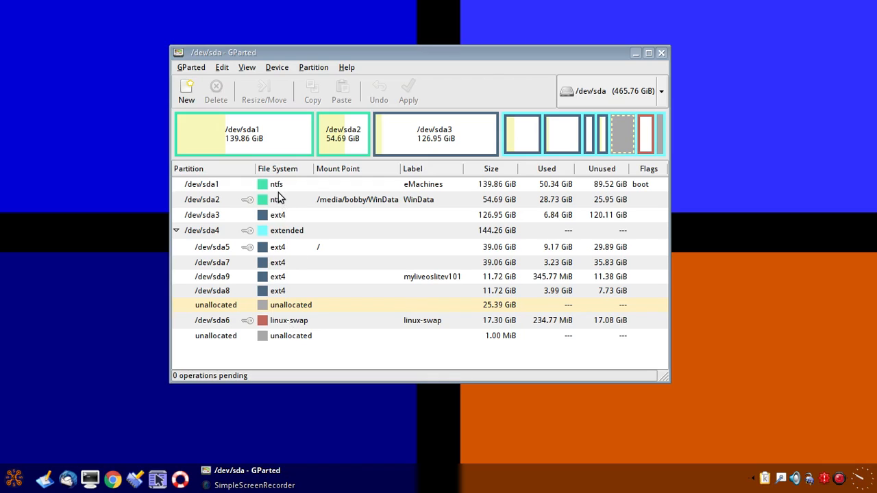
mouse_move(283, 209)
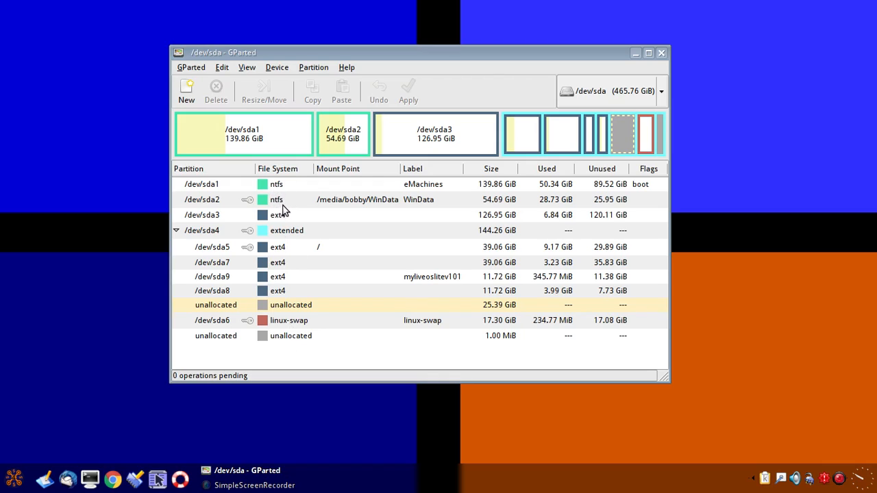
mouse_move(288, 224)
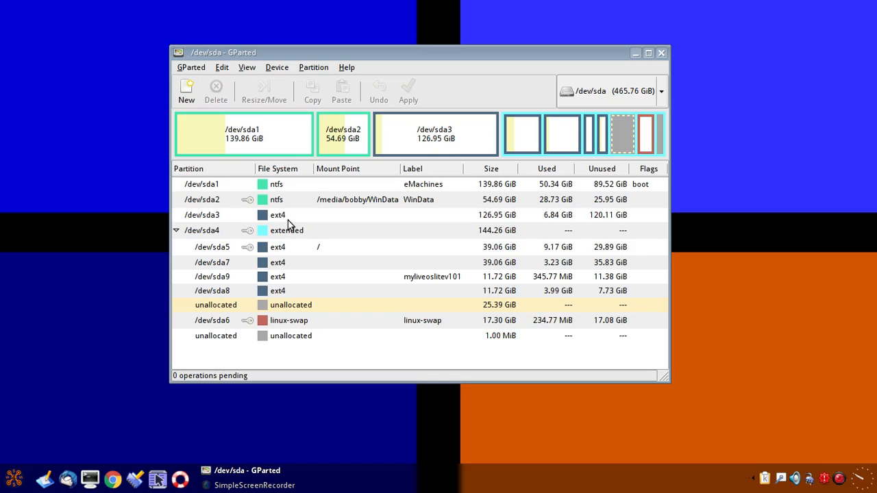
mouse_move(277, 322)
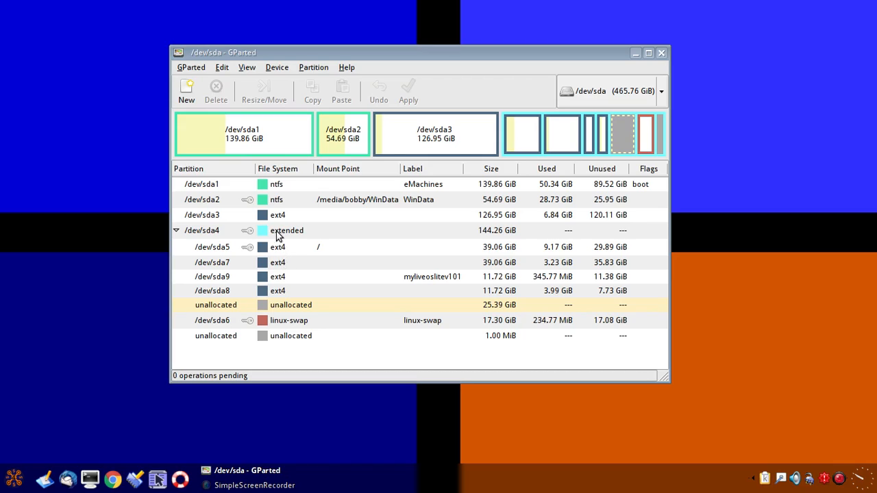
mouse_move(291, 236)
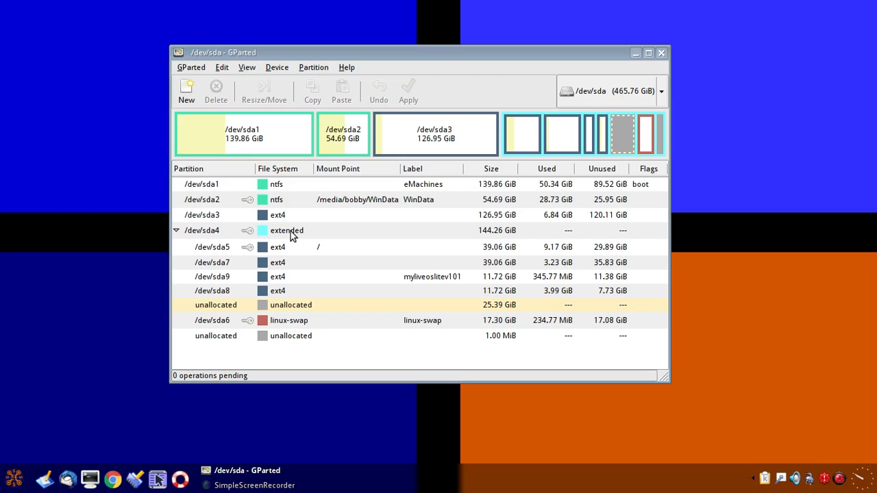
mouse_move(286, 226)
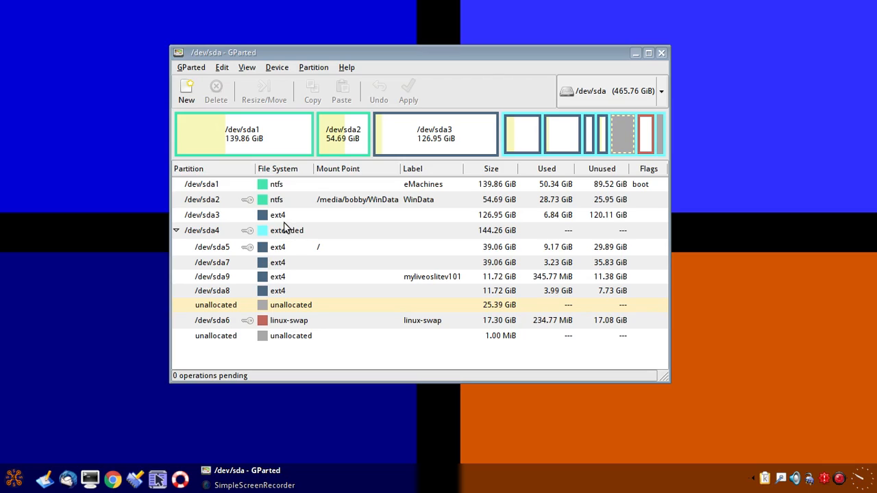
mouse_move(274, 217)
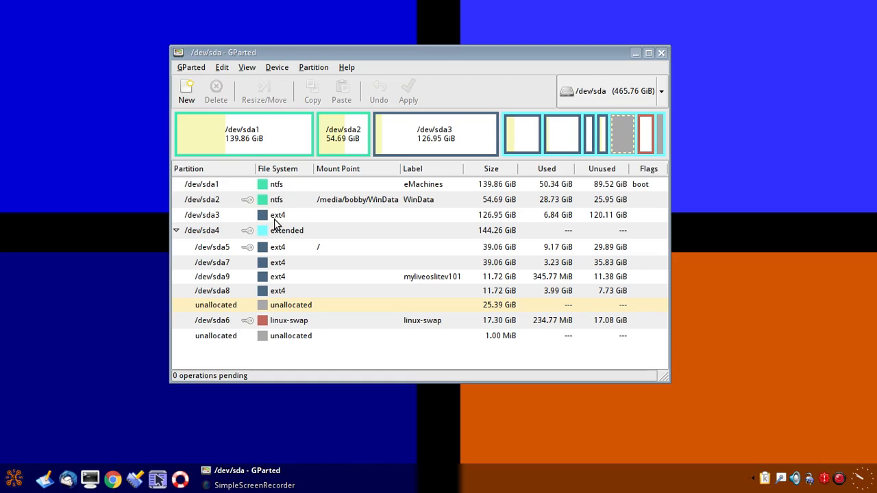
mouse_move(281, 240)
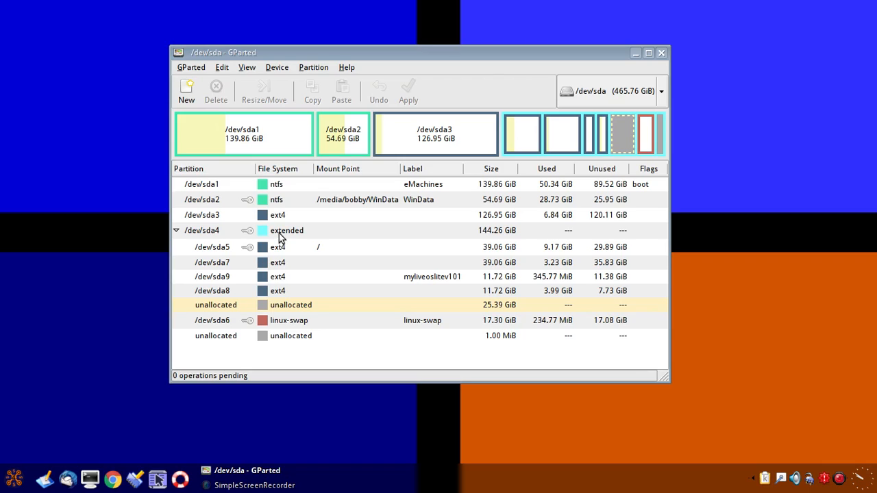
mouse_move(295, 337)
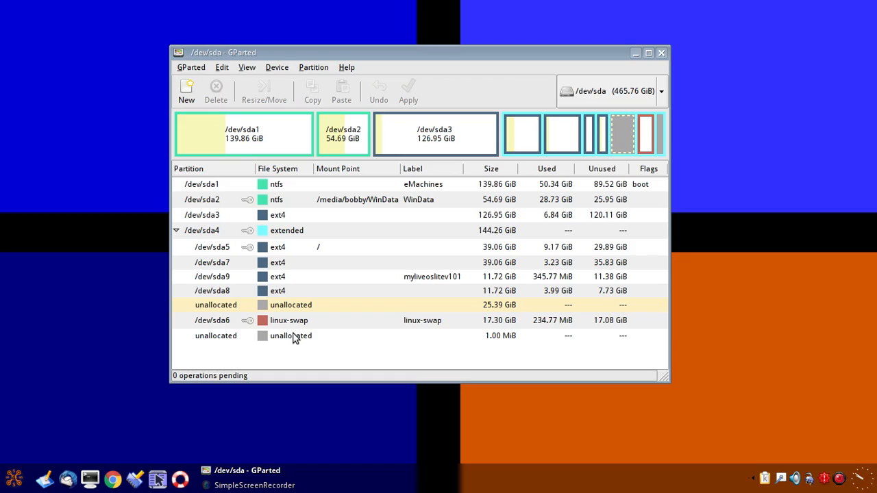
mouse_move(288, 343)
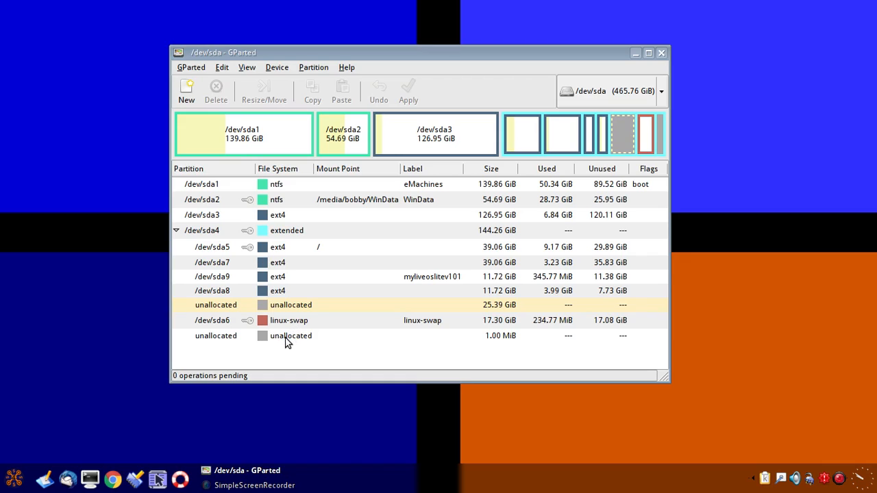
mouse_move(485, 315)
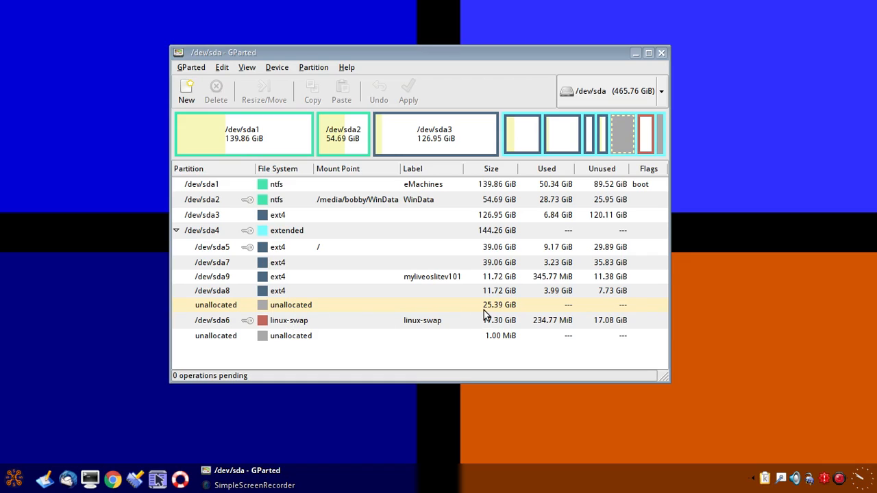
mouse_move(285, 313)
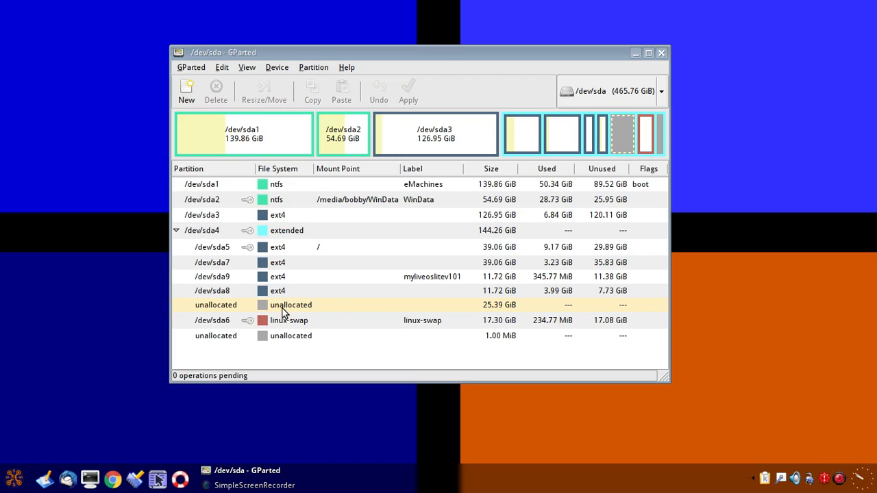
mouse_move(276, 248)
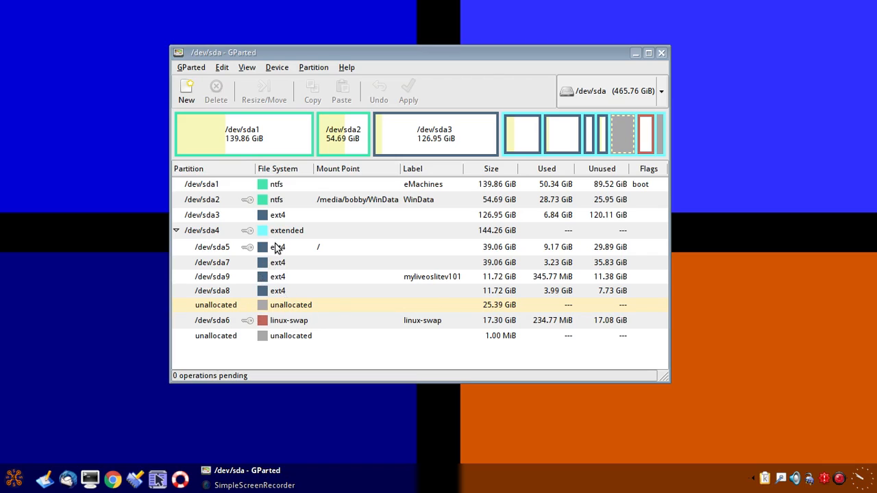
mouse_move(285, 195)
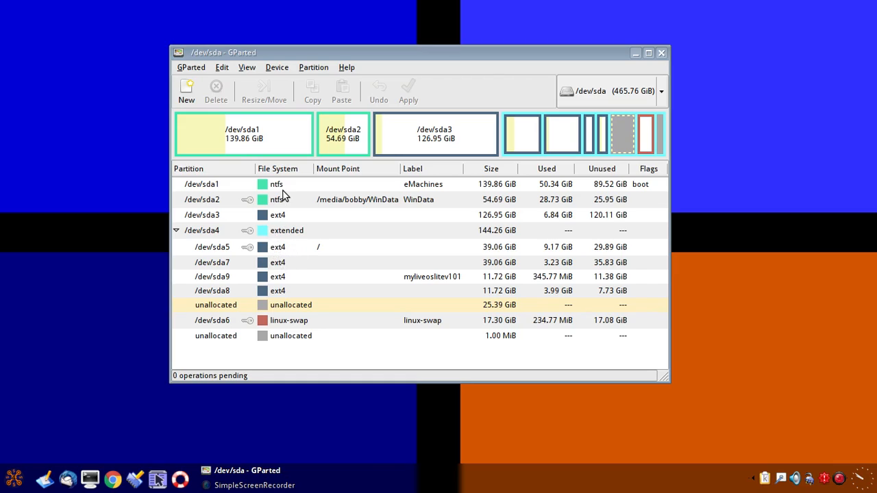
mouse_move(273, 207)
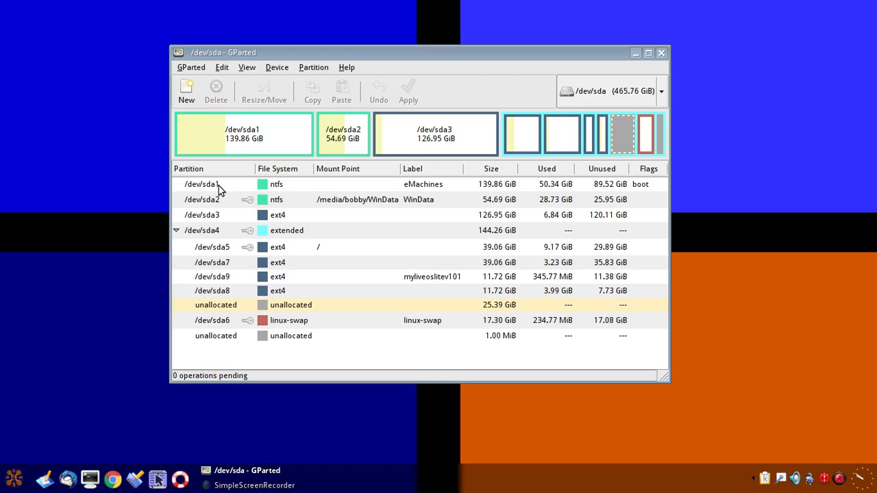
mouse_move(219, 222)
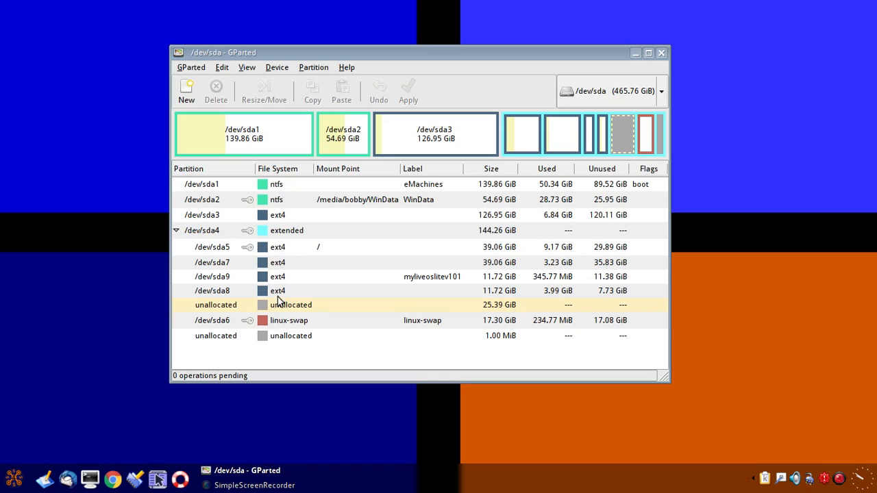
mouse_move(275, 340)
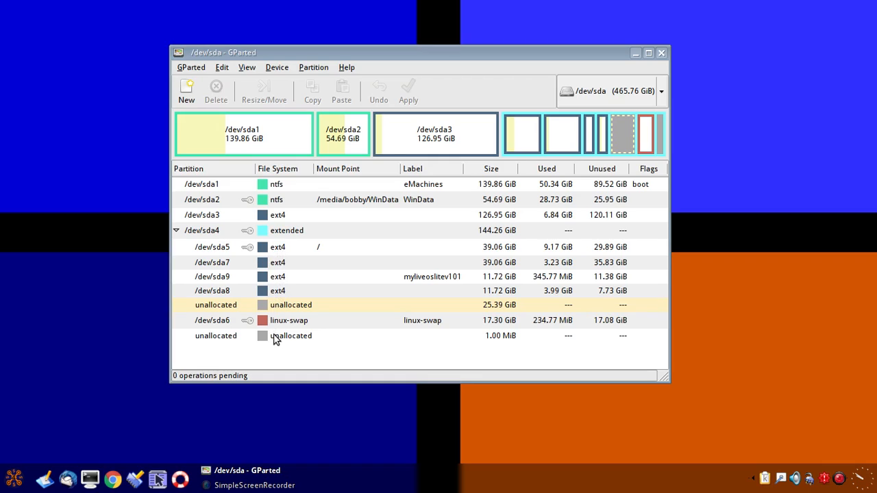
mouse_move(288, 233)
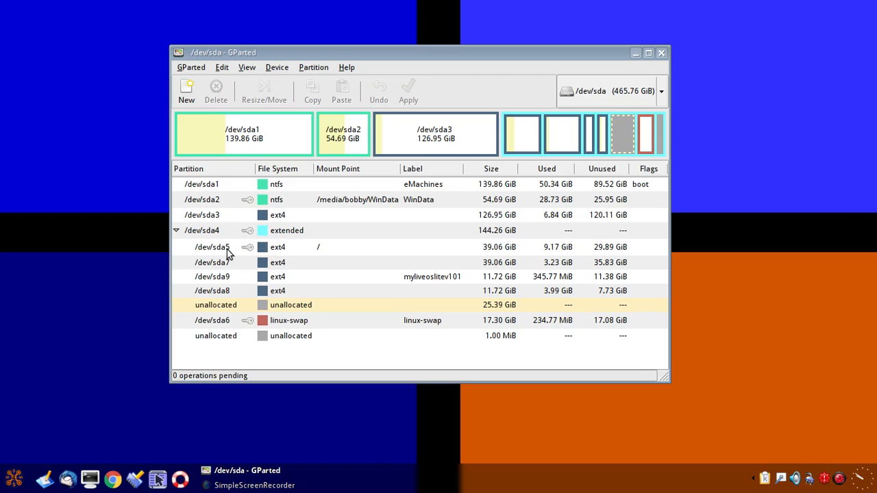
mouse_move(230, 279)
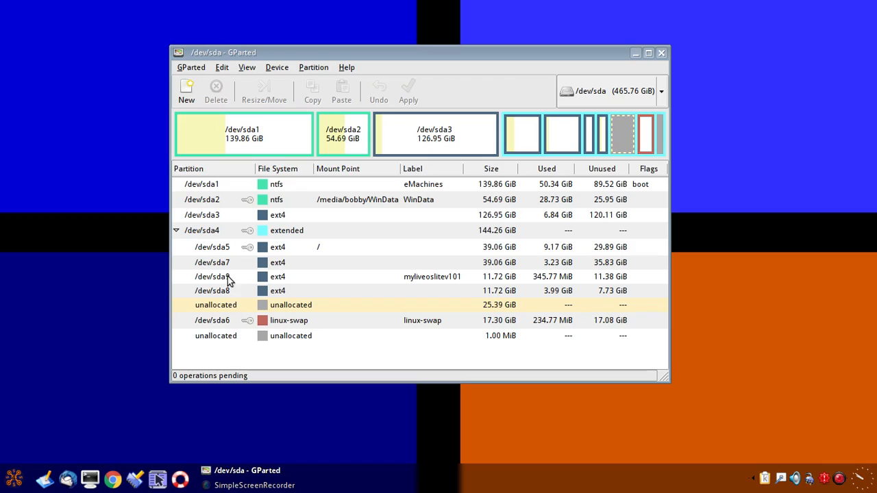
mouse_move(282, 231)
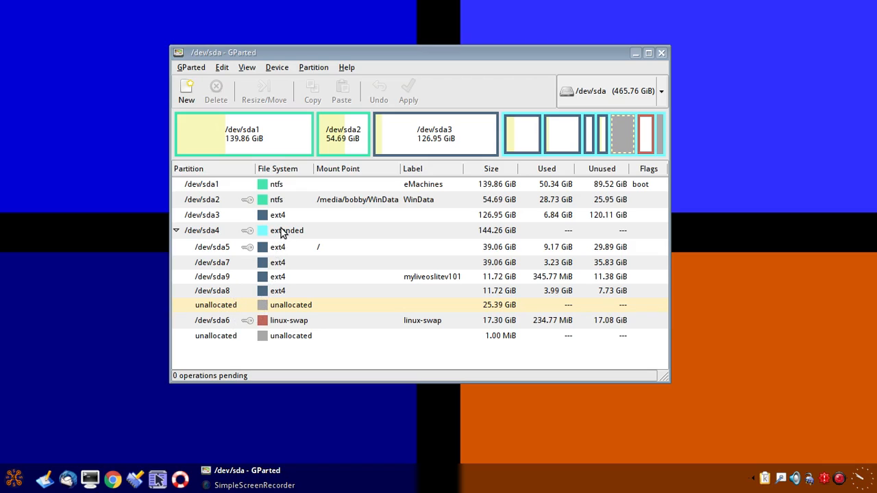
mouse_move(280, 269)
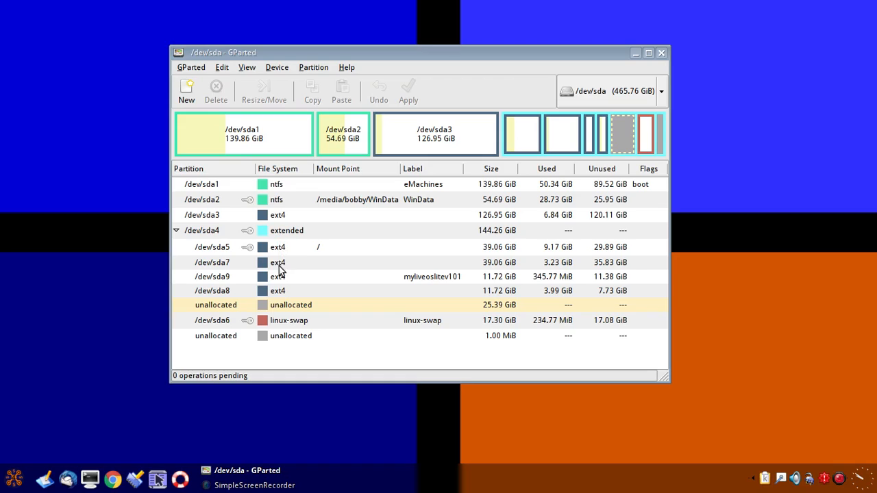
mouse_move(282, 326)
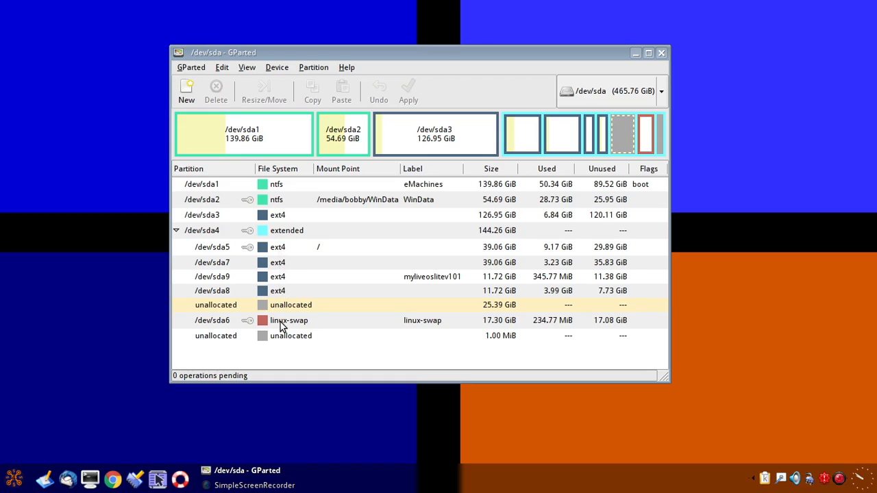
mouse_move(304, 328)
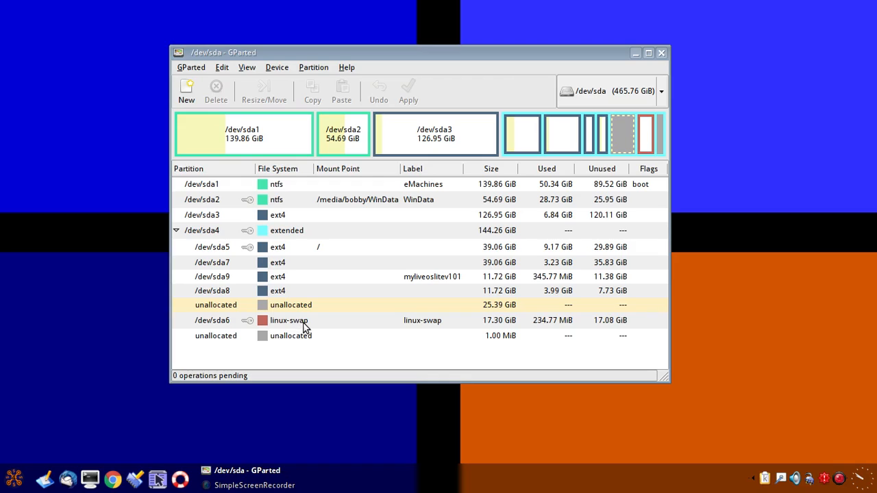
mouse_move(304, 275)
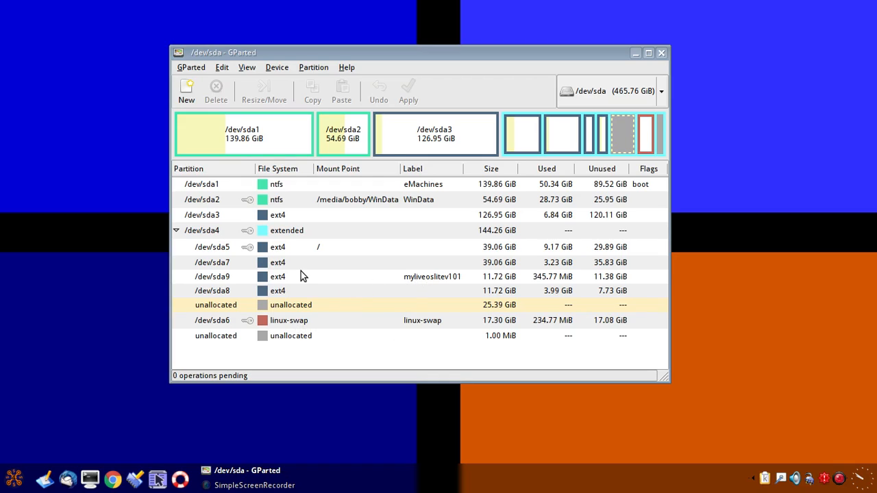
mouse_move(285, 226)
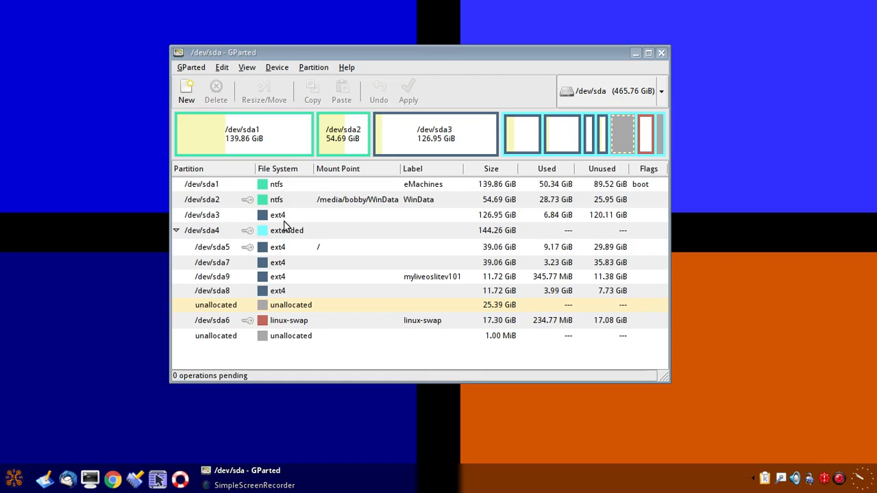
mouse_move(487, 277)
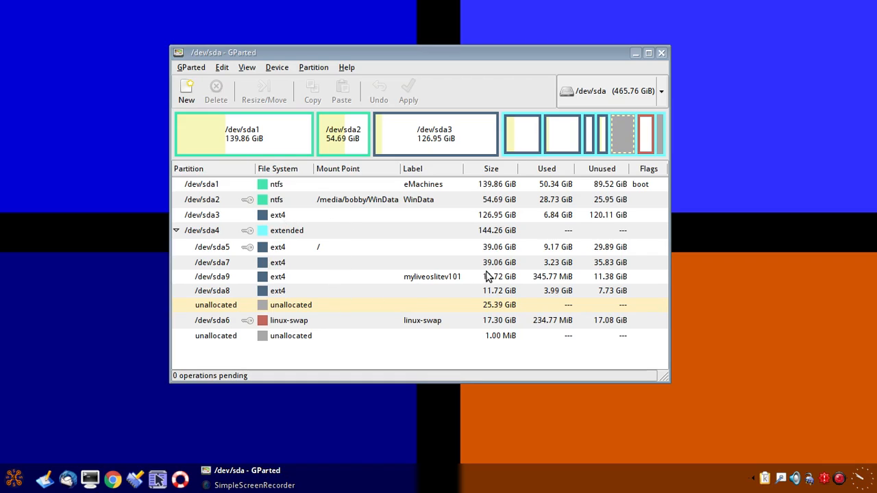
mouse_move(287, 247)
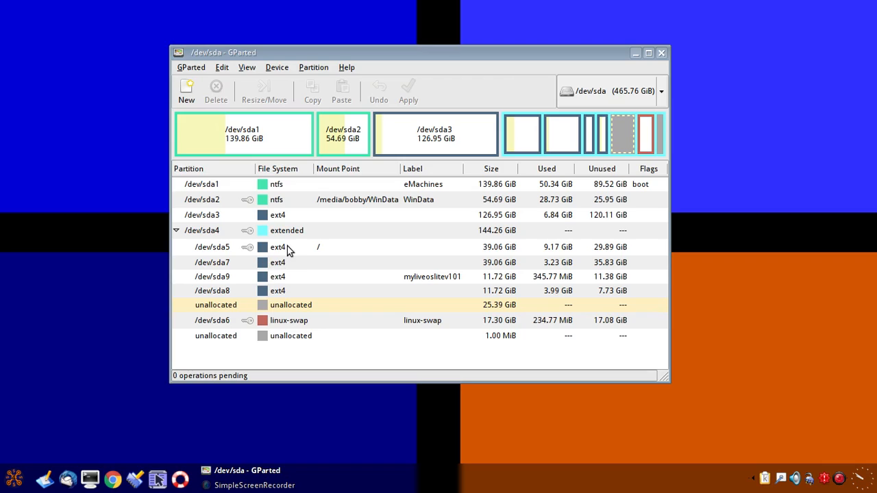
mouse_move(286, 258)
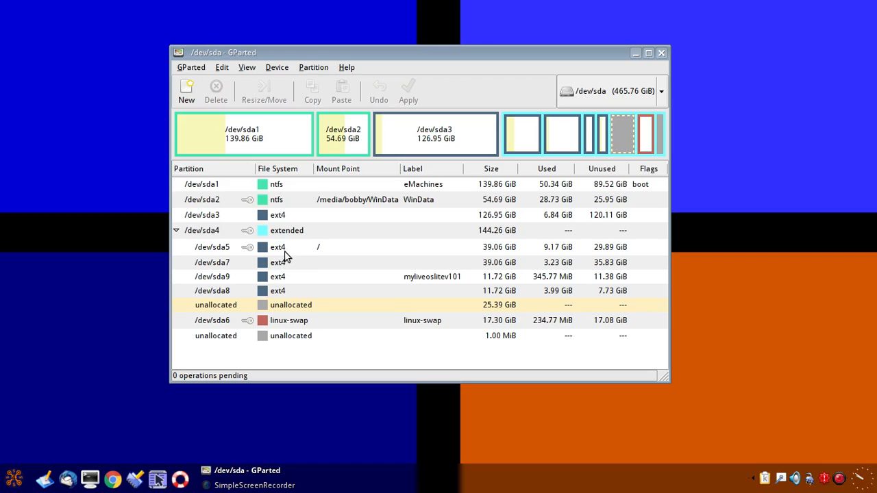
mouse_move(425, 244)
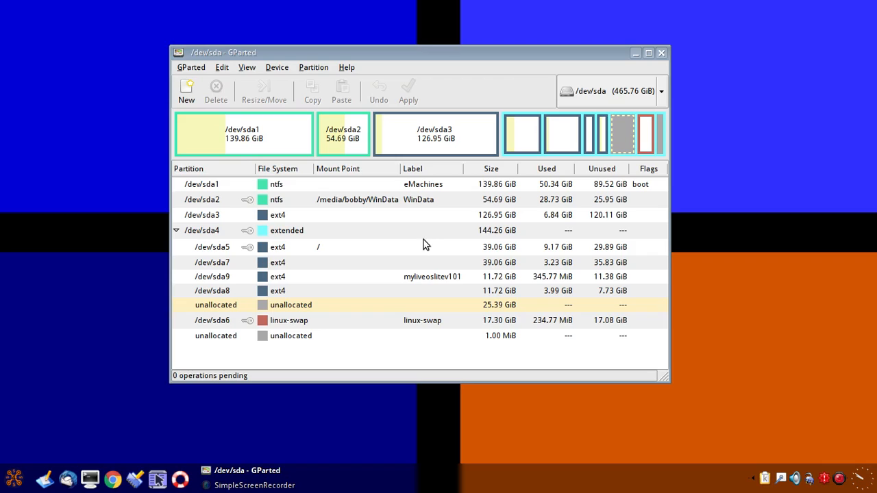
mouse_move(433, 258)
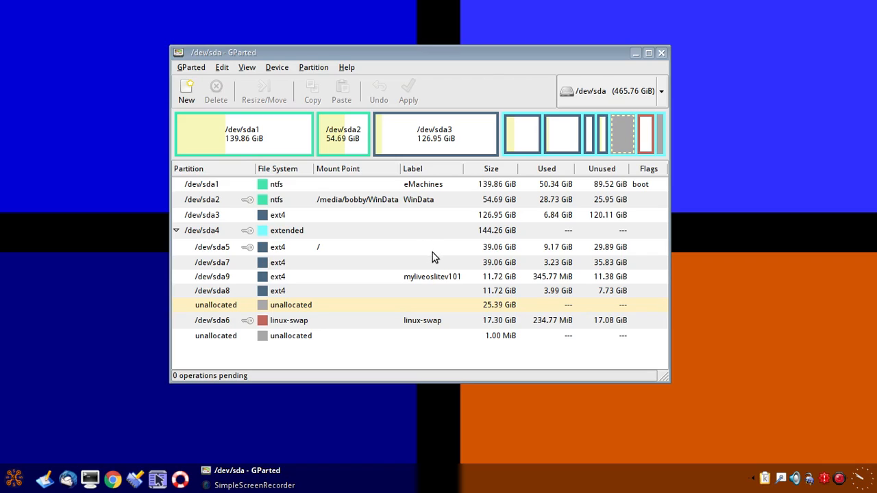
mouse_move(373, 327)
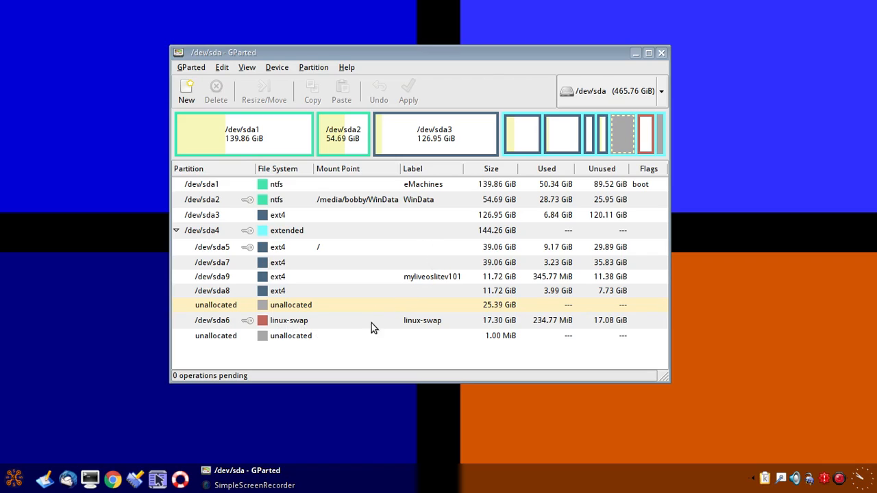
mouse_move(507, 330)
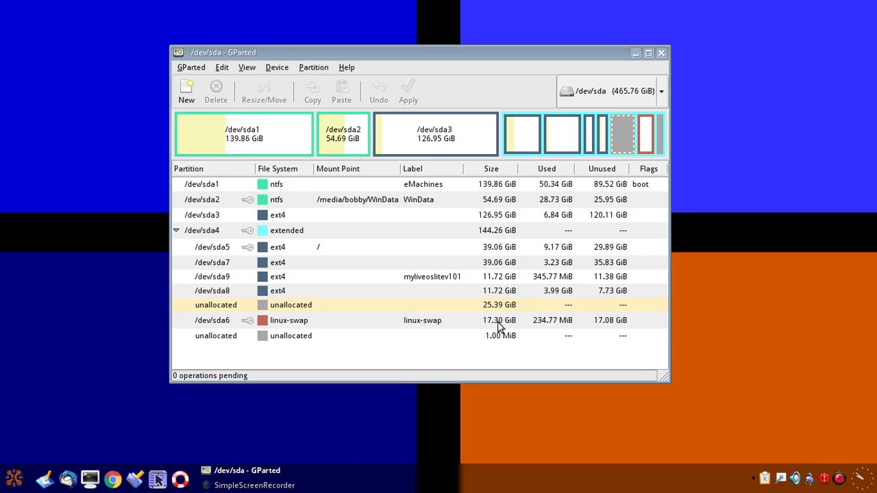
mouse_move(288, 330)
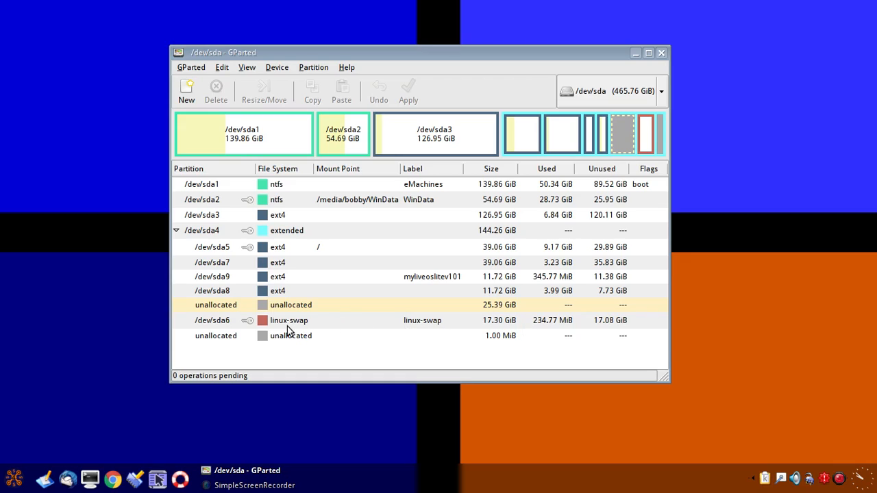
mouse_move(308, 323)
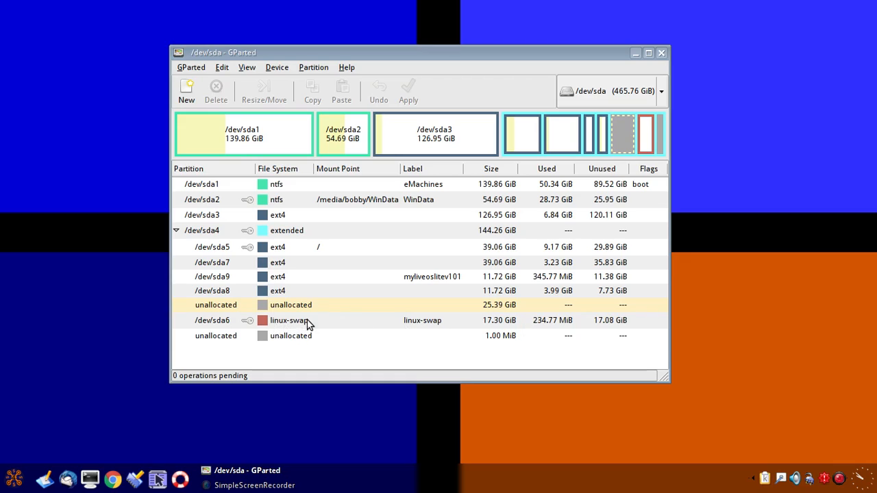
mouse_move(326, 318)
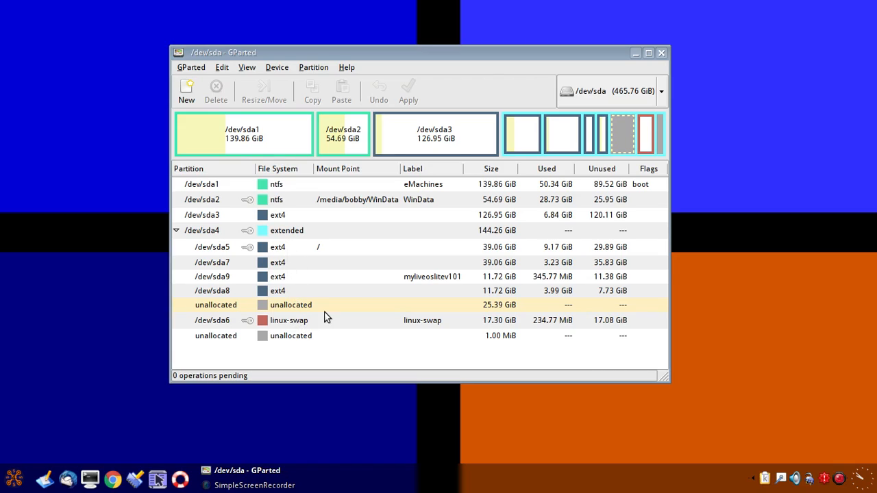
mouse_move(336, 217)
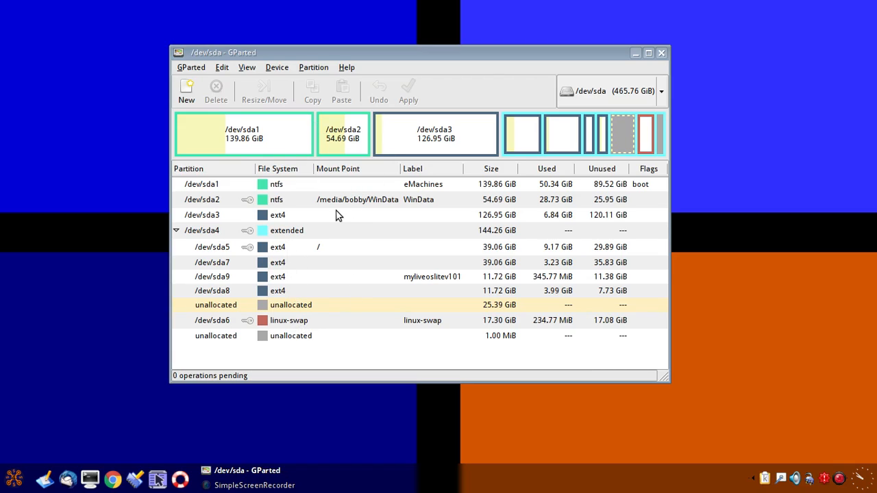
mouse_move(355, 225)
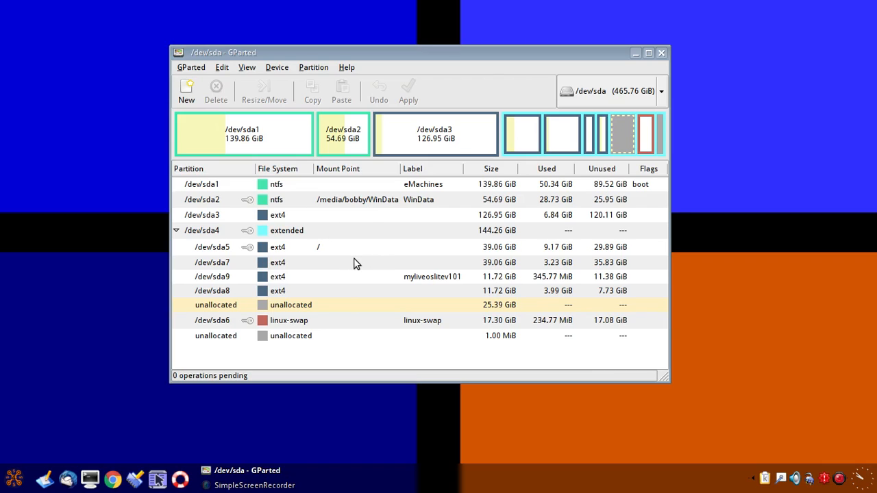
mouse_move(400, 262)
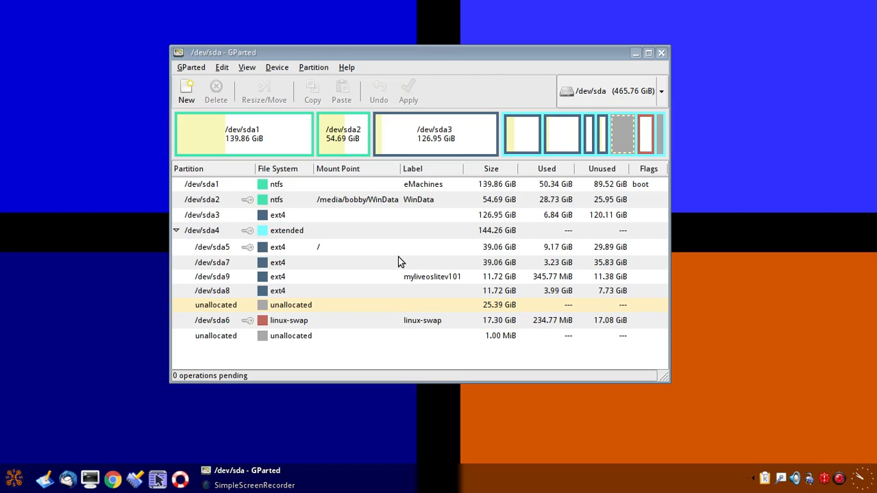
mouse_move(299, 198)
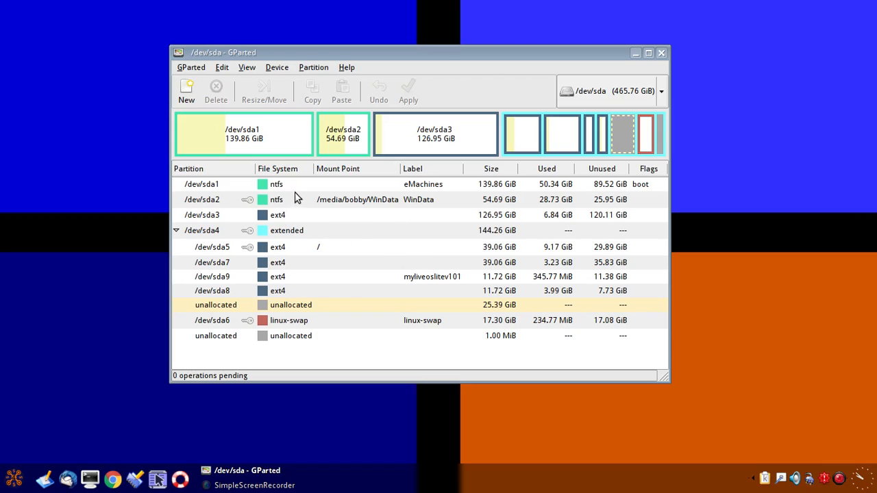
mouse_move(367, 214)
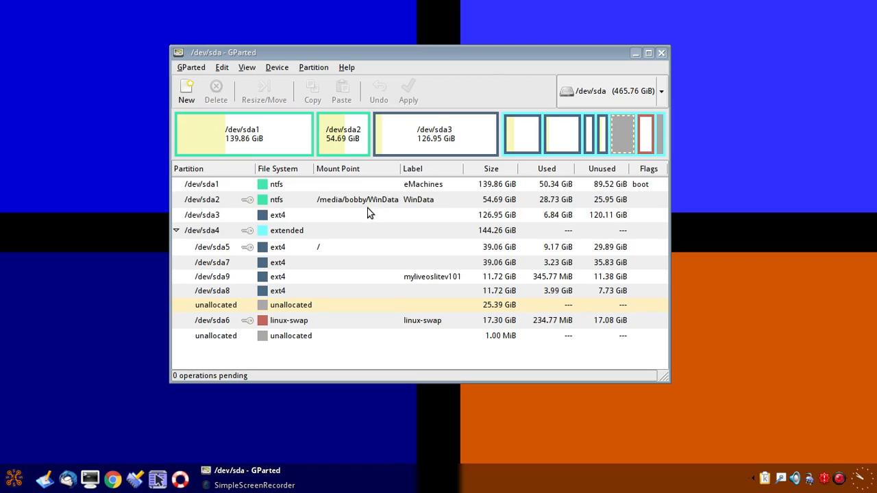
mouse_move(383, 231)
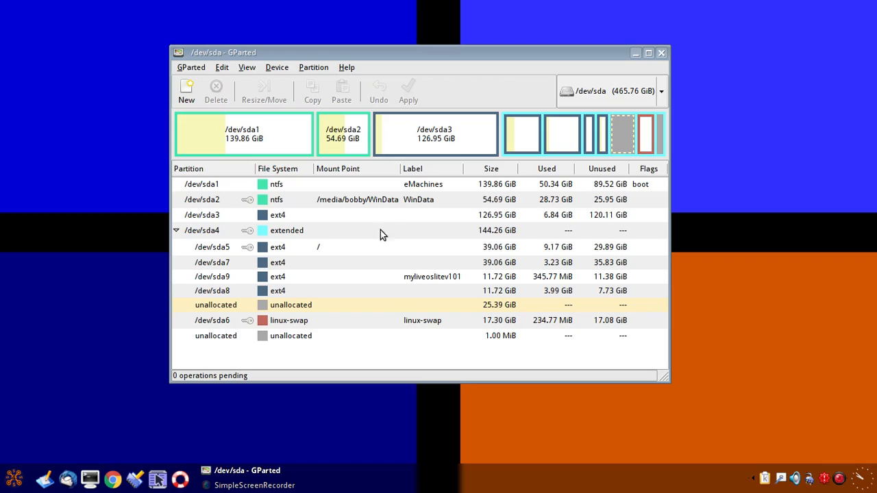
mouse_move(313, 208)
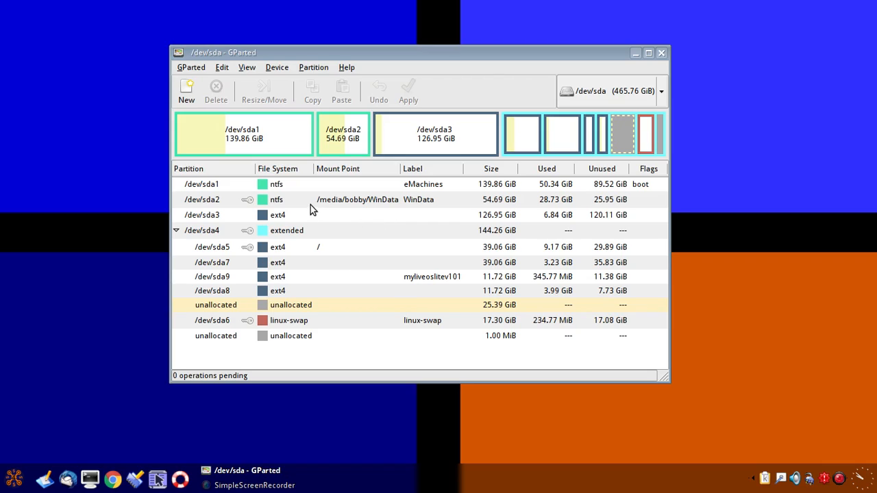
mouse_move(322, 200)
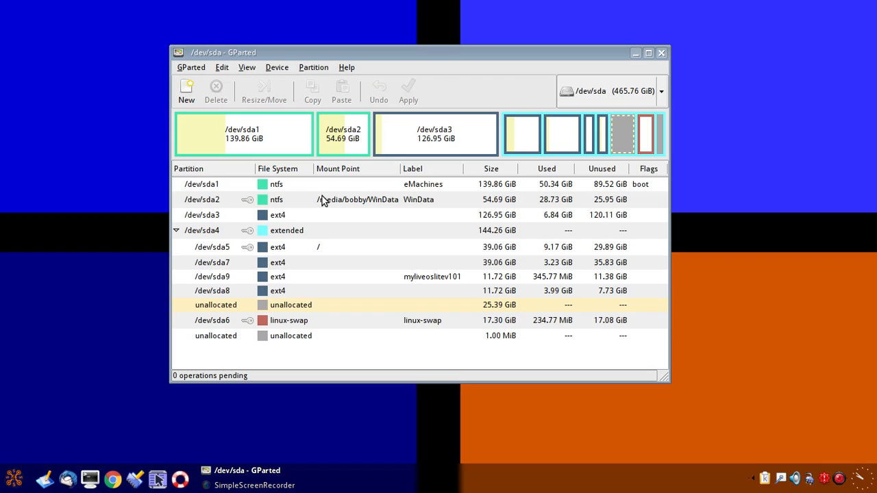
mouse_move(364, 230)
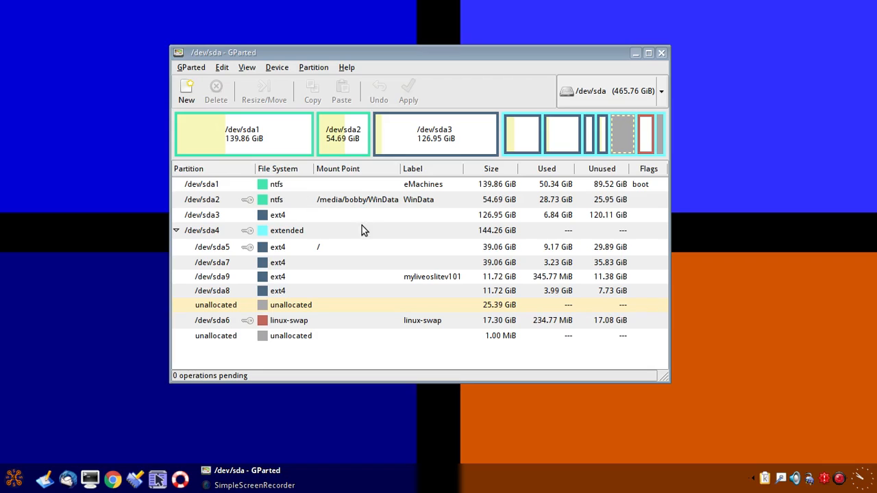
mouse_move(361, 241)
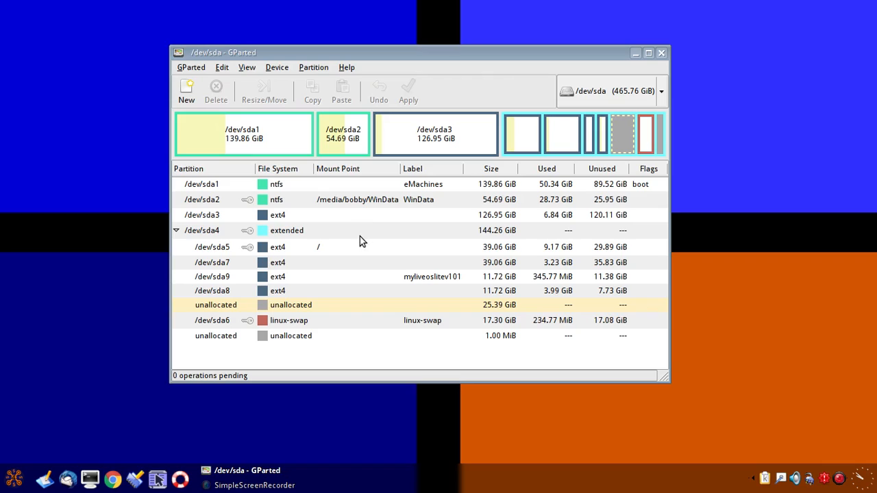
mouse_move(361, 232)
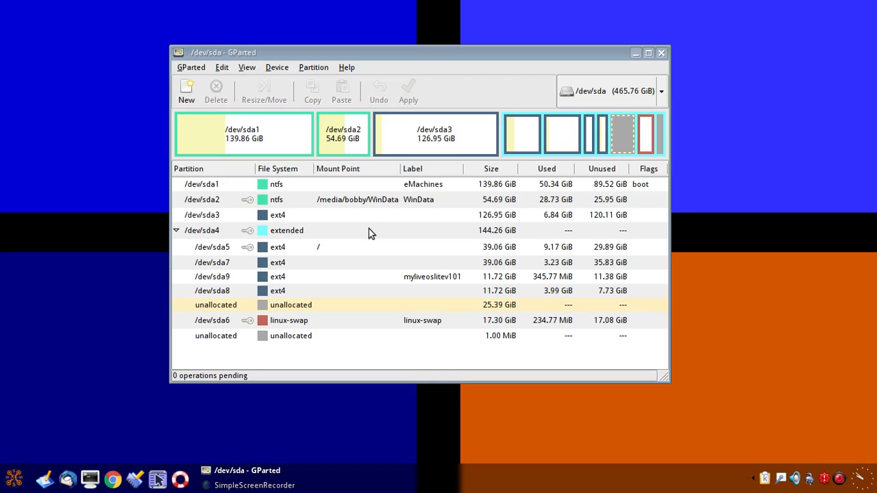
mouse_move(384, 233)
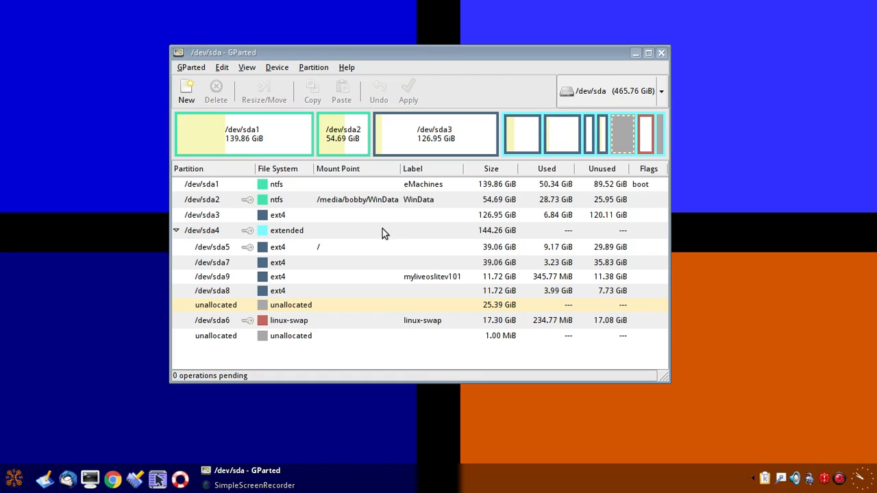
mouse_move(345, 241)
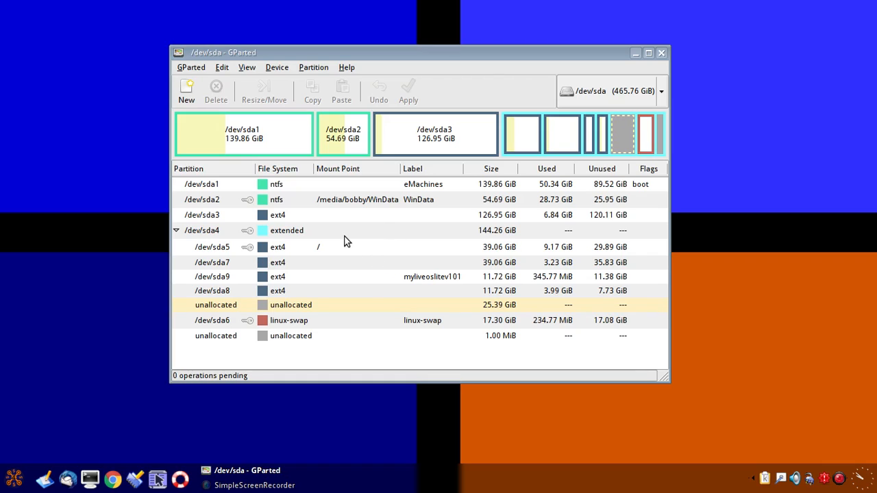
mouse_move(390, 348)
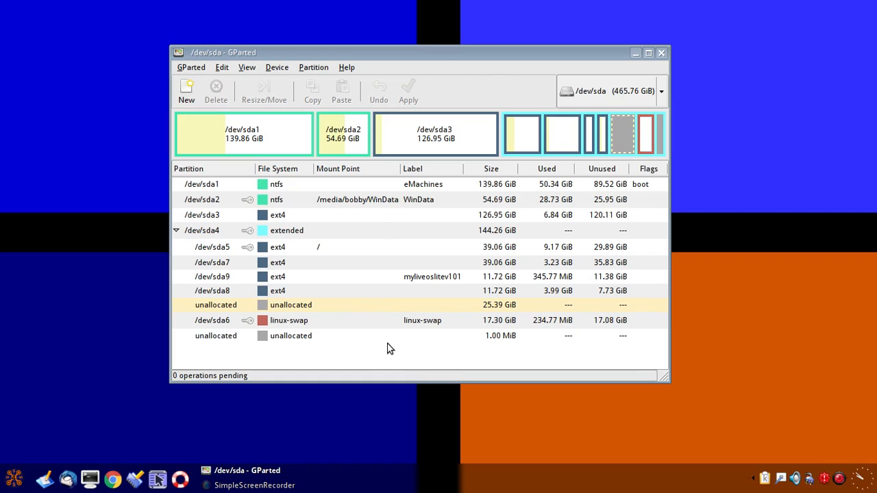
mouse_move(267, 363)
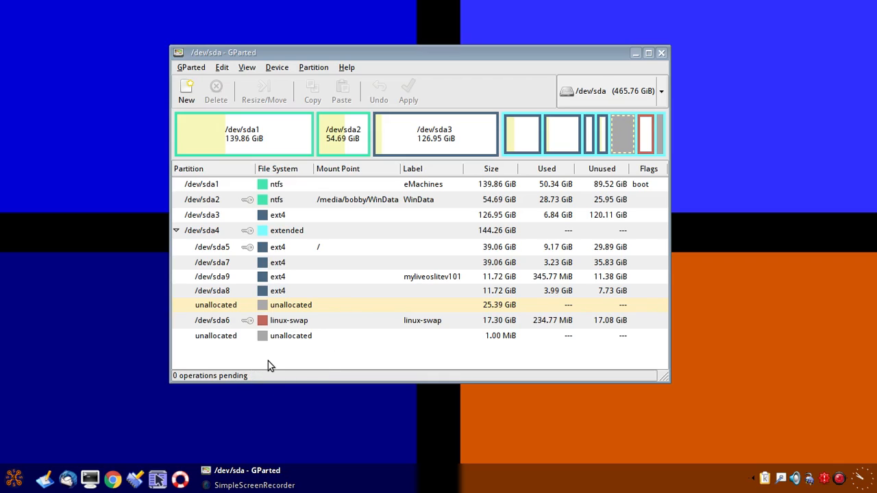
mouse_move(294, 364)
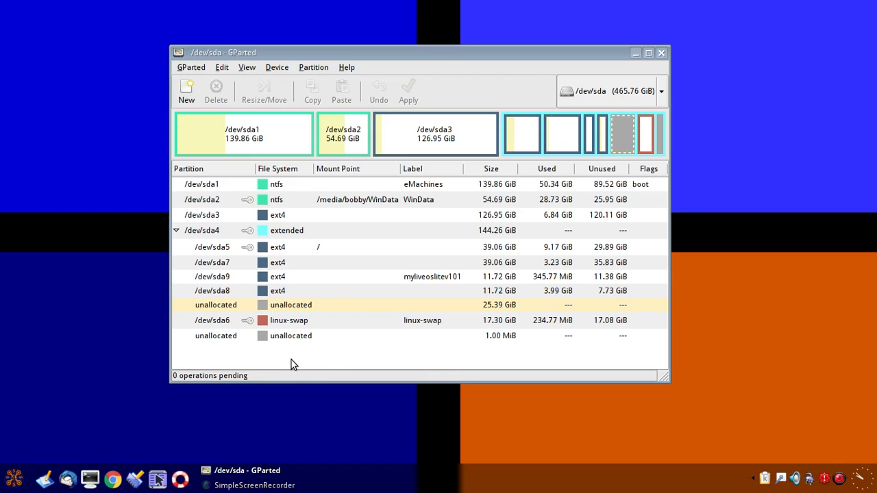
mouse_move(337, 351)
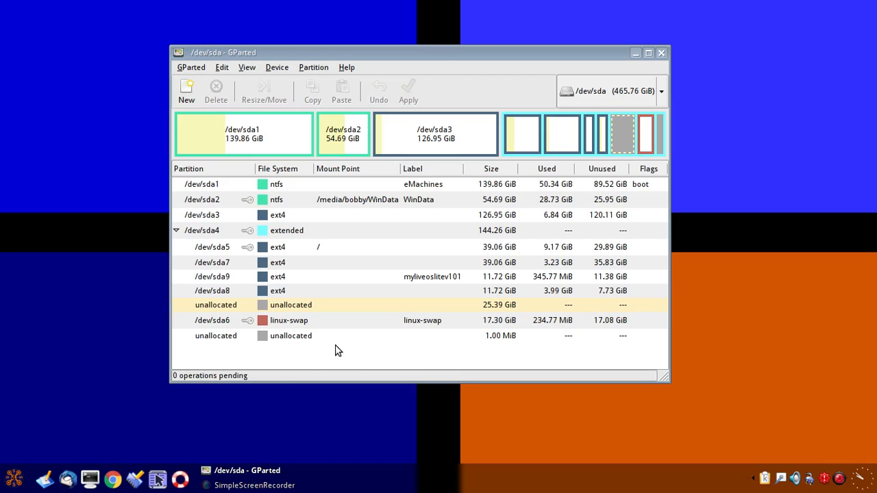
mouse_move(445, 253)
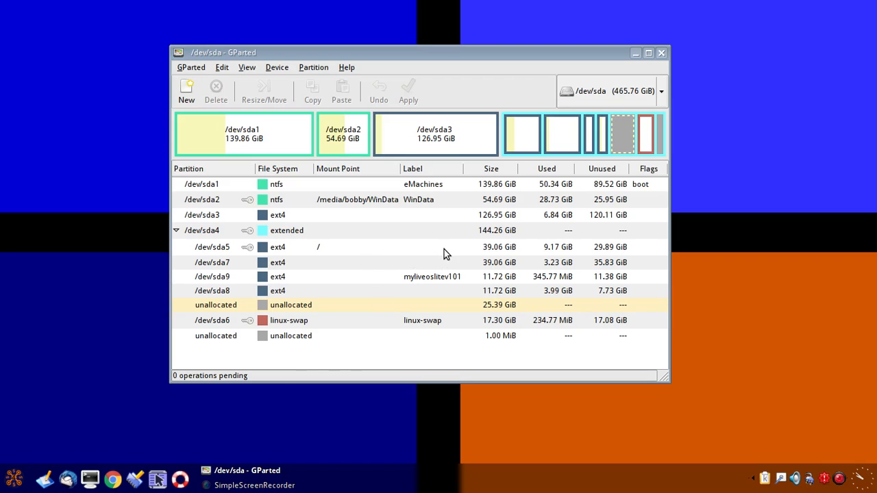
mouse_move(496, 230)
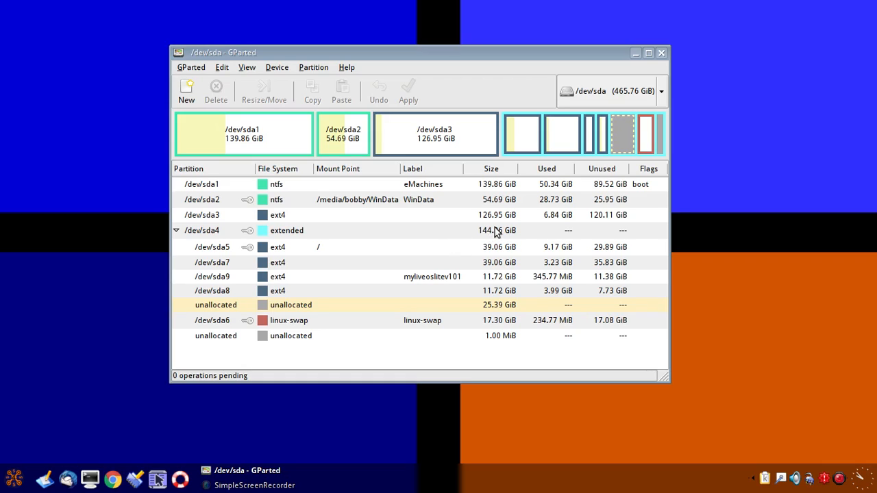
mouse_move(386, 257)
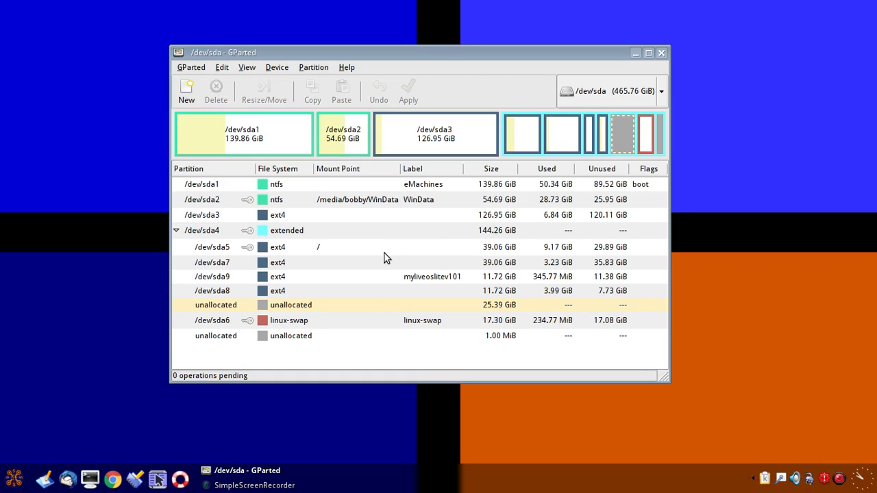
mouse_move(423, 249)
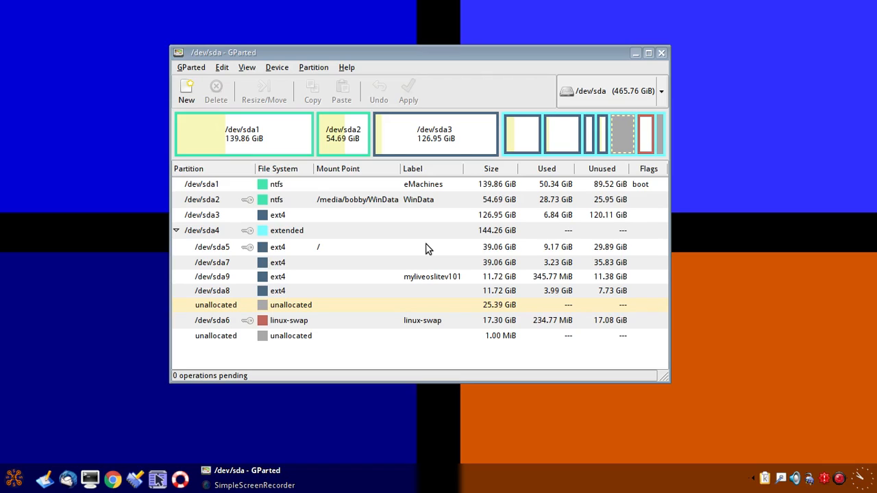
mouse_move(381, 249)
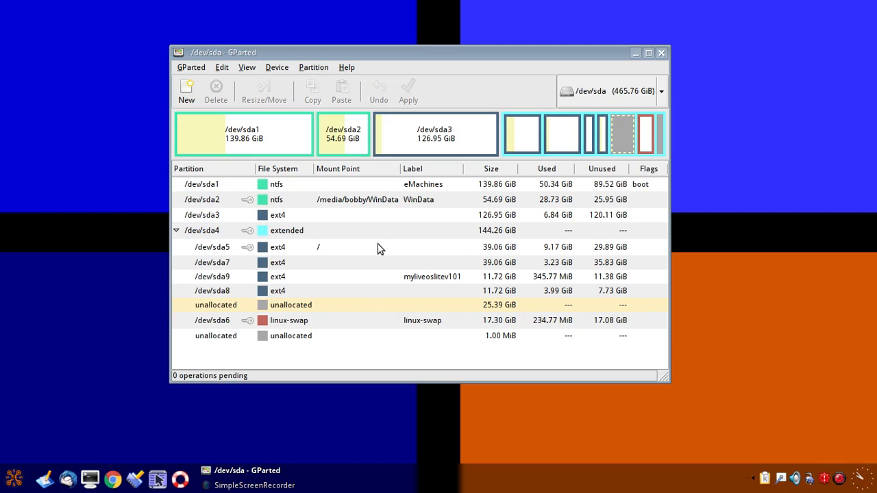
mouse_move(310, 134)
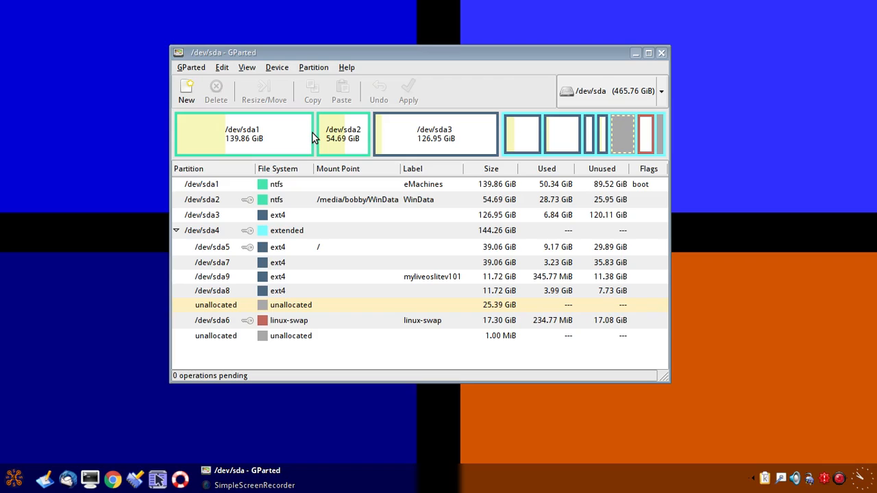
mouse_move(307, 137)
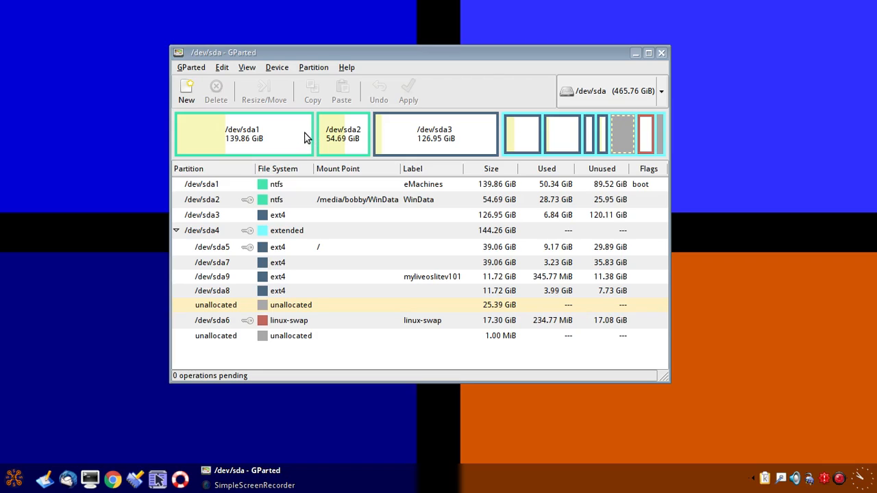
mouse_move(342, 249)
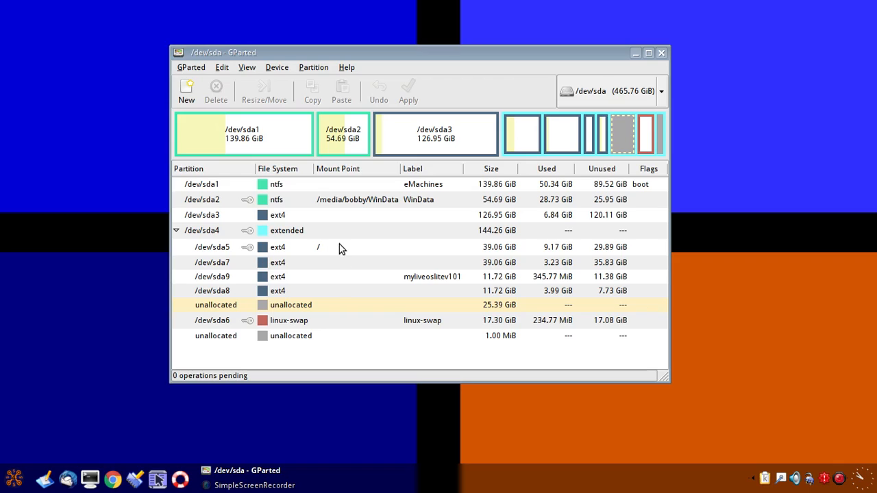
mouse_move(318, 291)
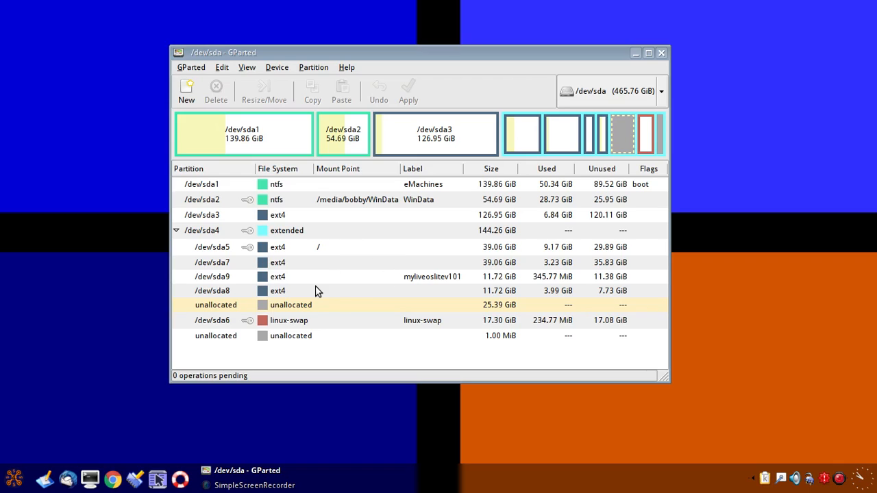
mouse_move(383, 240)
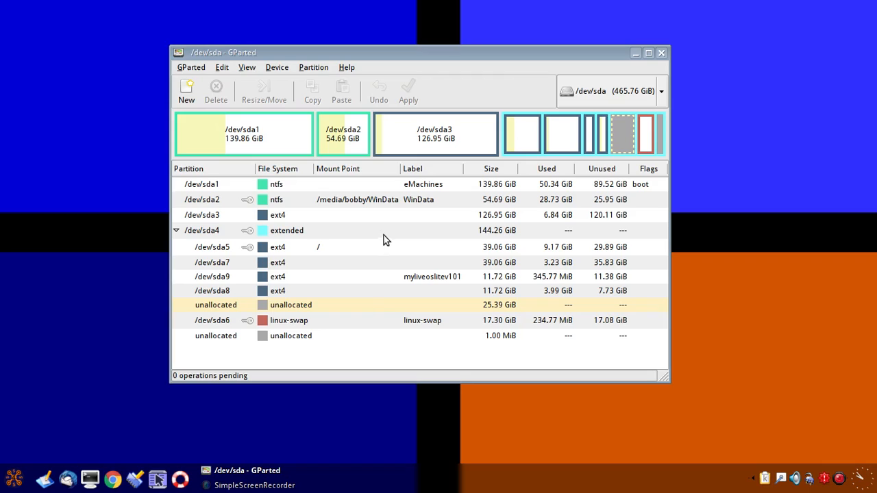
mouse_move(389, 245)
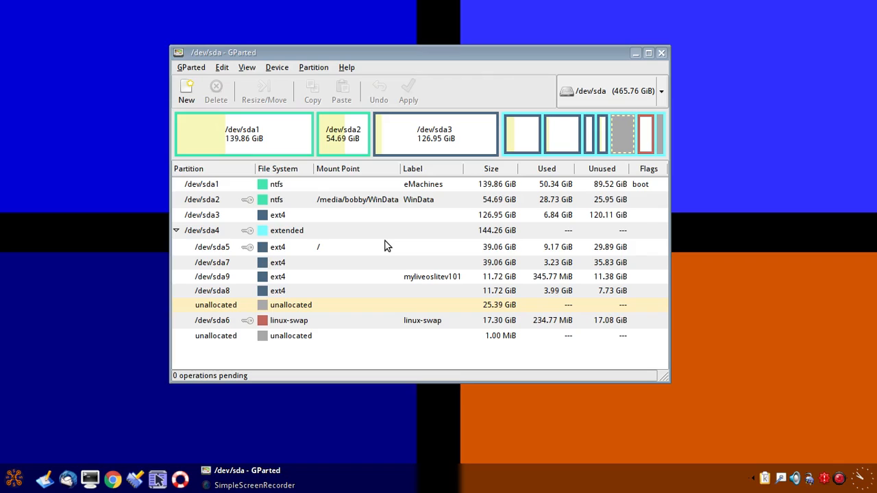
mouse_move(383, 246)
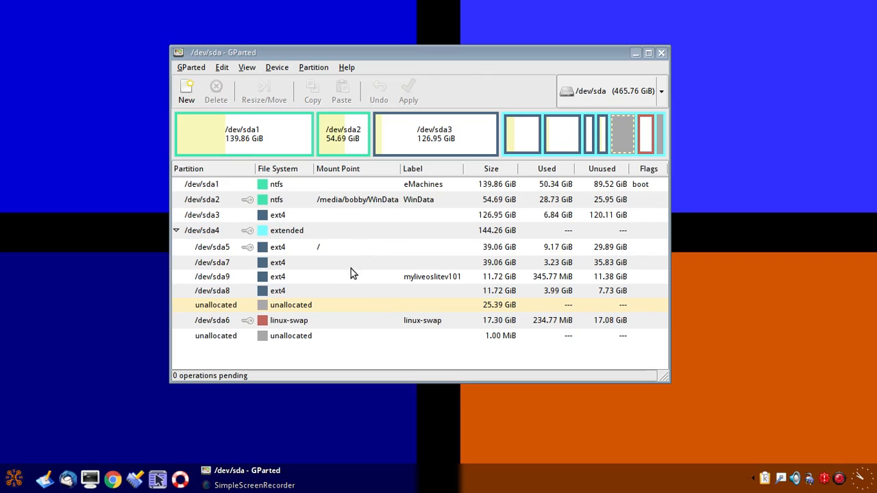
mouse_move(291, 259)
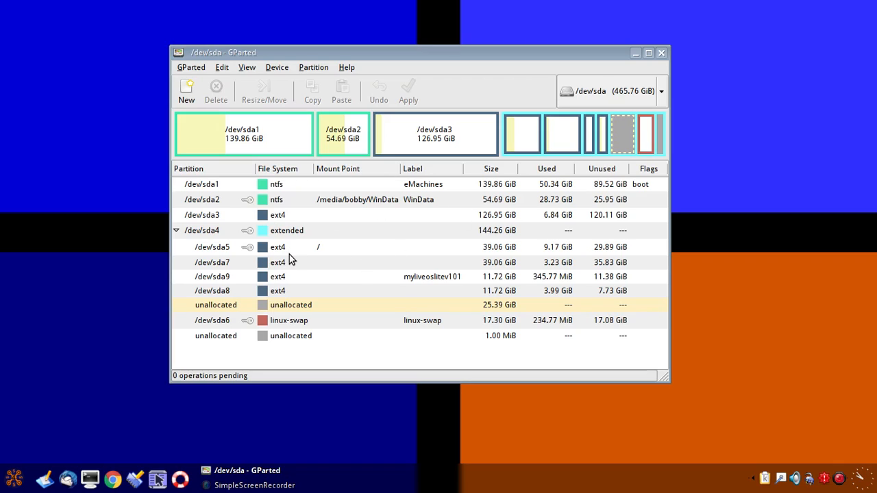
mouse_move(384, 237)
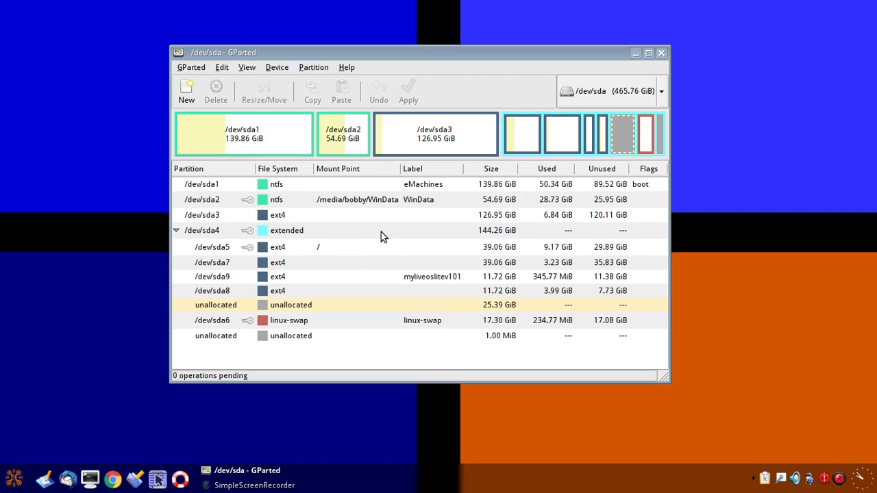
mouse_move(411, 209)
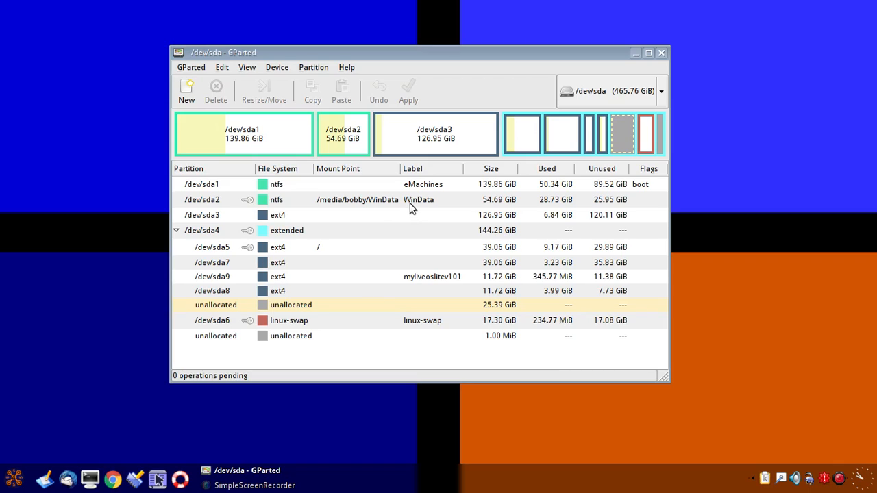
mouse_move(336, 263)
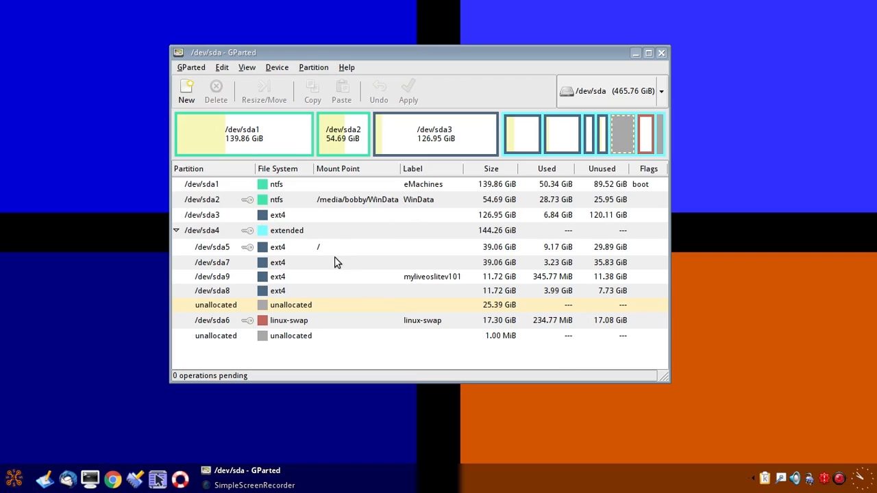
mouse_move(337, 286)
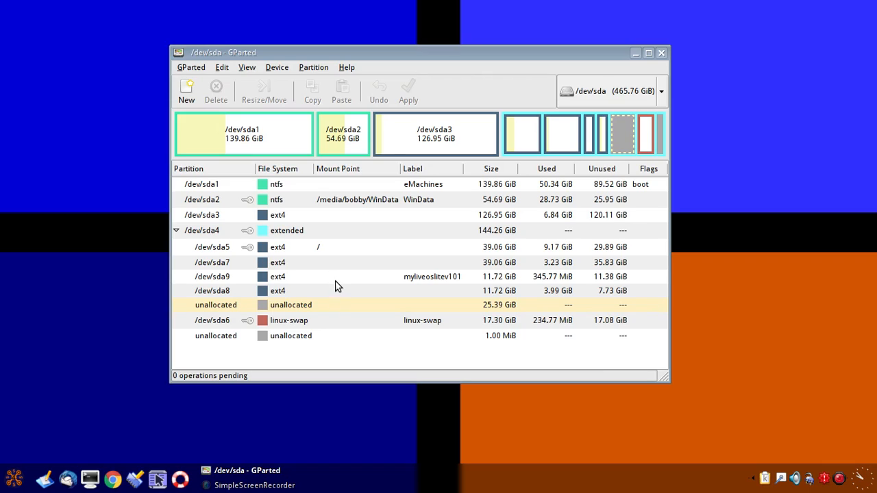
mouse_move(400, 267)
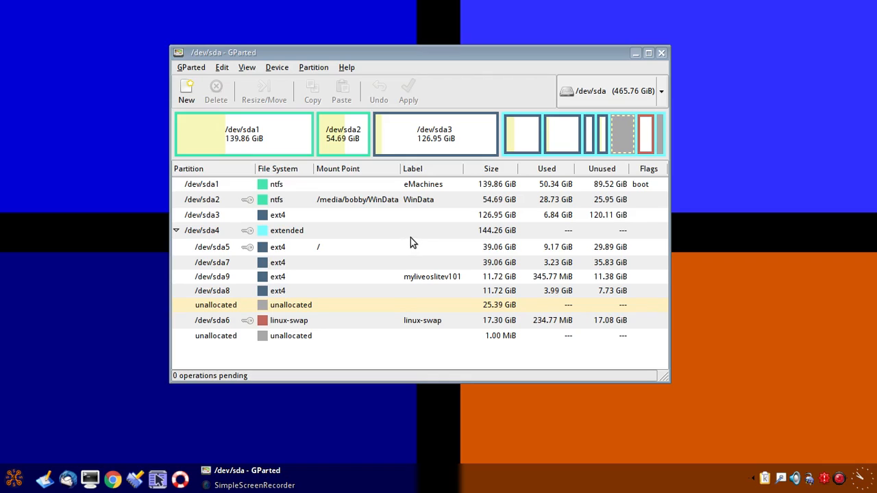
mouse_move(400, 252)
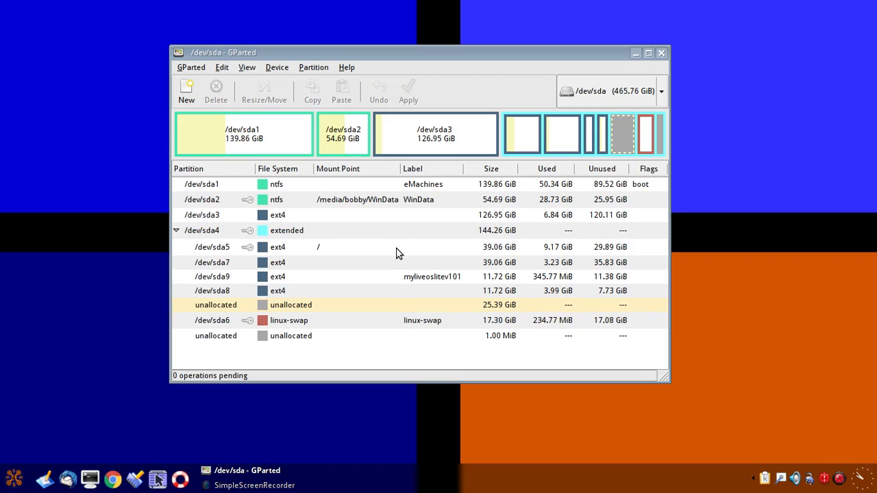
mouse_move(436, 248)
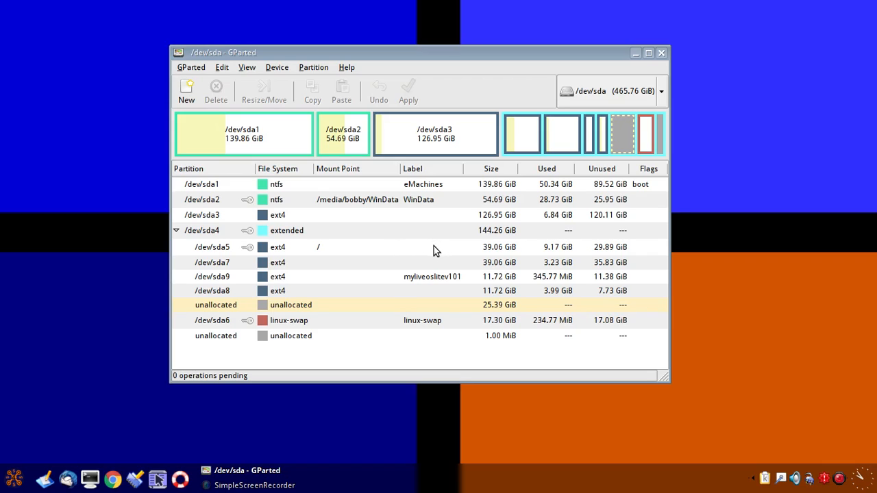
mouse_move(420, 253)
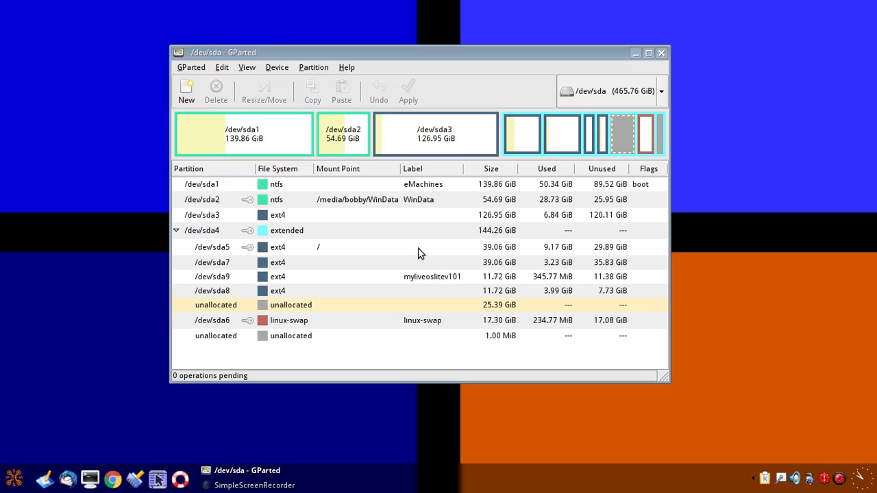
mouse_move(433, 267)
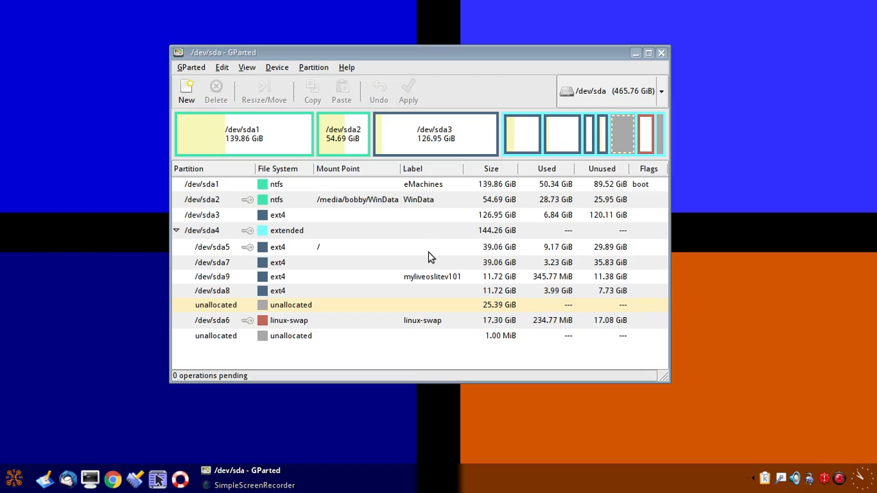
mouse_move(445, 229)
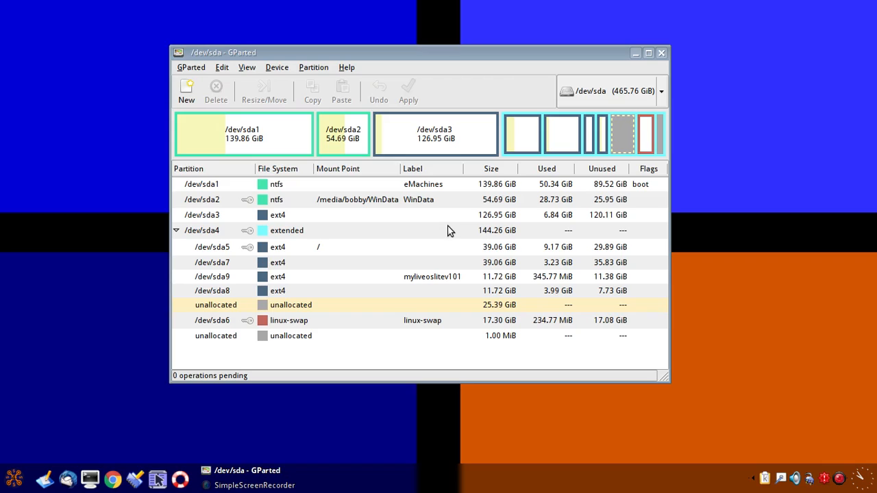
mouse_move(413, 250)
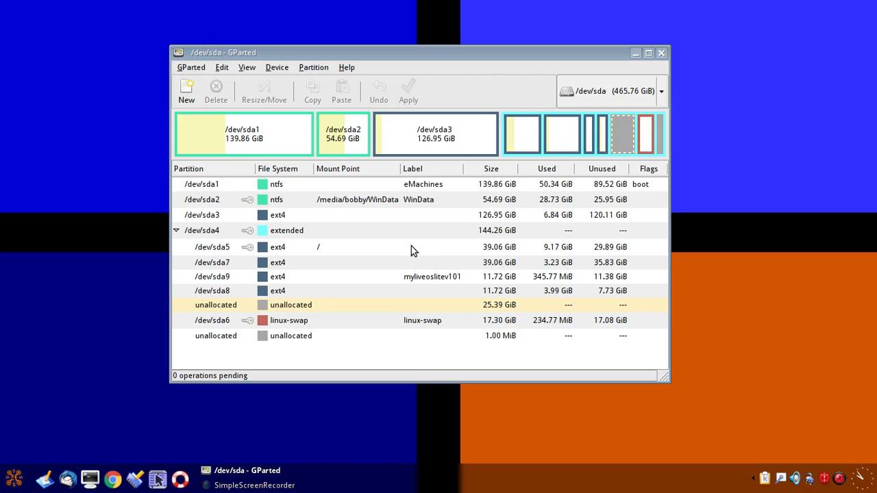
mouse_move(426, 253)
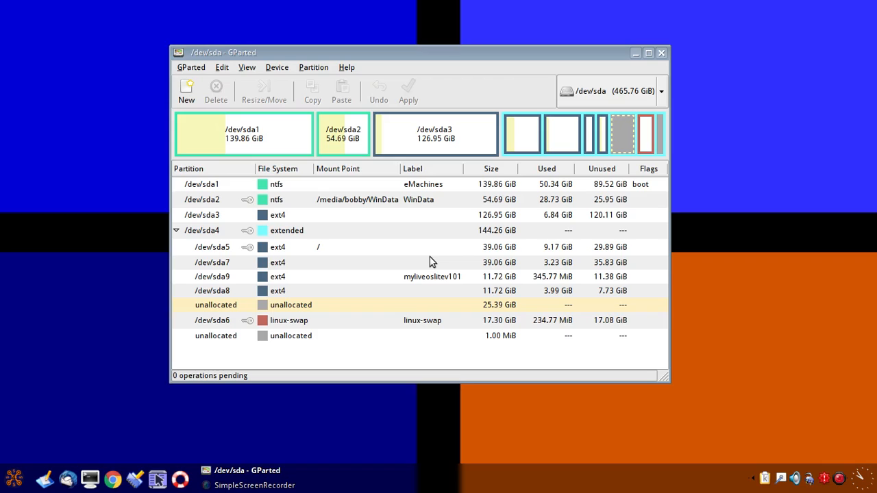
mouse_move(428, 294)
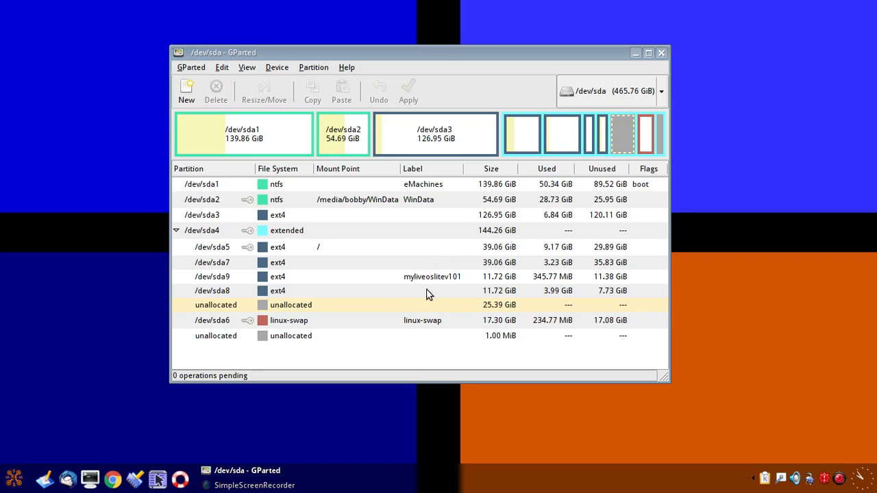
mouse_move(411, 273)
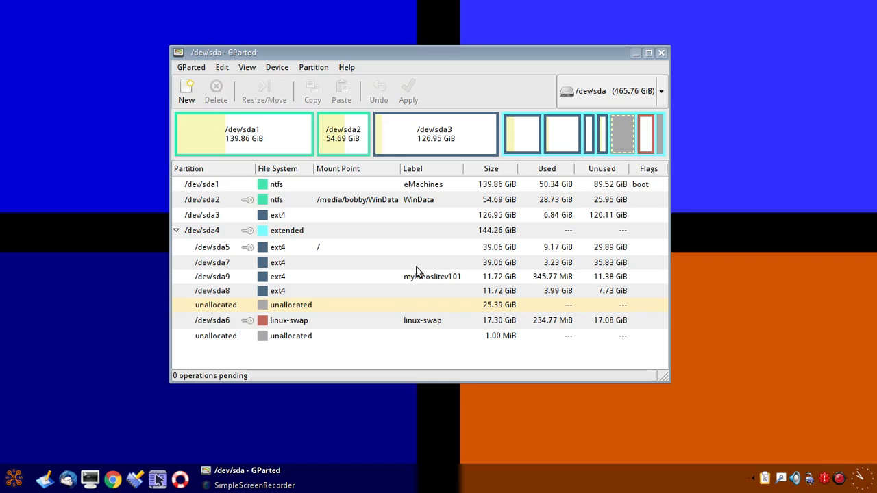
mouse_move(425, 273)
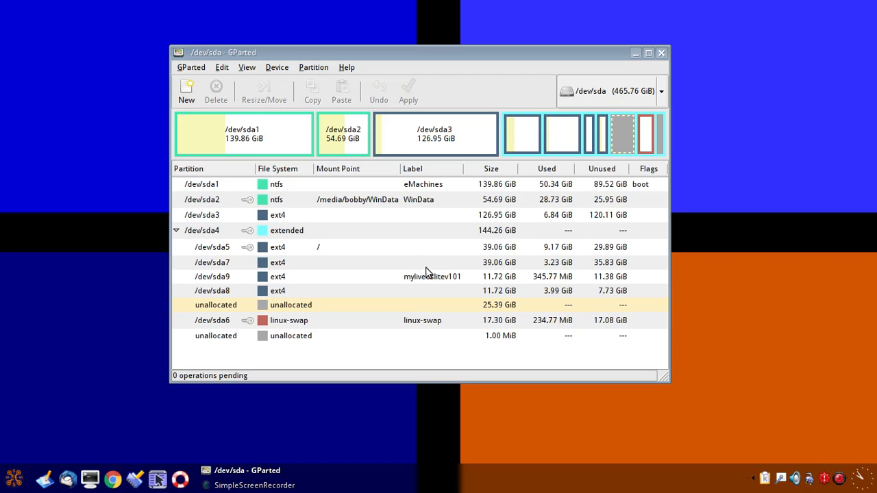
mouse_move(343, 249)
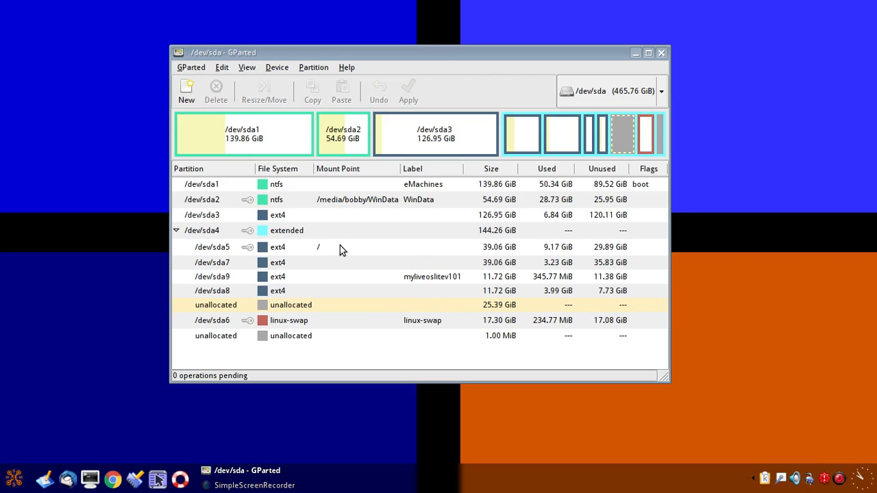
mouse_move(348, 282)
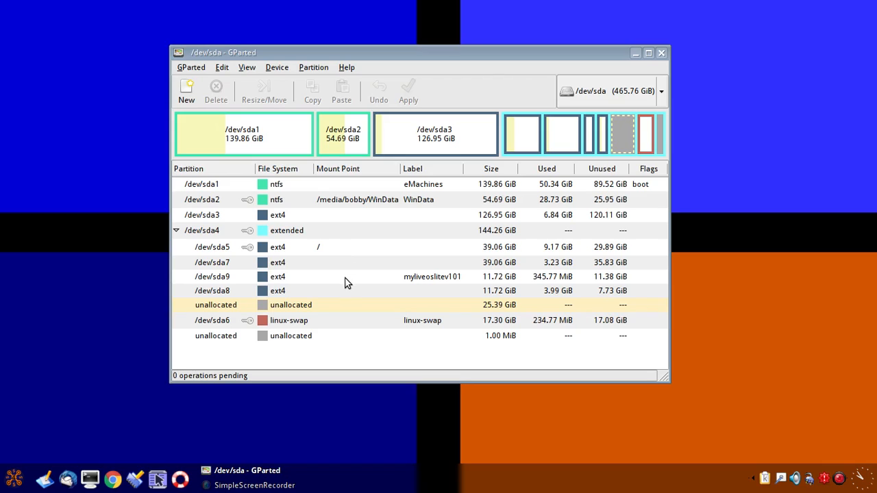
mouse_move(357, 299)
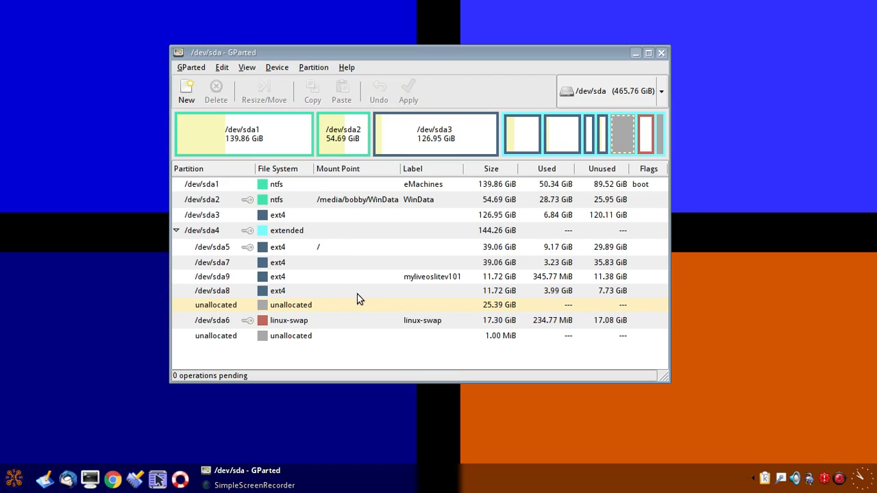
mouse_move(411, 142)
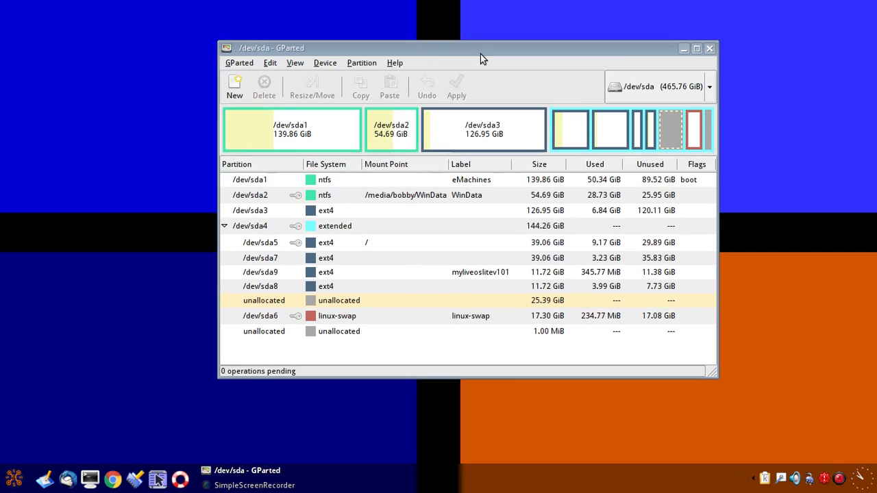
mouse_move(422, 48)
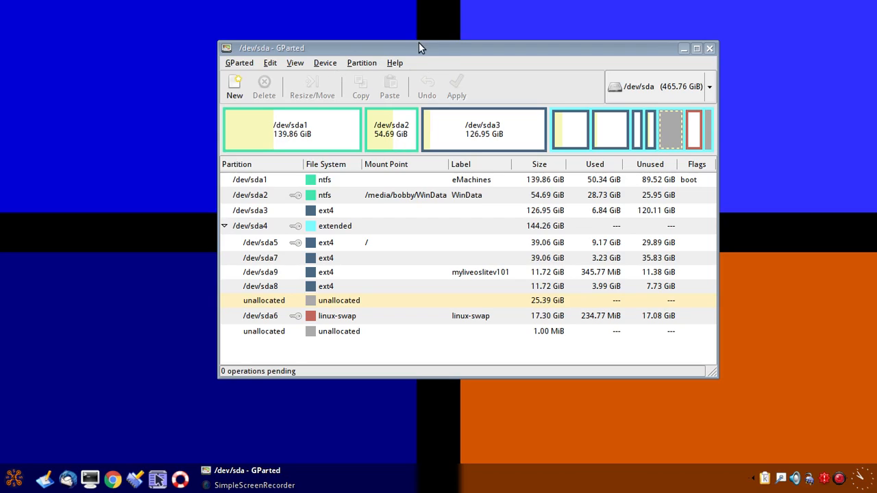
mouse_move(469, 197)
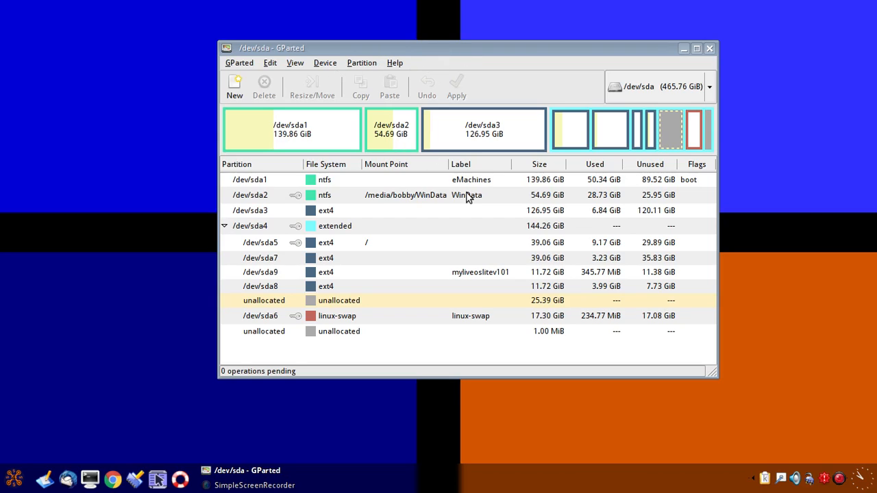
mouse_move(350, 255)
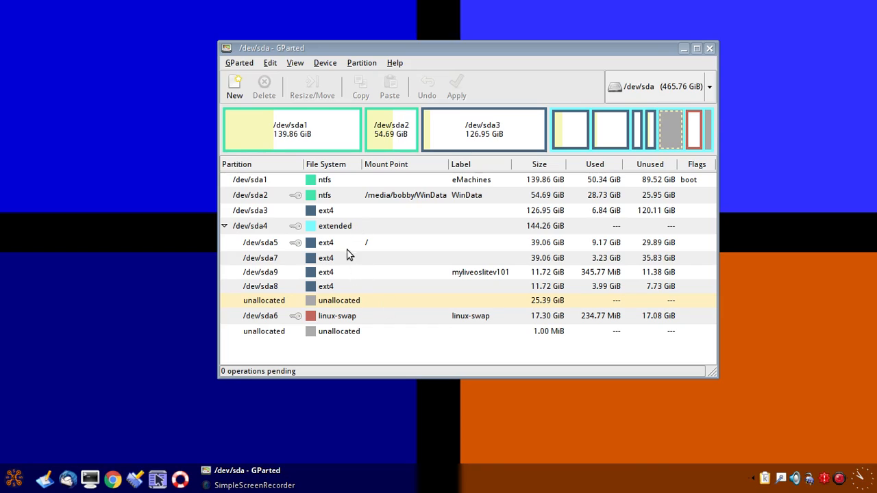
mouse_move(331, 268)
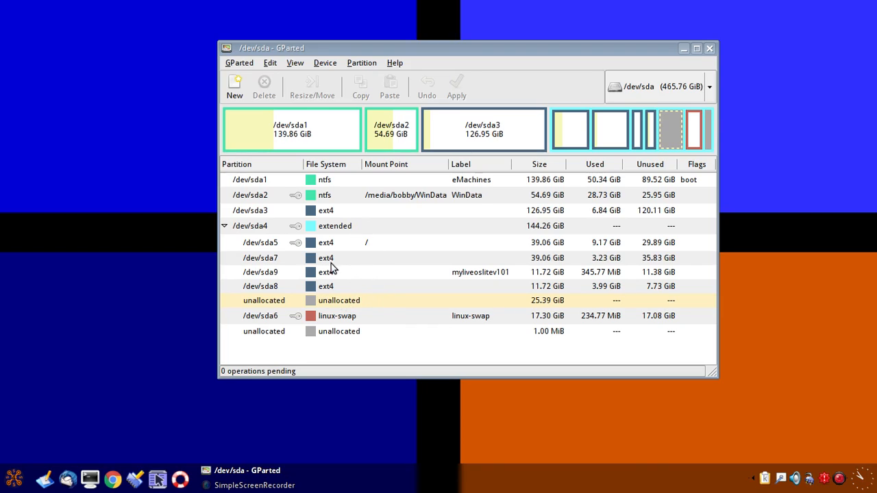
Step: Drag the GParted window higher toward the middle of the desktop
drag(465, 48, 452, 38)
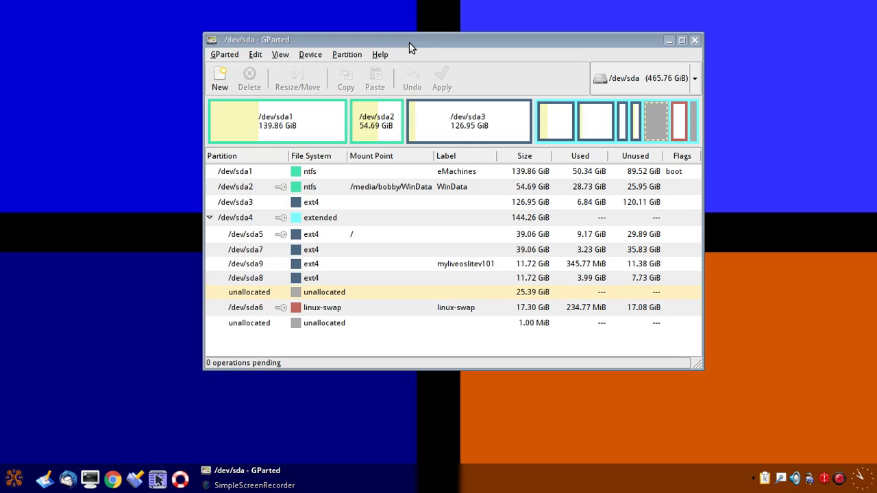
mouse_move(403, 221)
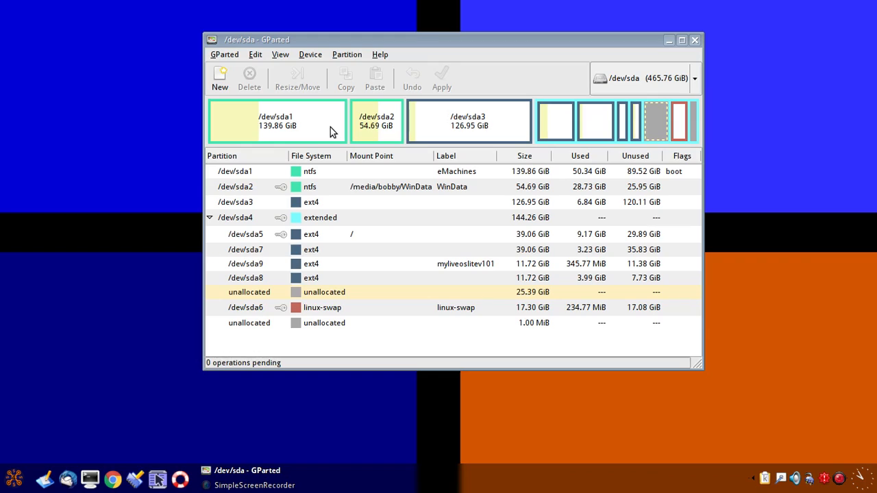
mouse_move(409, 221)
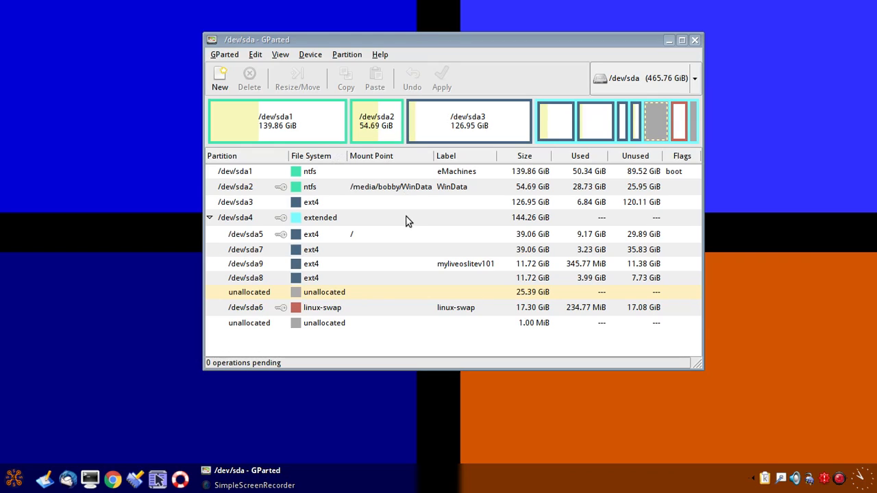
mouse_move(349, 122)
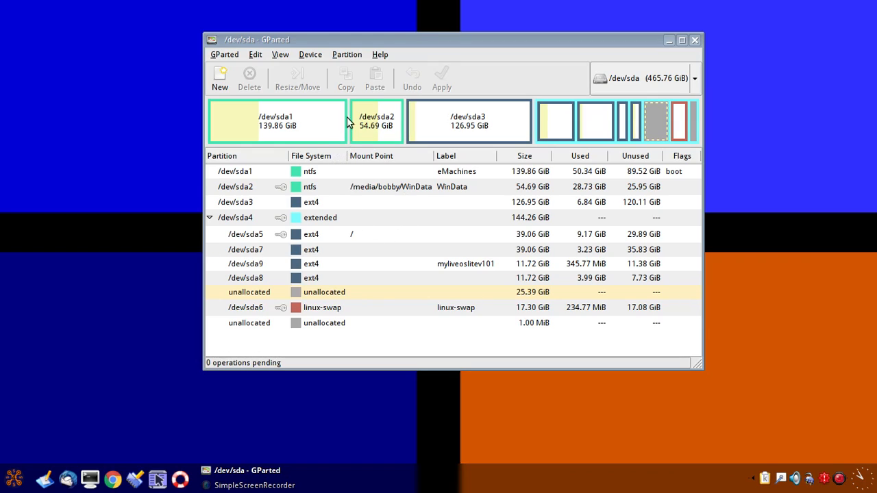
mouse_move(349, 184)
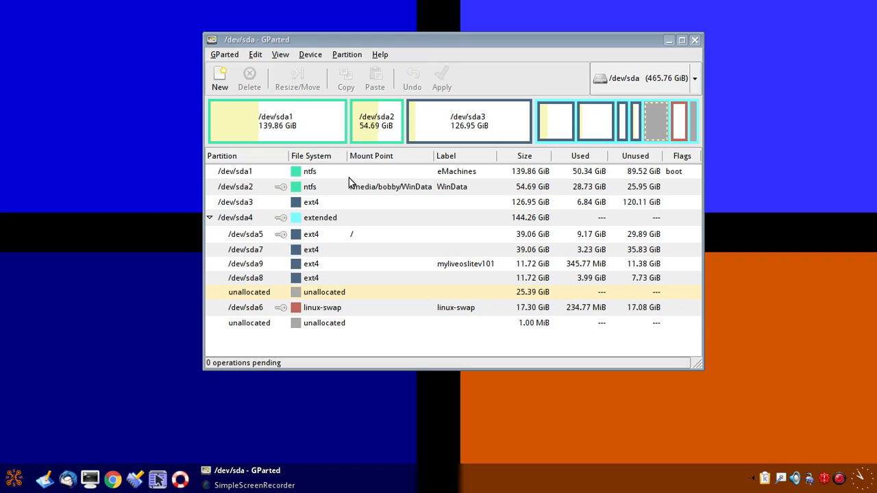
mouse_move(367, 250)
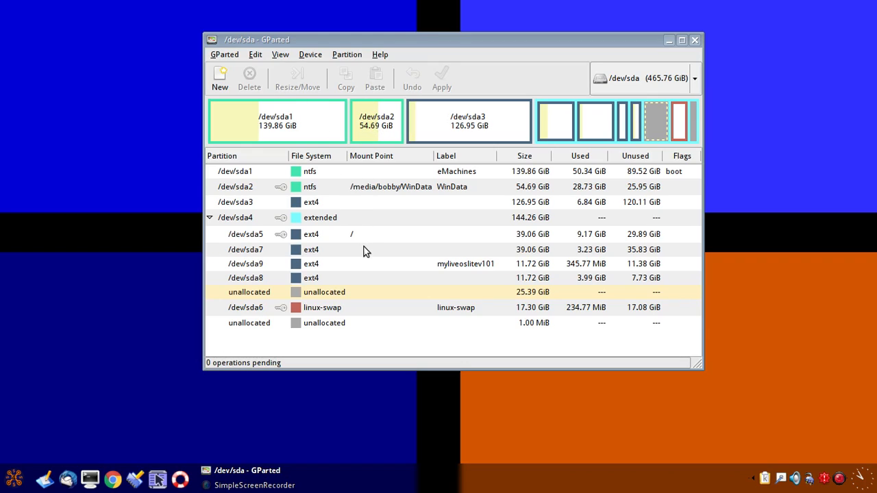
mouse_move(281, 290)
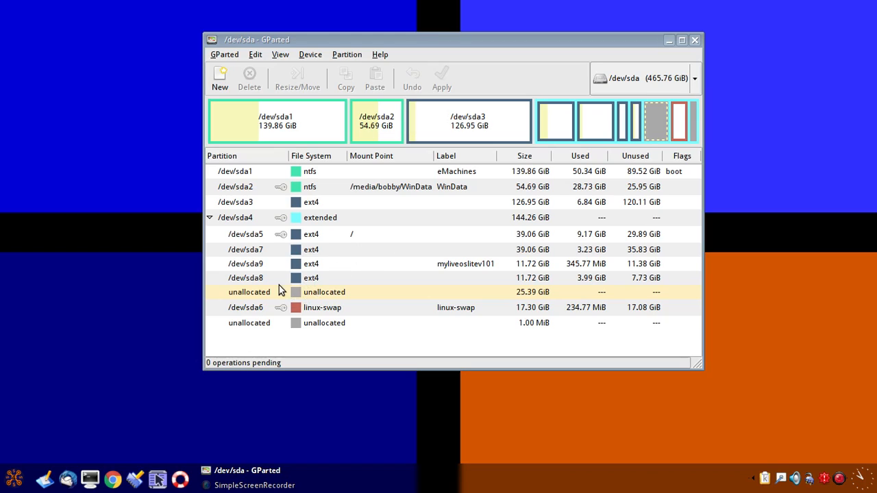
mouse_move(331, 300)
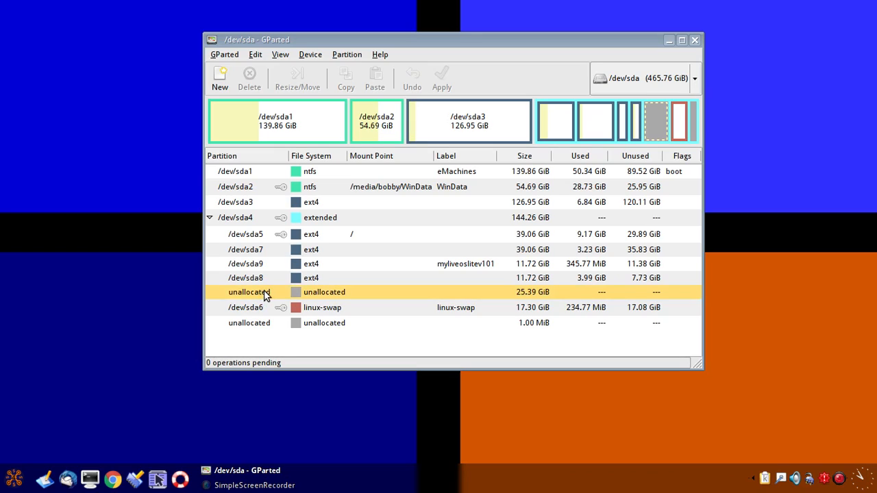
mouse_move(351, 188)
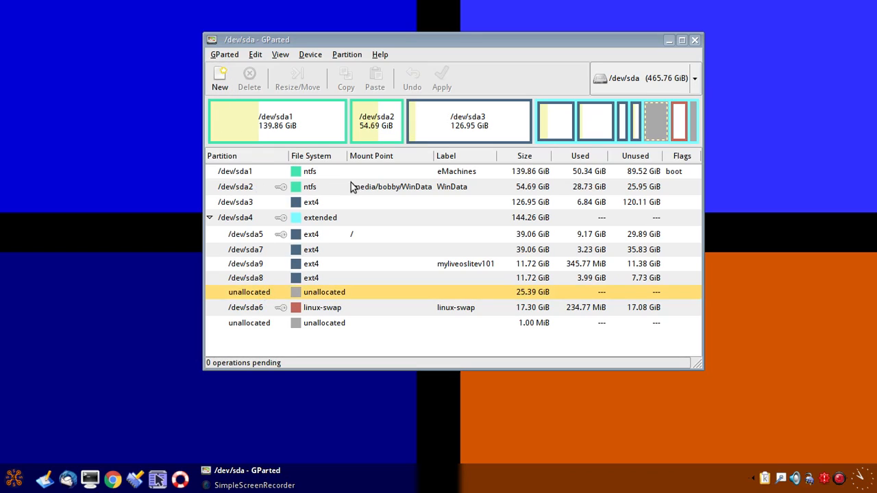
mouse_move(376, 258)
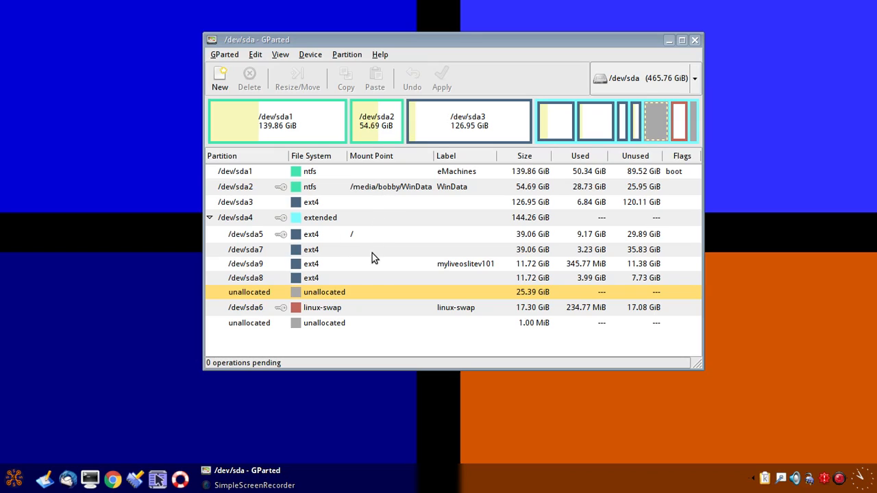
mouse_move(335, 220)
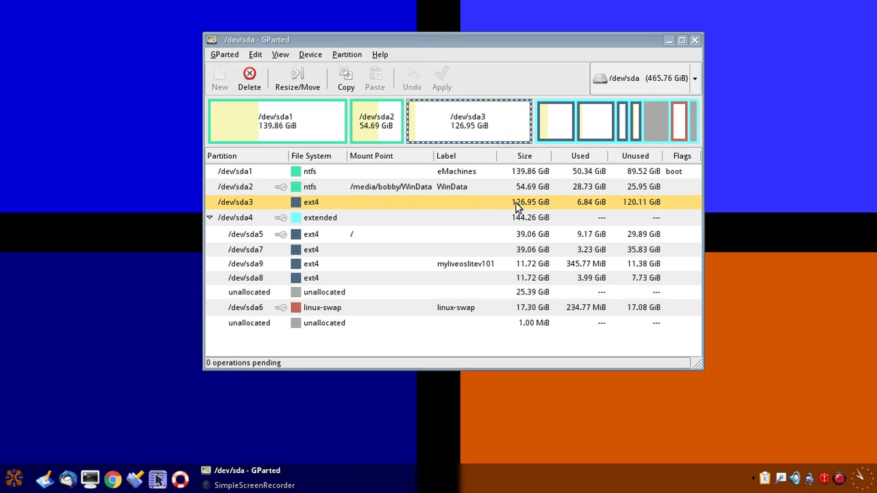
mouse_move(418, 213)
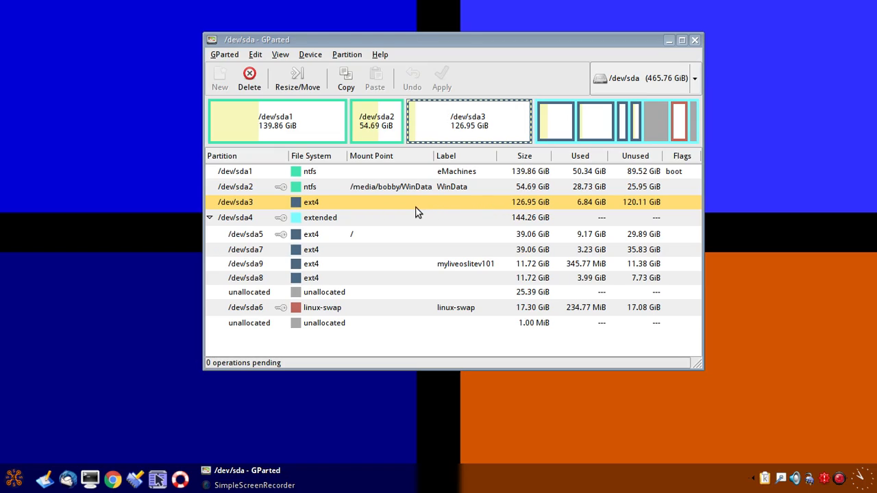
mouse_move(458, 211)
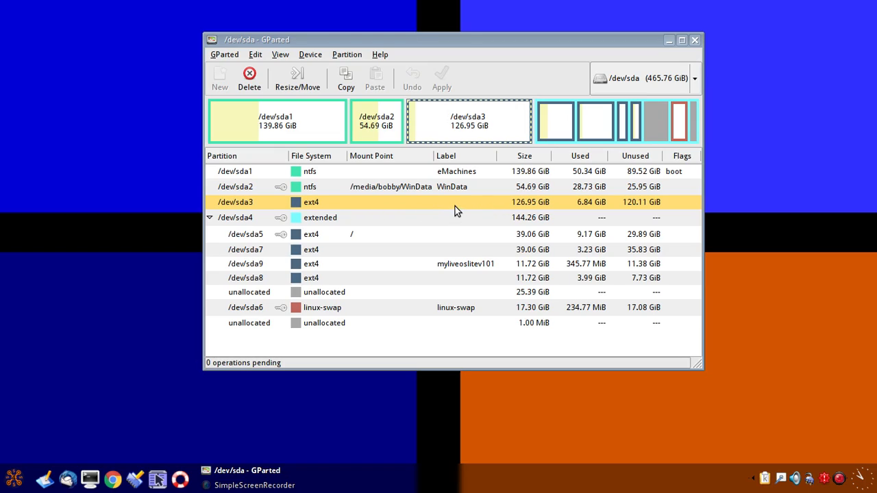
mouse_move(457, 207)
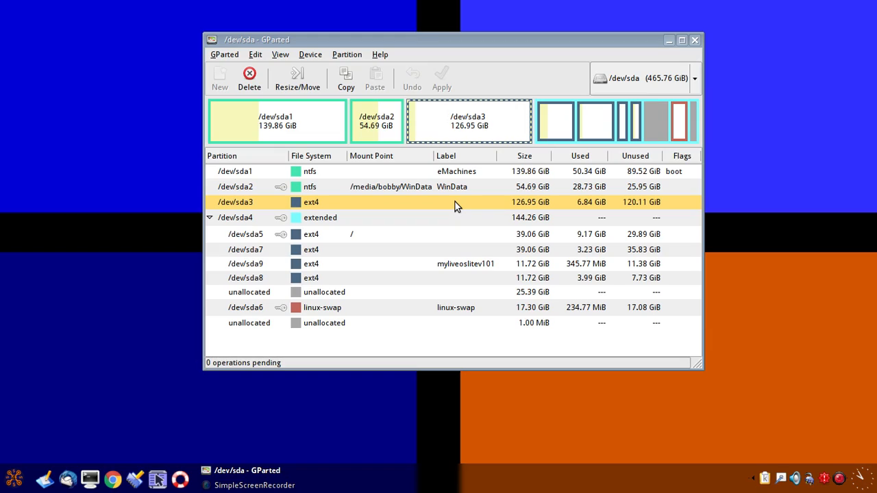
mouse_move(458, 208)
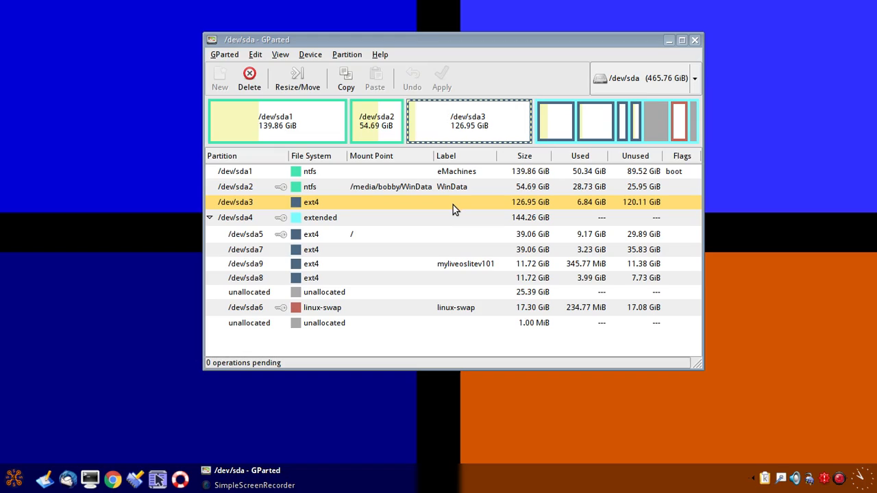
mouse_move(446, 208)
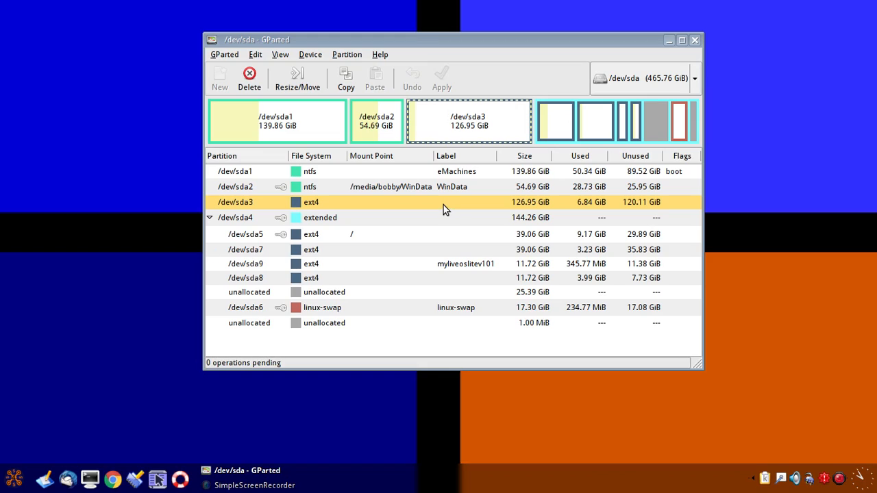
mouse_move(425, 208)
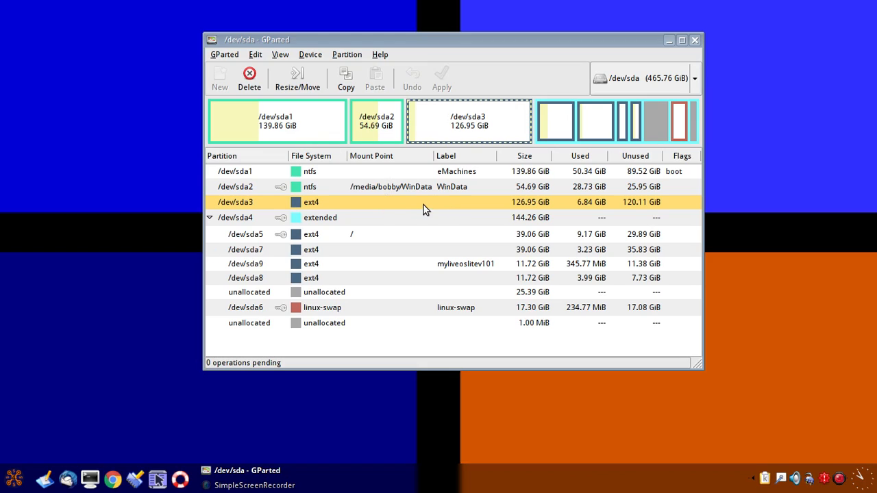
mouse_move(356, 214)
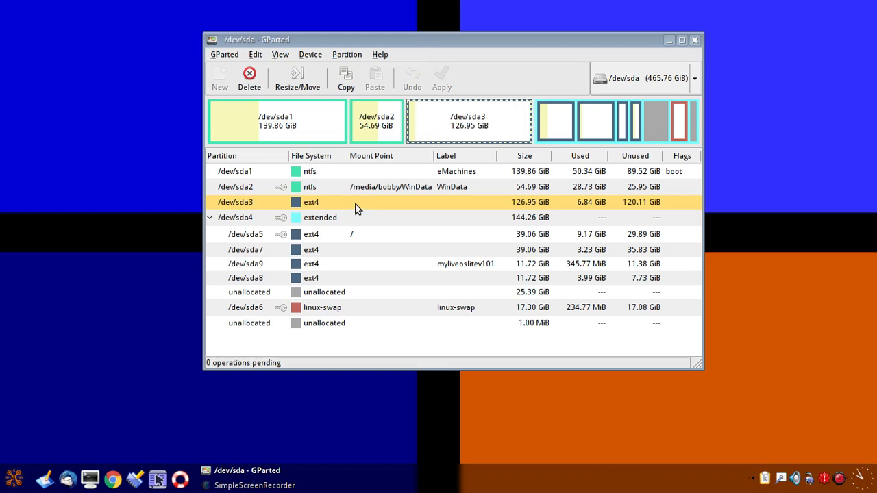
mouse_move(316, 220)
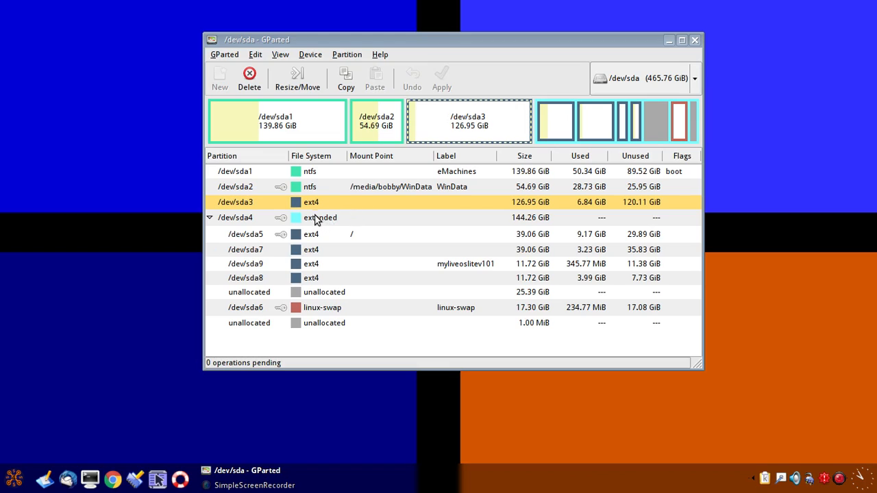
mouse_move(316, 199)
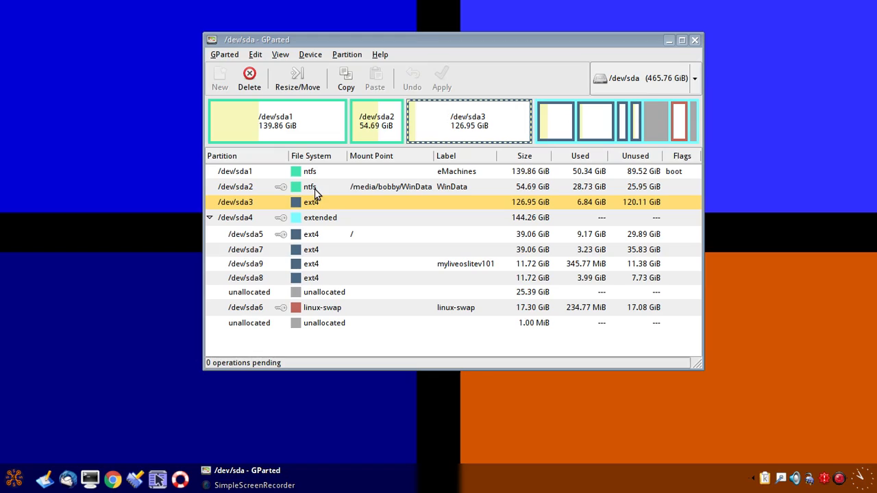
mouse_move(318, 208)
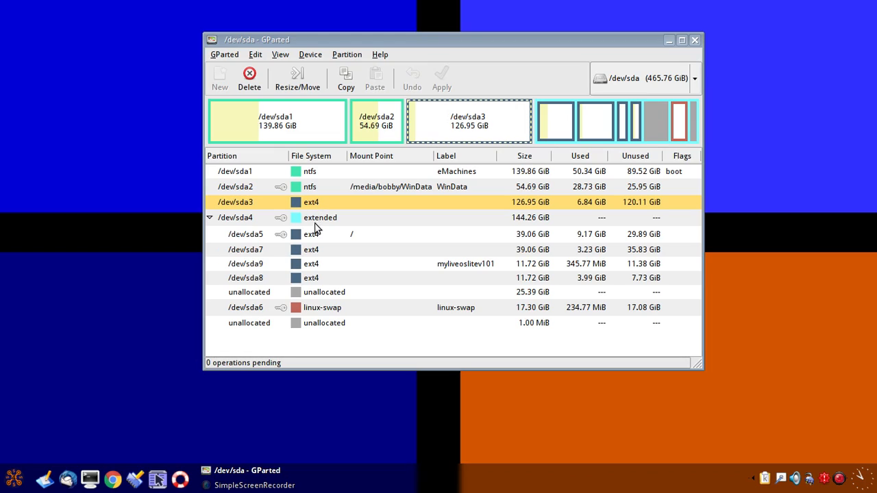
mouse_move(322, 201)
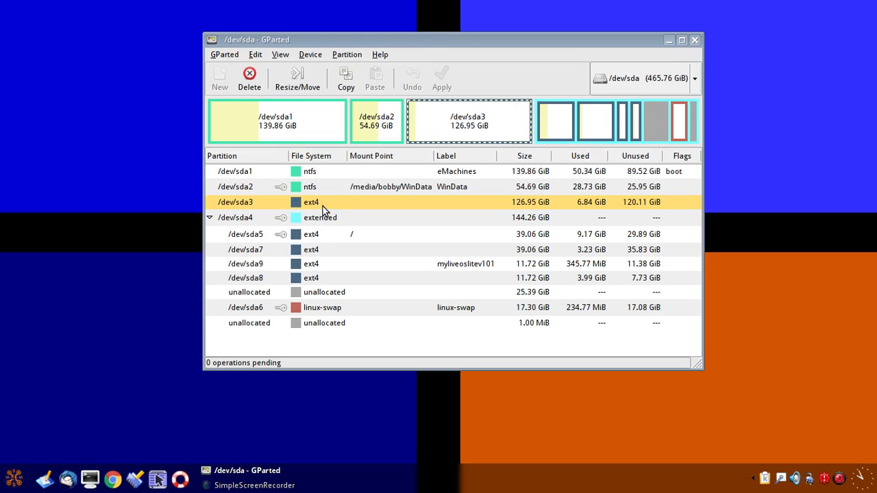
mouse_move(336, 205)
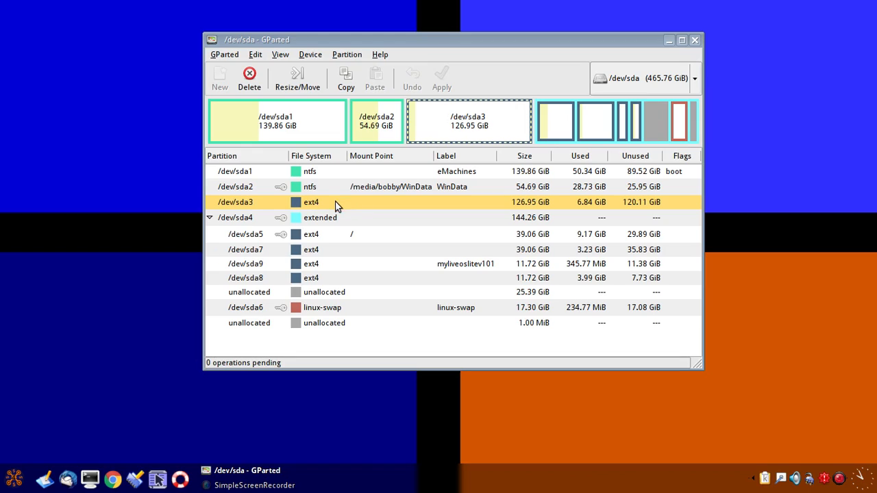
mouse_move(375, 238)
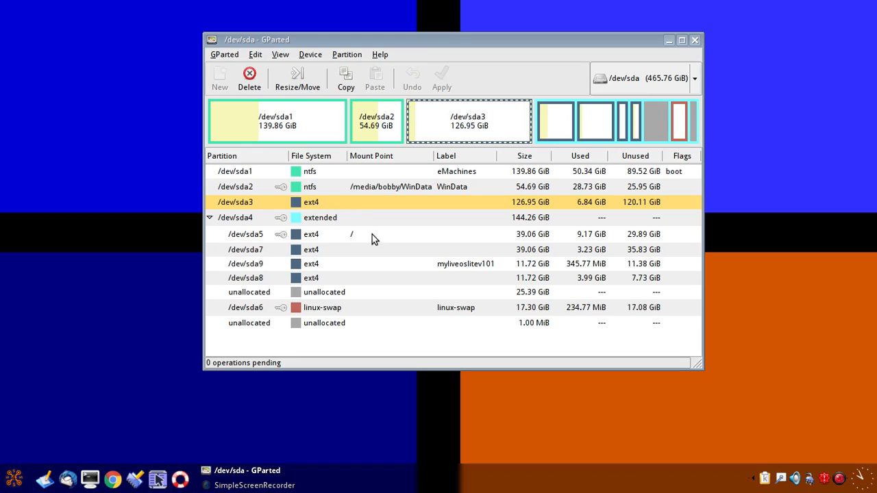
mouse_move(320, 203)
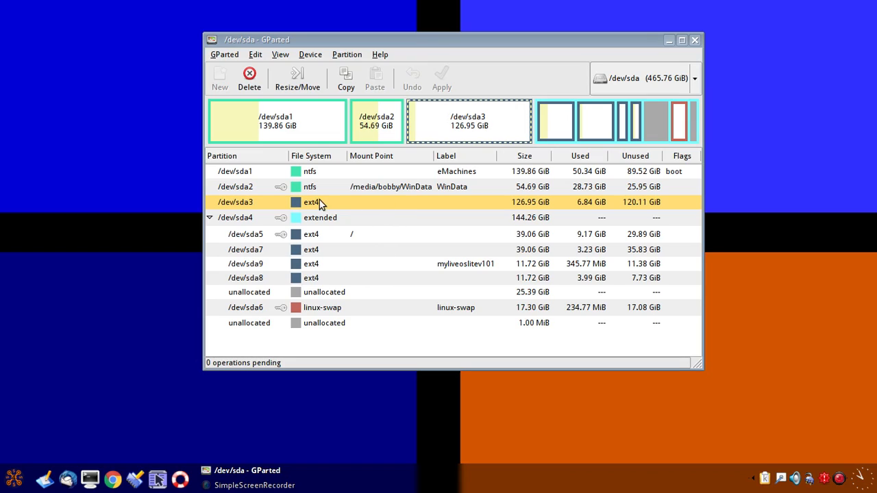
Step: Start a new partition in the 25.39 GiB unallocated space, opening Create new Partition
click(322, 292)
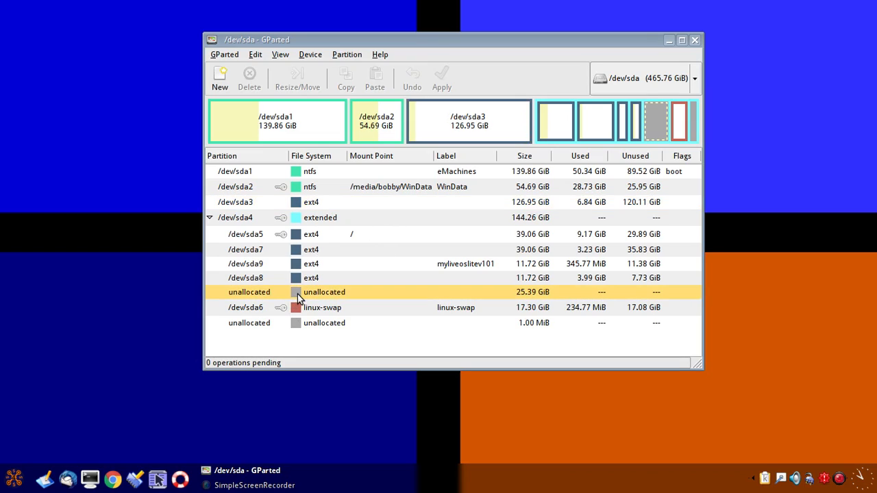
mouse_move(520, 299)
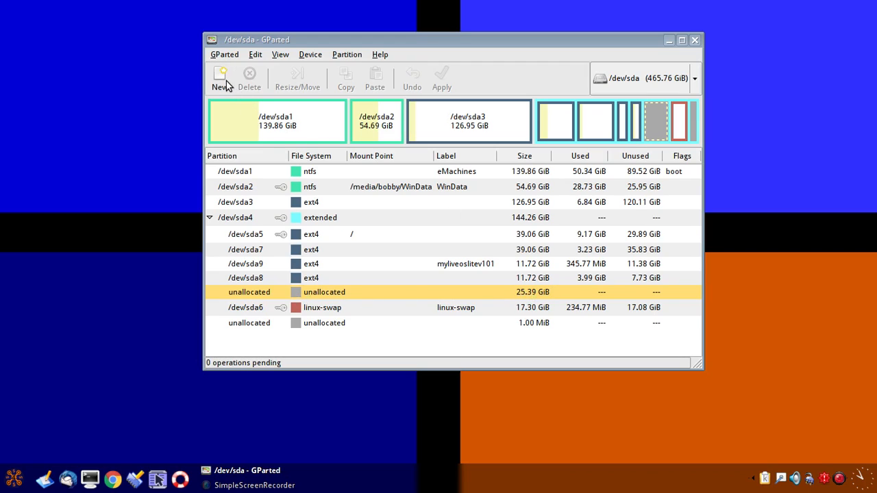
click(221, 77)
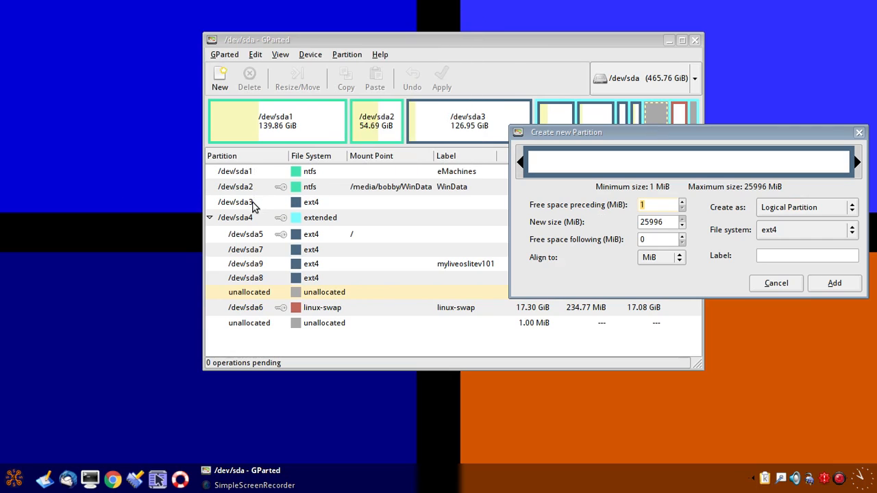
mouse_move(255, 256)
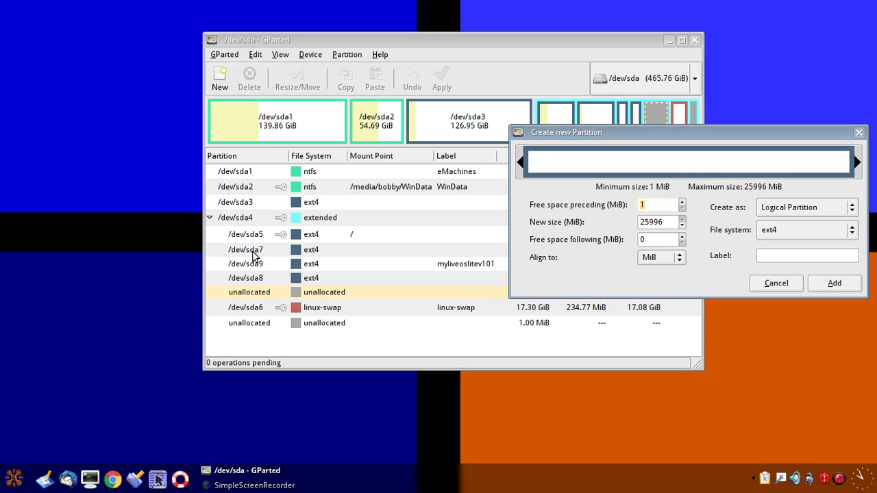
mouse_move(263, 312)
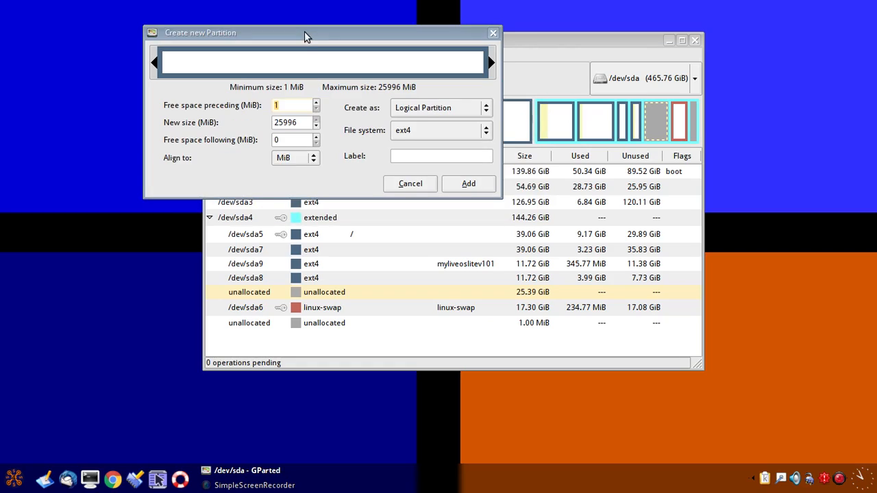
mouse_move(324, 35)
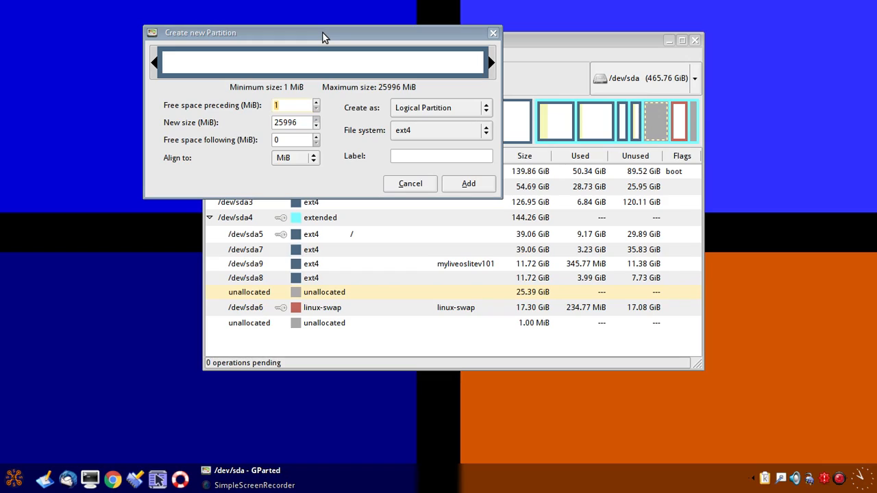
mouse_move(348, 53)
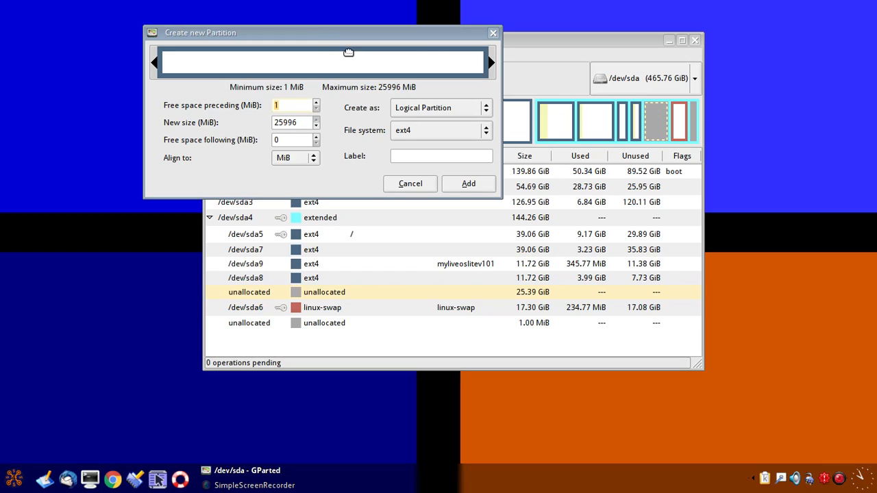
mouse_move(321, 42)
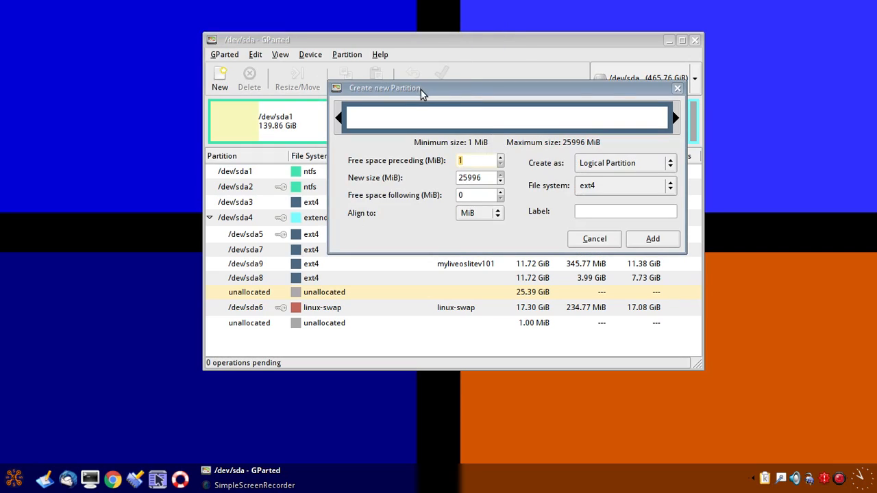
Step: Keep the new 12000 MiB ext4 partition as a Logical Partition in the dialog
drag(384, 88, 197, 40)
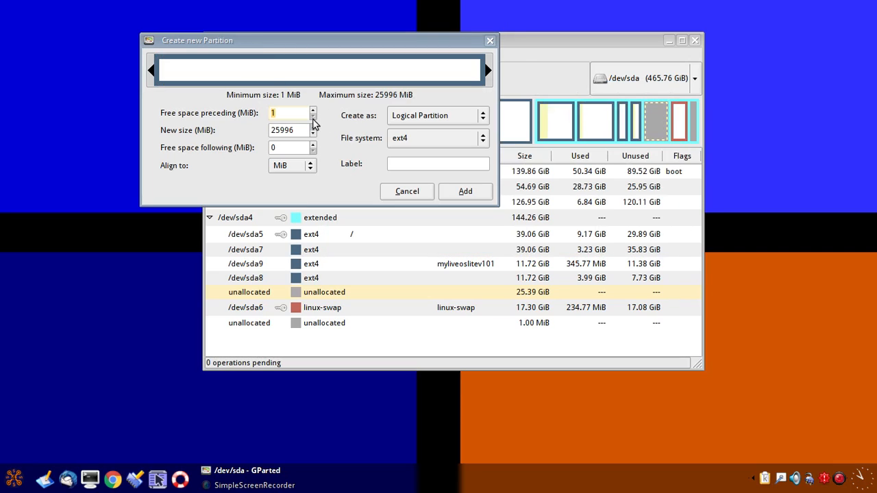
mouse_move(321, 276)
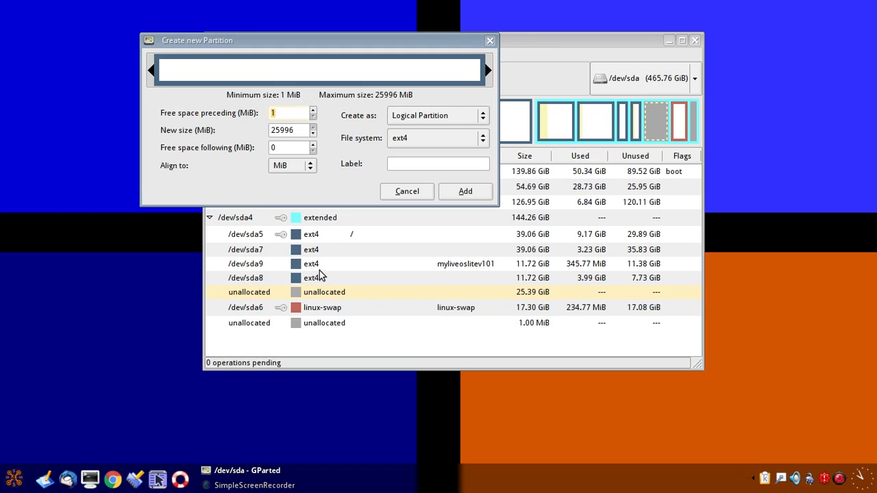
mouse_move(289, 296)
text(12000)
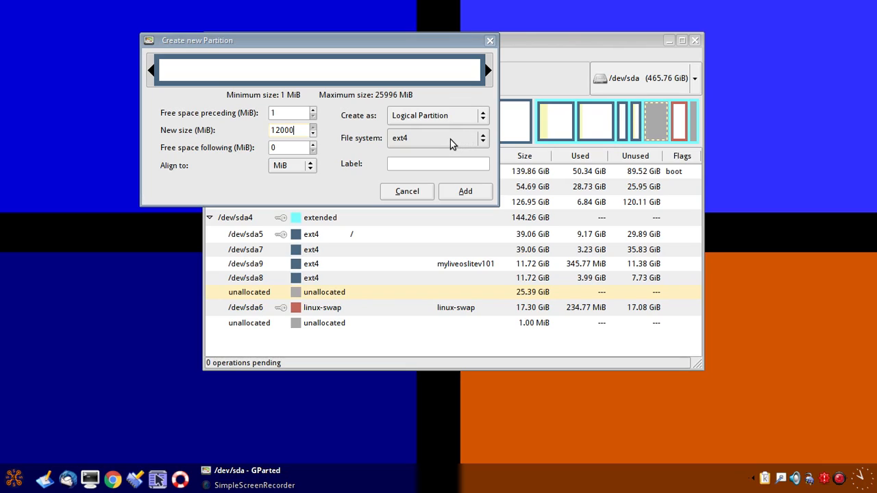
click(483, 116)
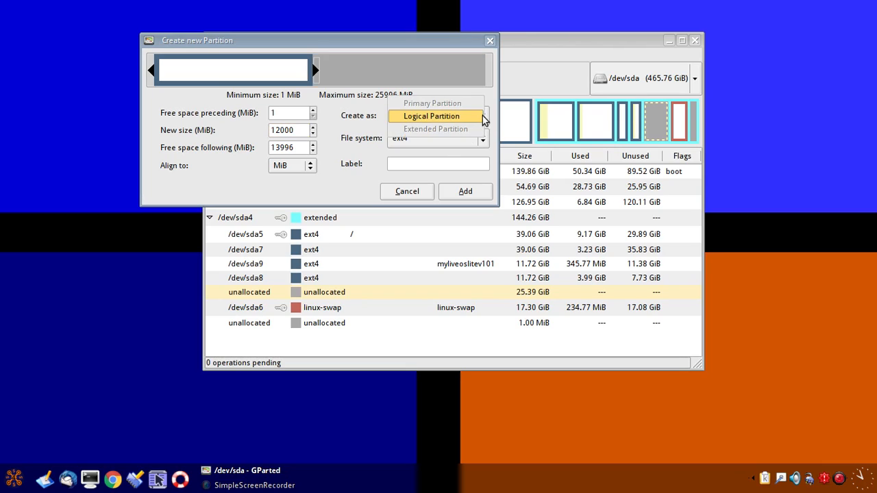
click(430, 115)
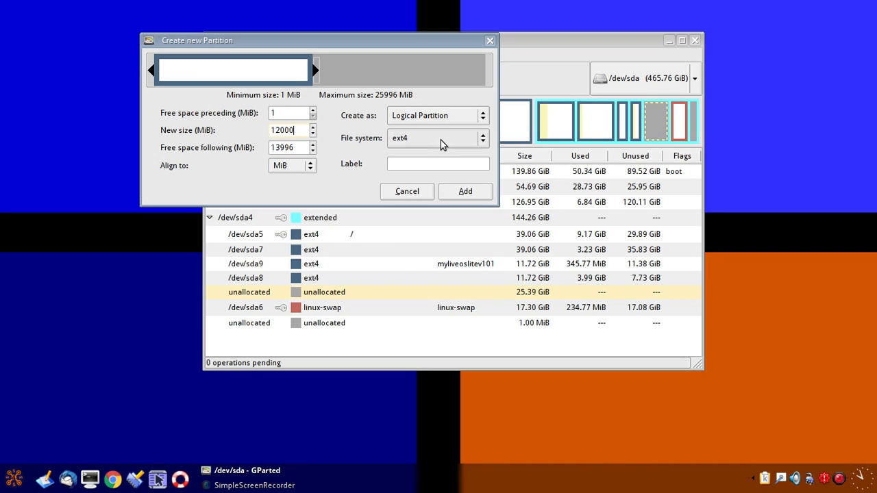
click(439, 163)
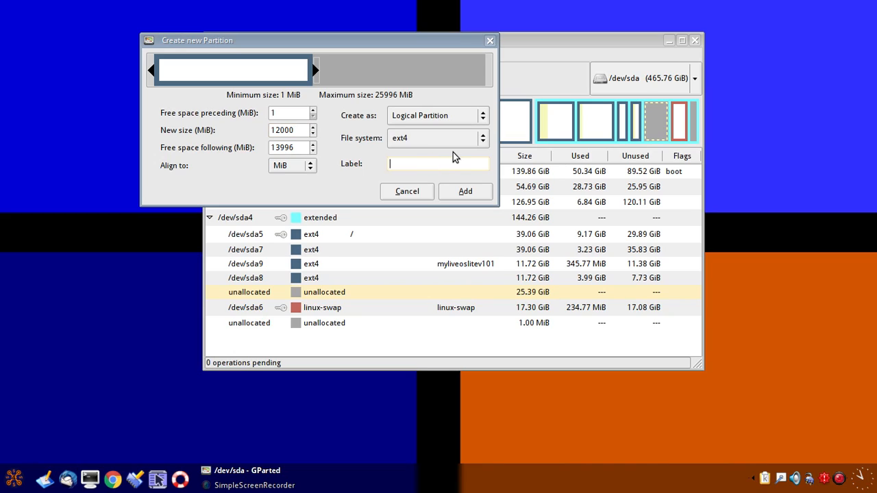
mouse_move(496, 214)
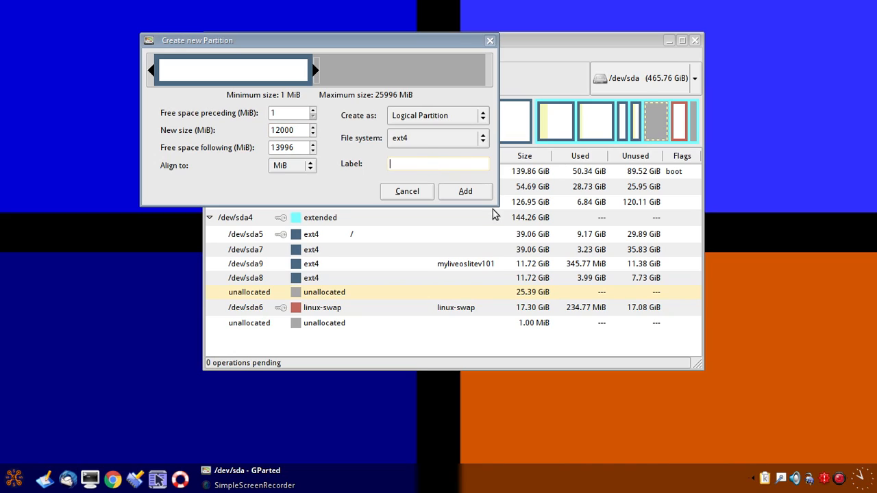
mouse_move(482, 244)
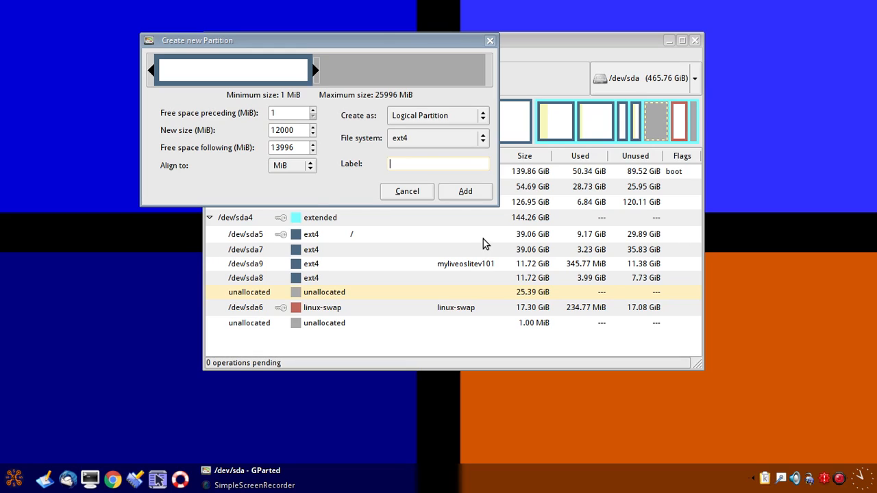
mouse_move(431, 307)
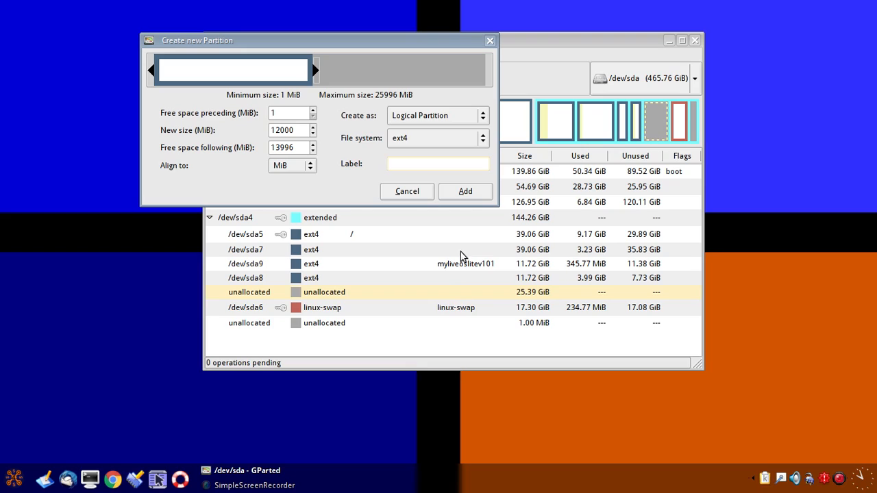
Step: Enter bobbysexample as the label for the new logical ext4 partition
click(438, 163)
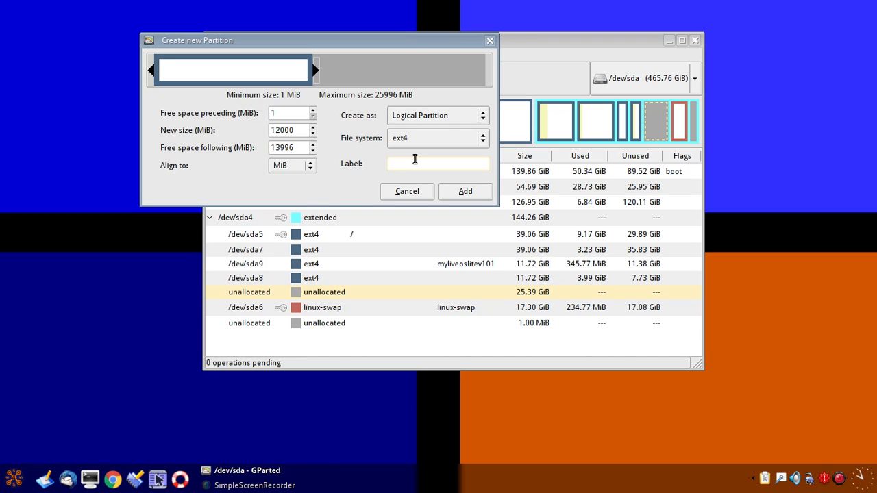
text(boby)
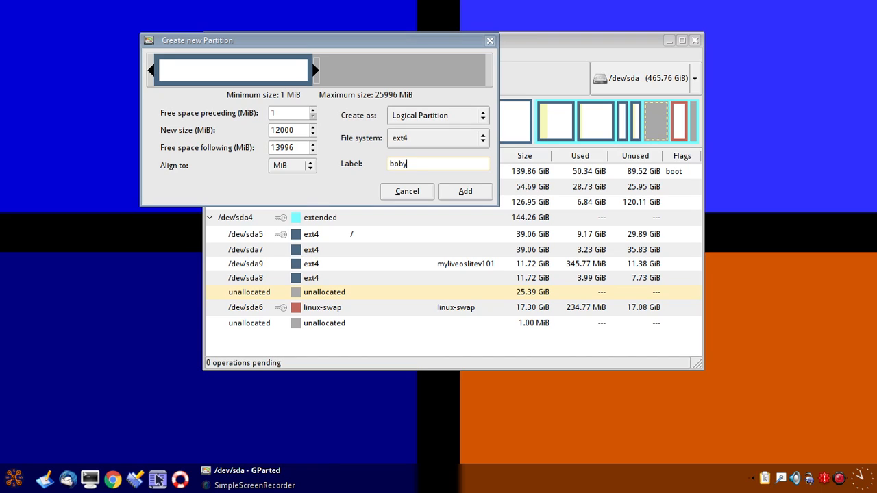
text(bysex)
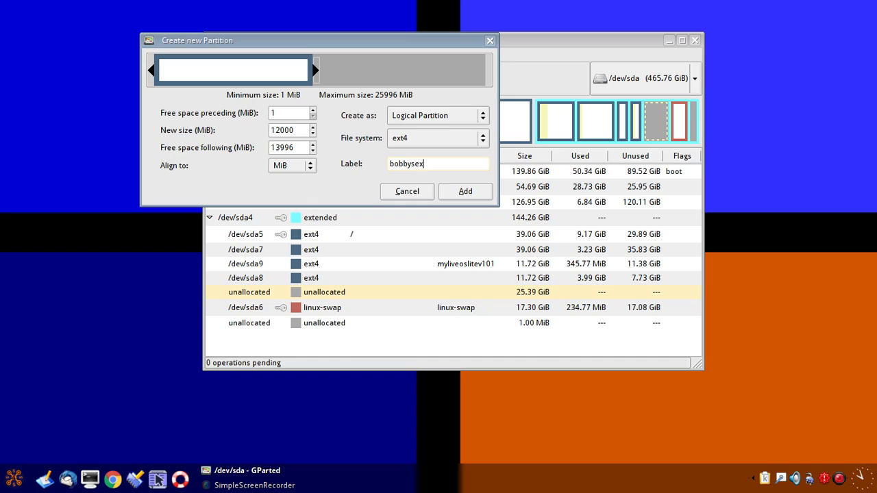
text(ample)
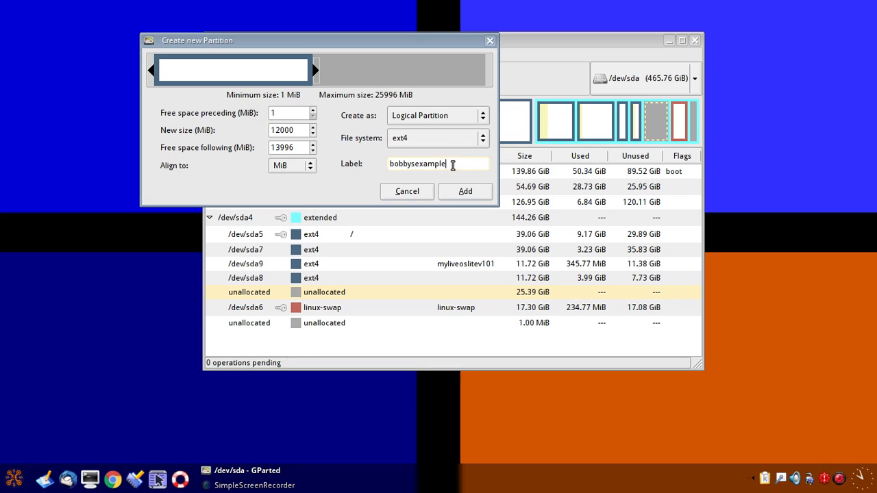
mouse_move(368, 163)
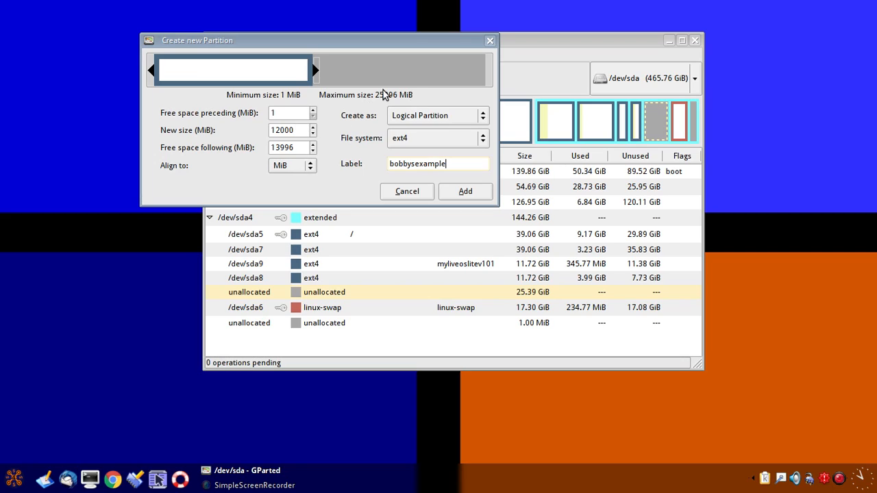
mouse_move(313, 121)
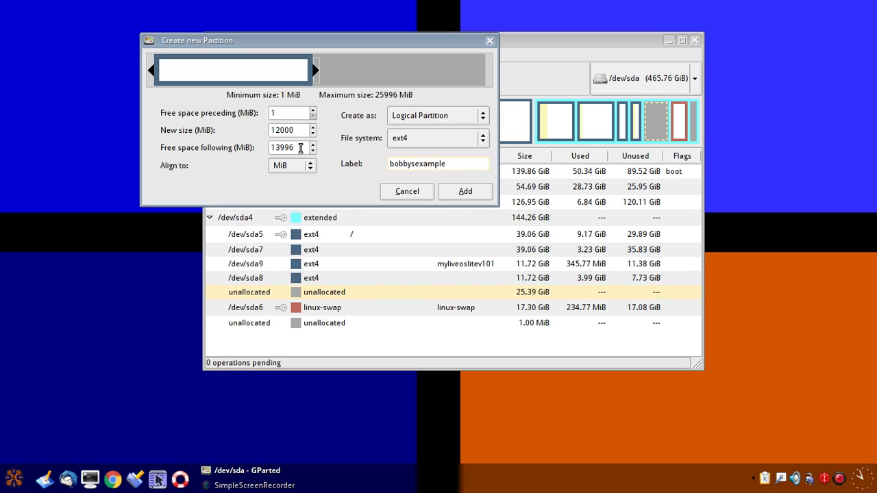
click(439, 163)
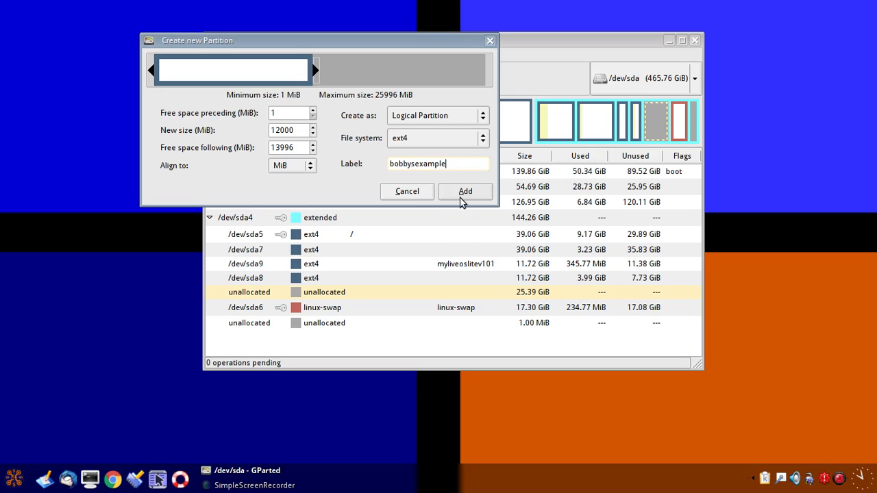
click(464, 192)
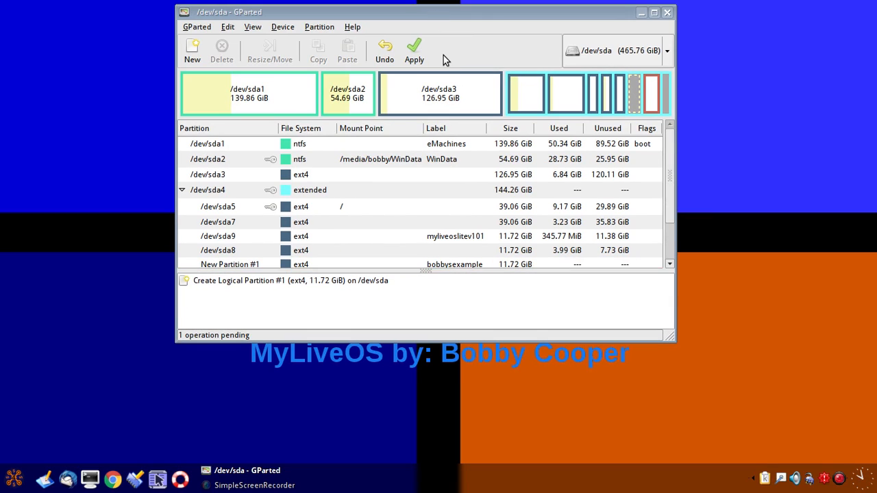
mouse_move(288, 288)
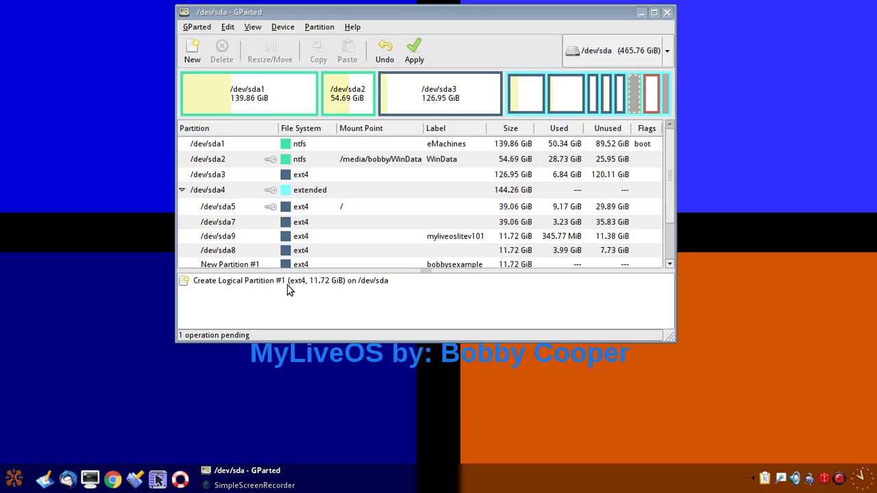
mouse_move(304, 288)
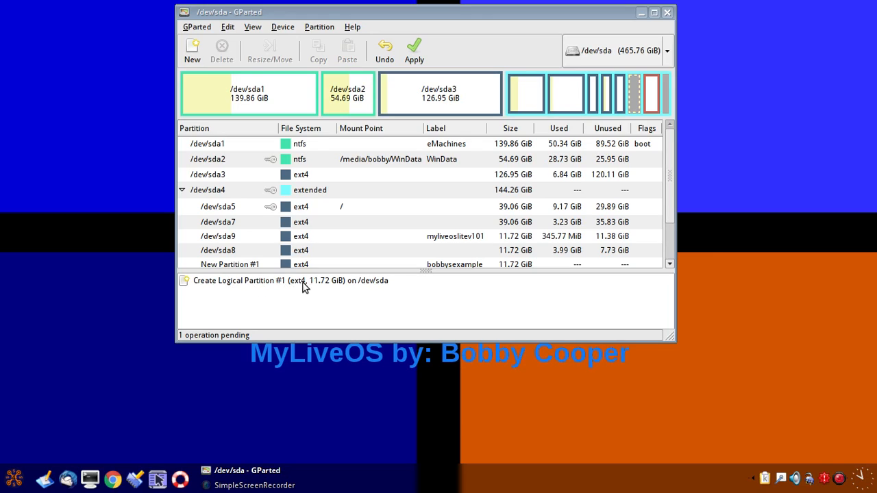
mouse_move(356, 288)
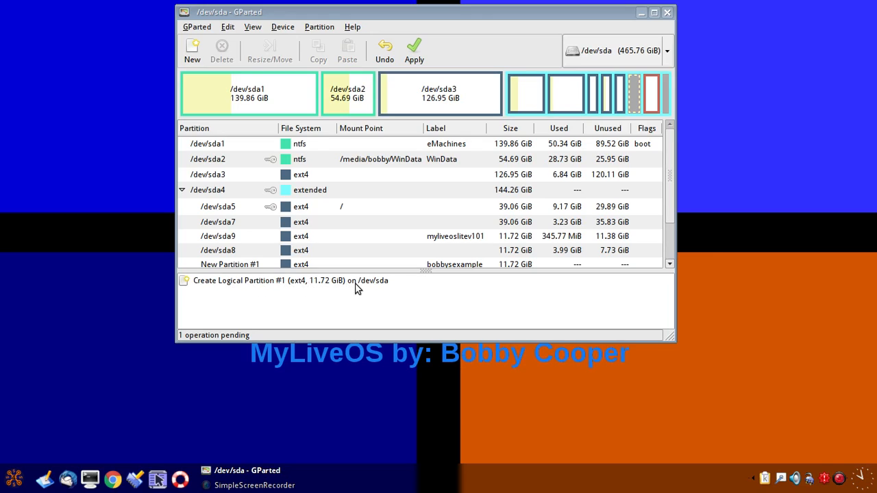
mouse_move(387, 288)
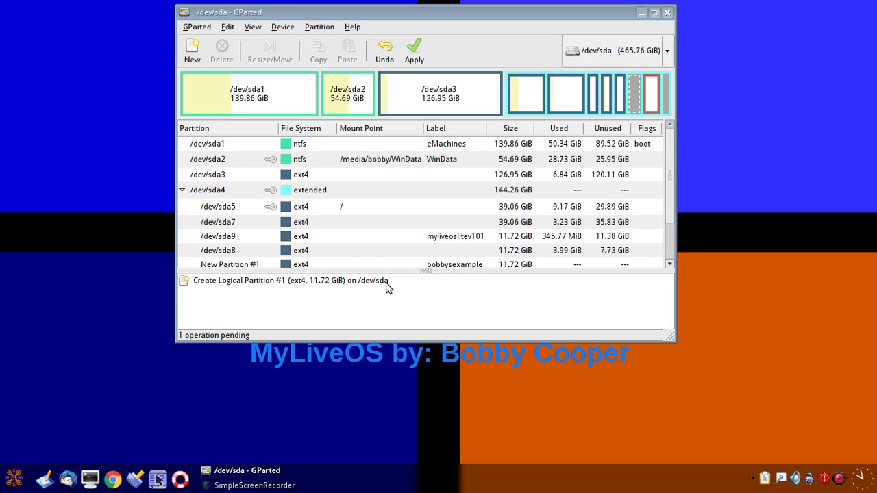
mouse_move(247, 198)
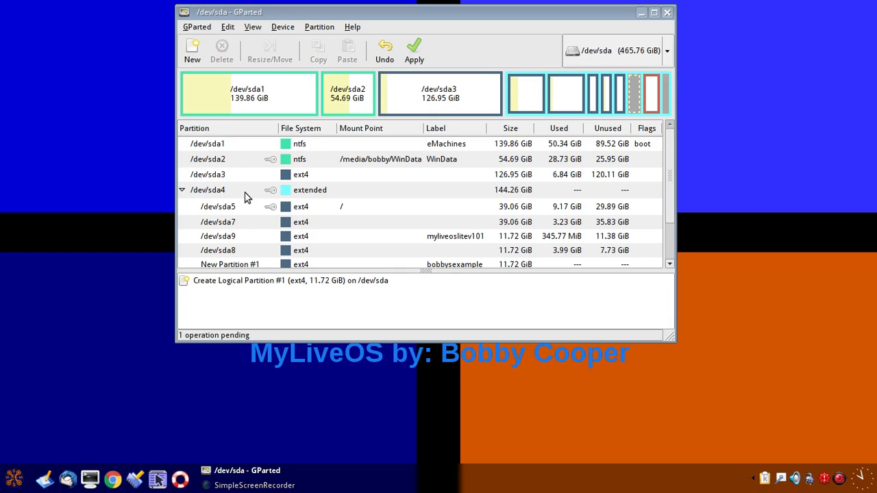
mouse_move(383, 202)
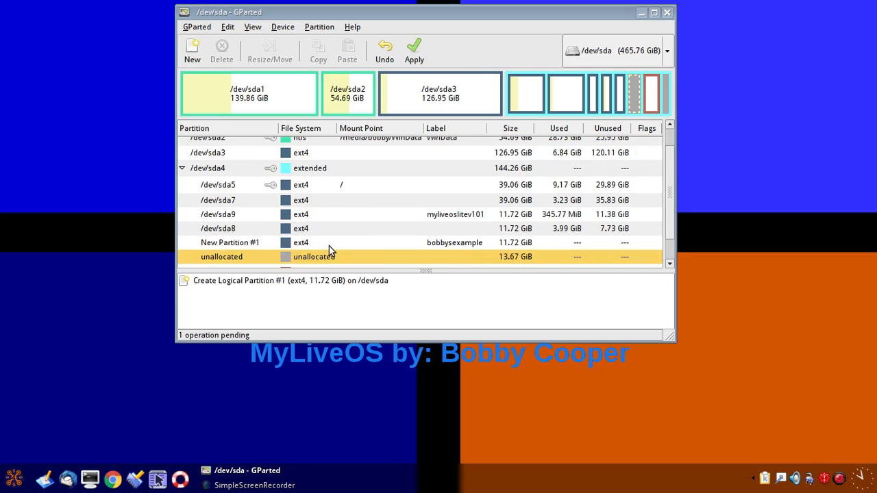
mouse_move(420, 259)
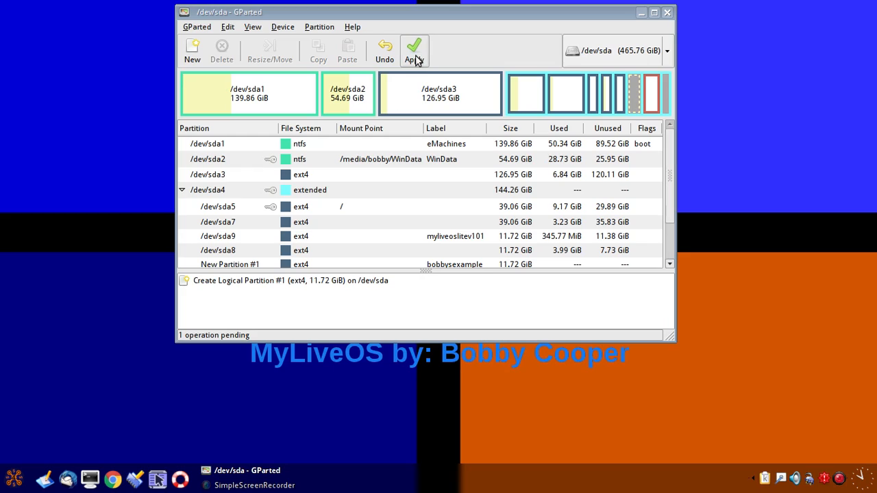
Step: Apply the pending partition creation on /dev/sda and confirm it
click(414, 49)
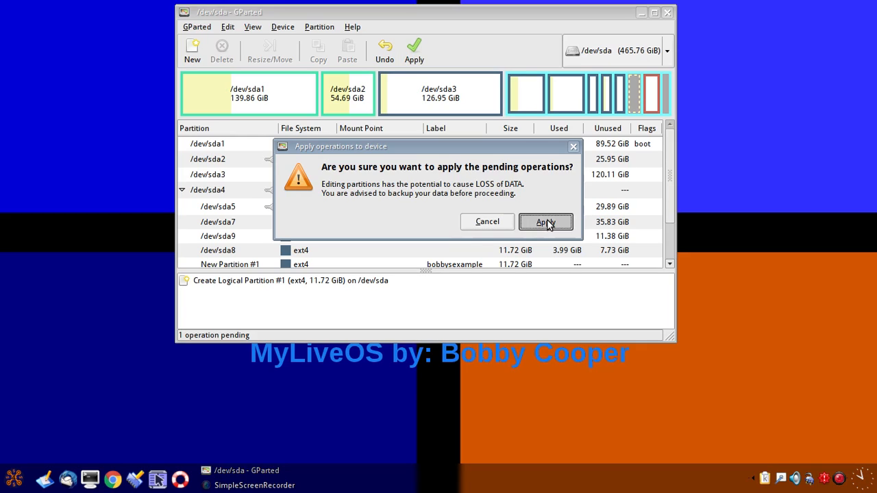
click(546, 222)
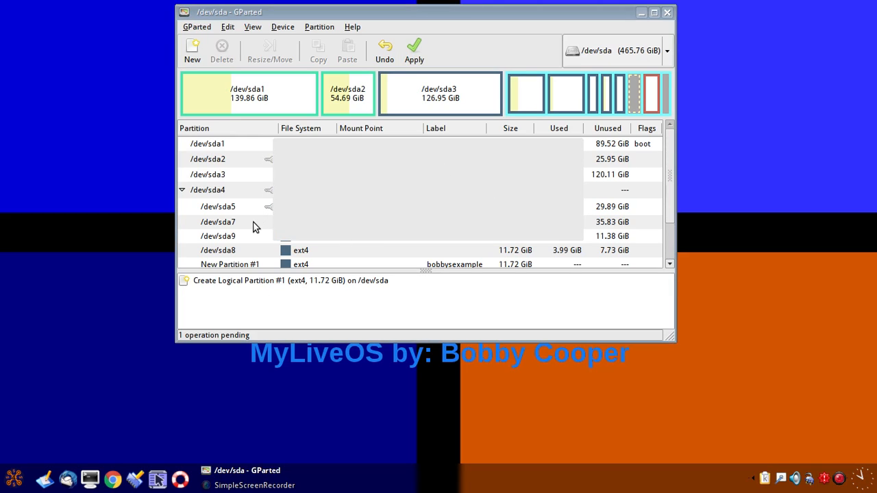
click(414, 49)
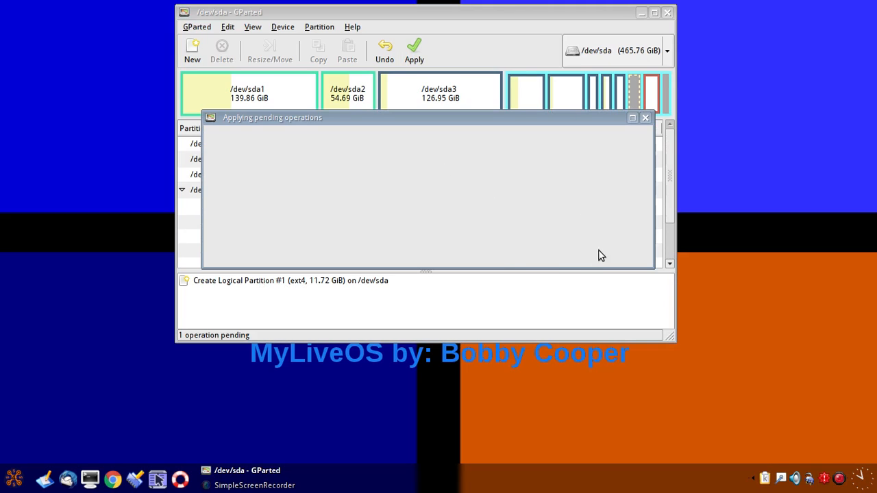
mouse_move(487, 144)
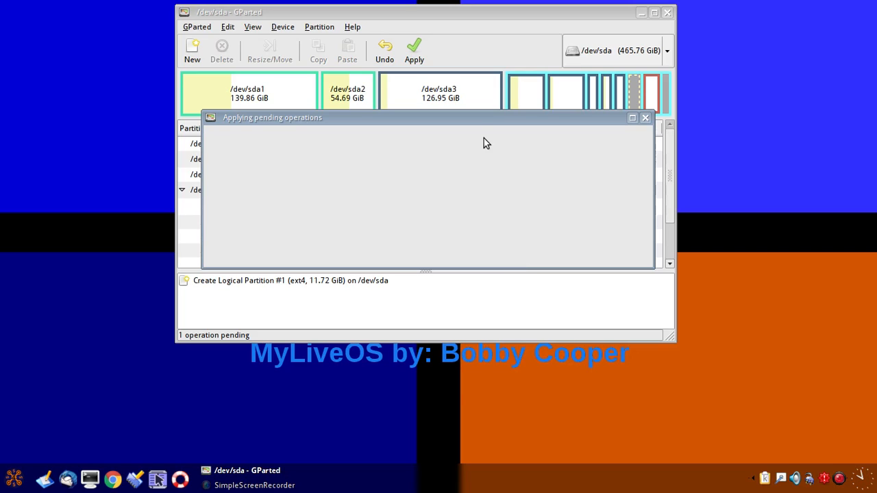
drag(411, 117, 416, 145)
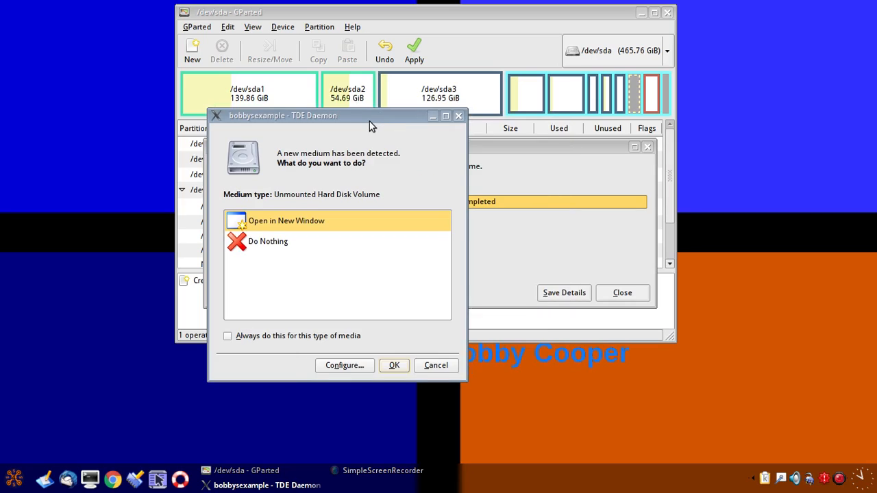
mouse_move(335, 152)
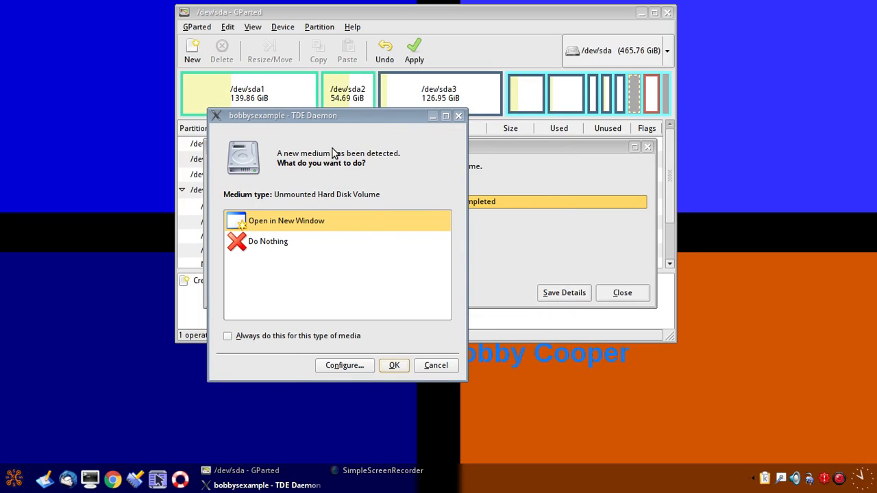
mouse_move(513, 268)
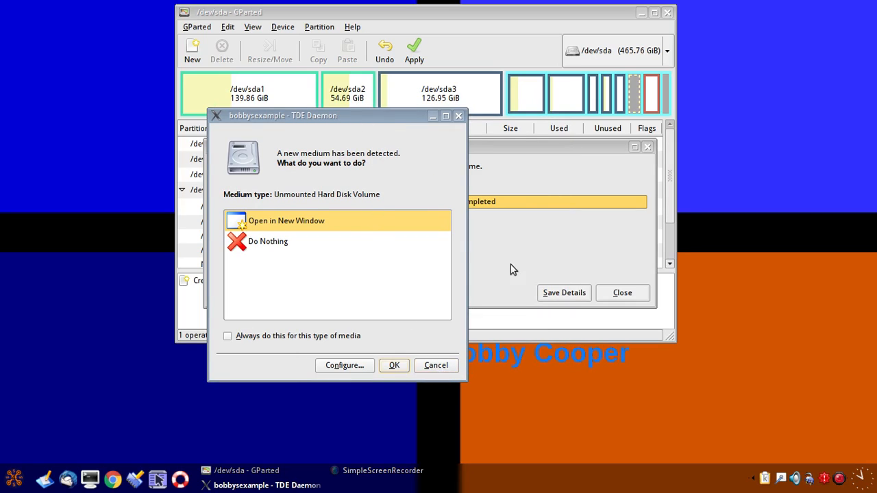
mouse_move(436, 364)
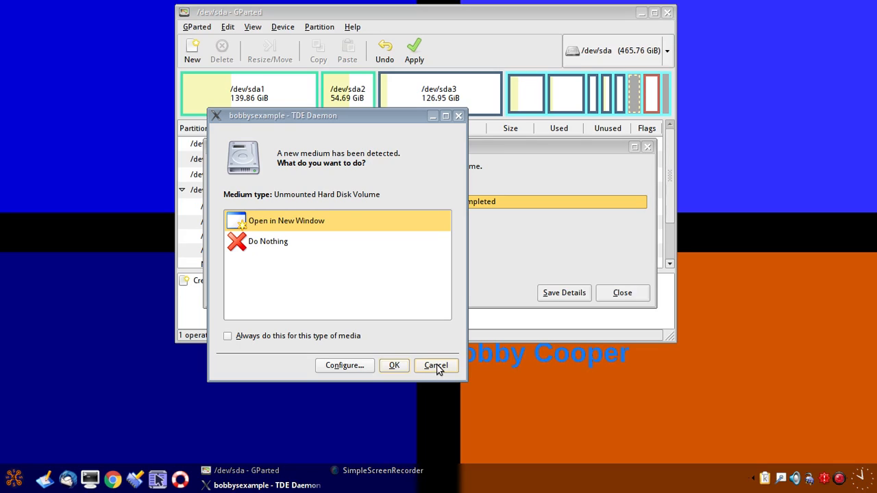
Step: Cancel the TDE Daemon new-medium prompt for the newly detected volume
click(435, 365)
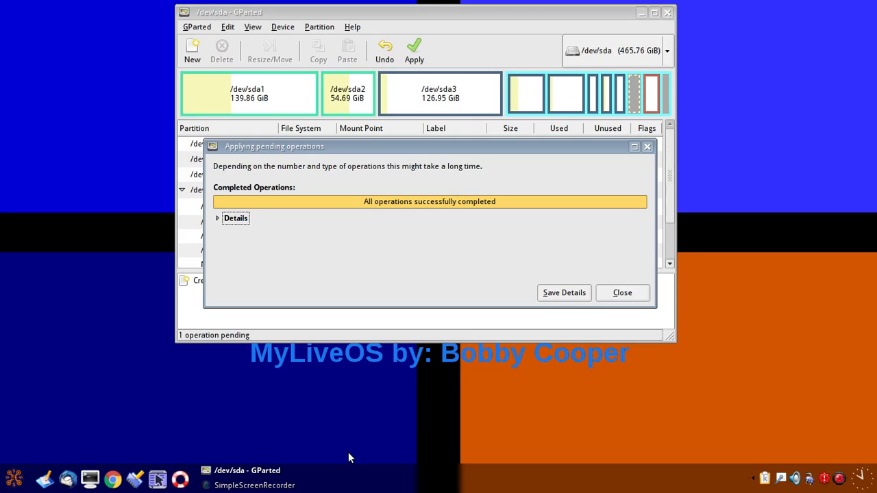
mouse_move(622, 293)
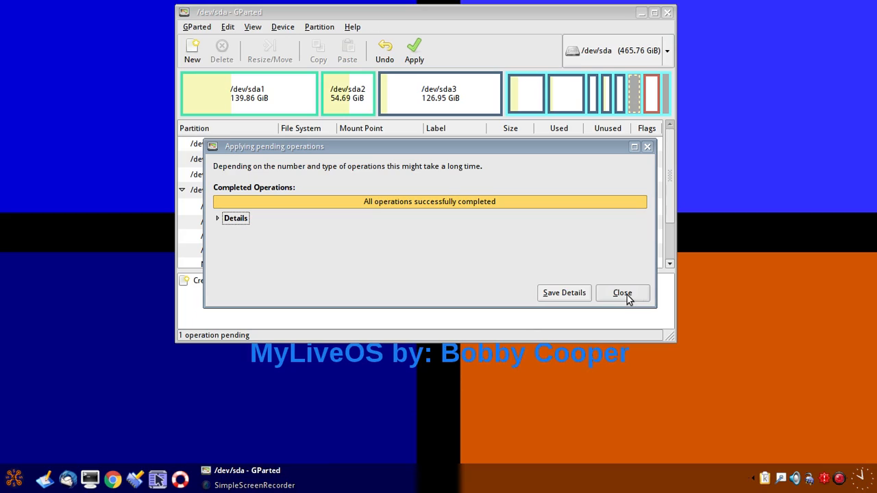
mouse_move(400, 211)
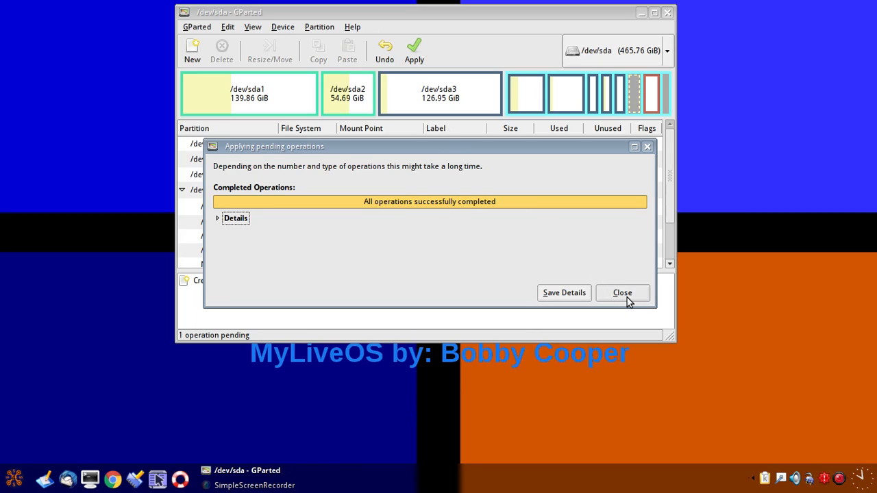
Step: Close the completed operations report and maximize GParted showing bobbysexample at 11.72 GiB
click(622, 293)
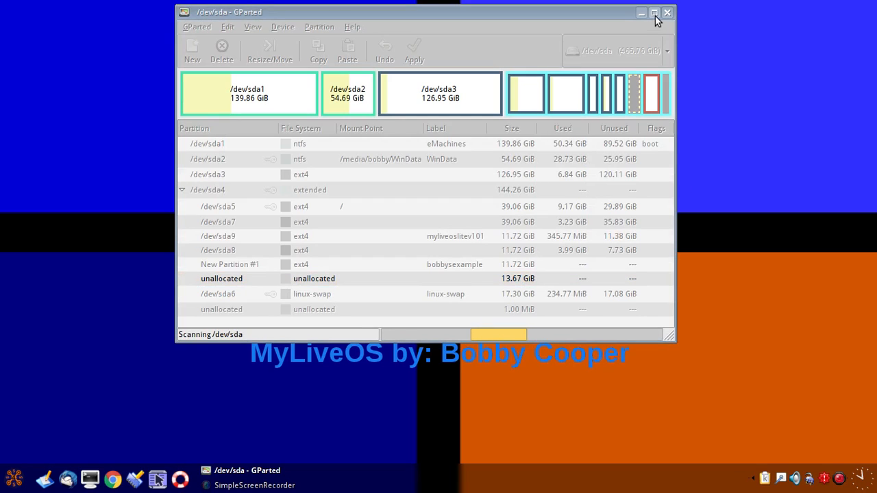
click(652, 13)
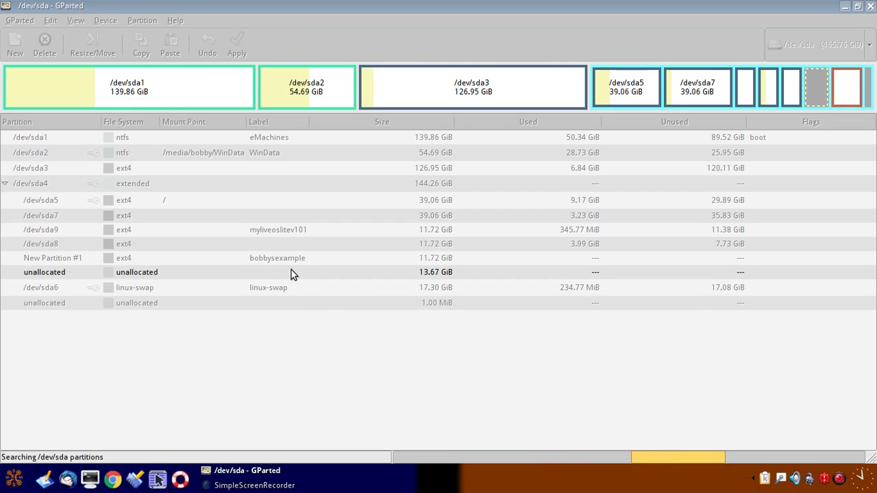
mouse_move(22, 445)
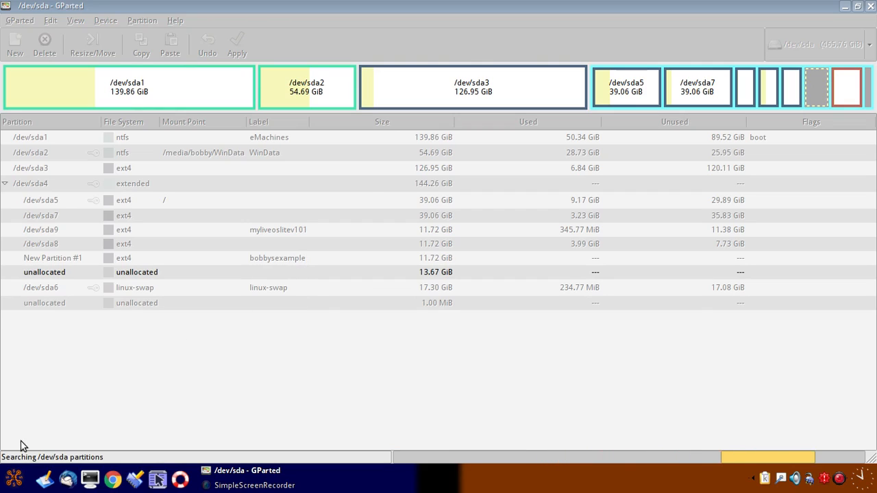
mouse_move(11, 464)
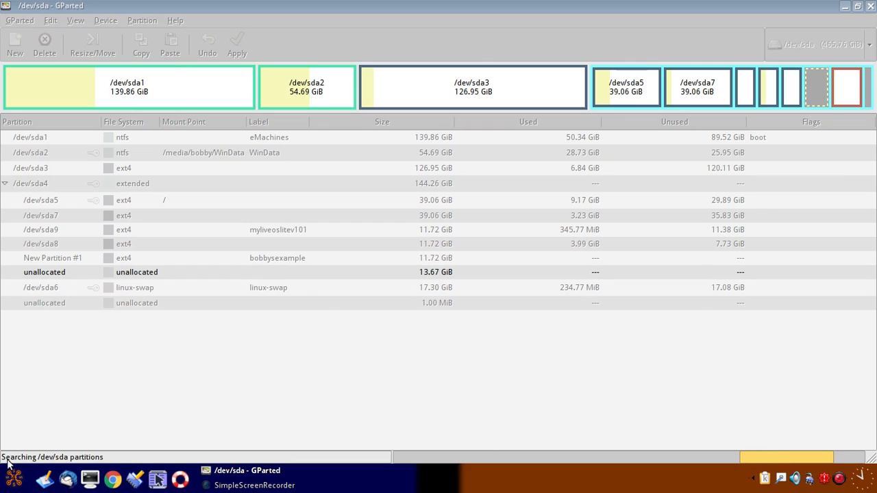
mouse_move(132, 455)
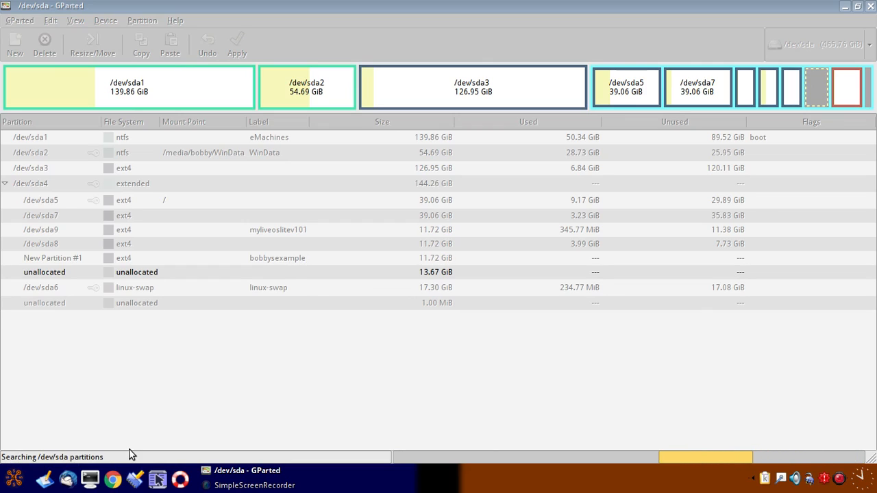
mouse_move(212, 340)
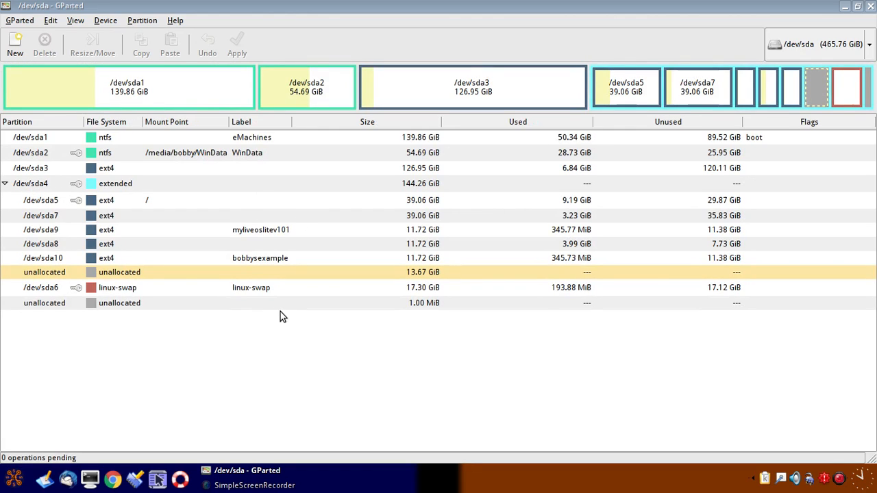
mouse_move(177, 303)
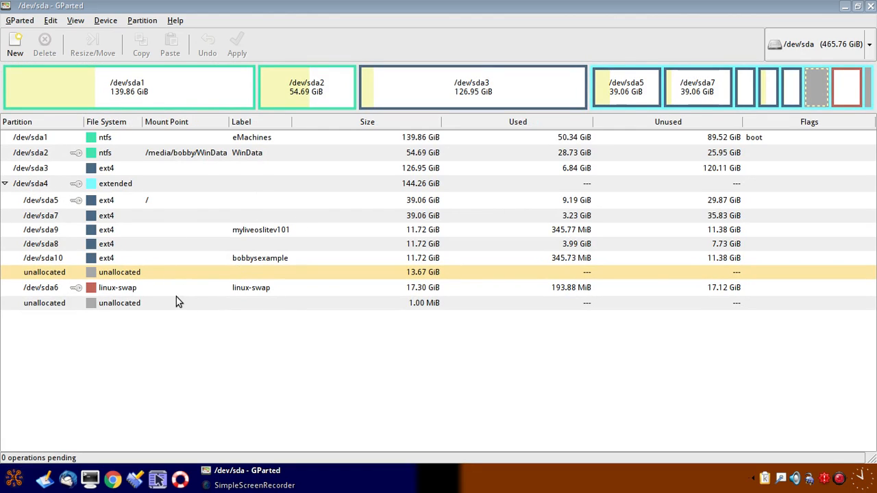
mouse_move(93, 267)
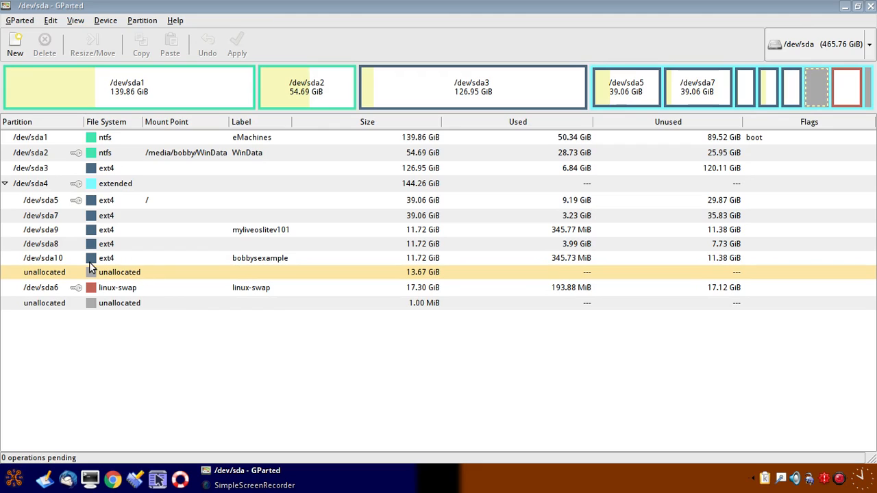
mouse_move(54, 263)
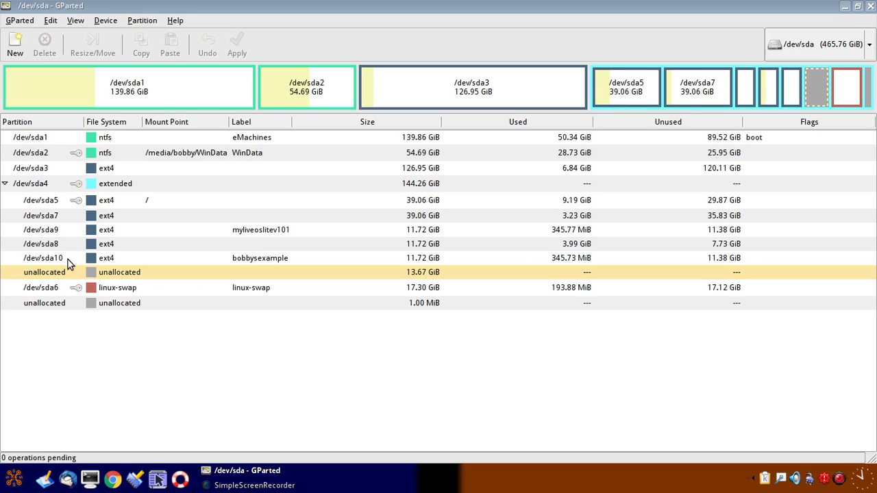
mouse_move(222, 271)
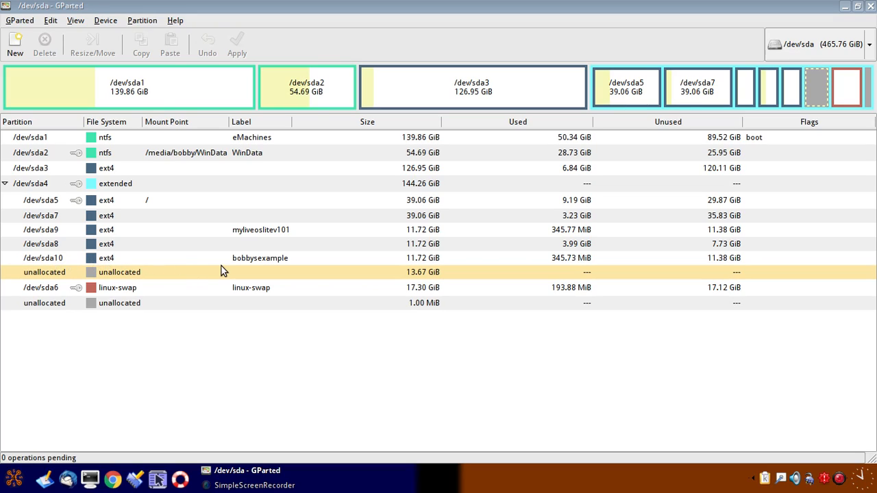
mouse_move(438, 268)
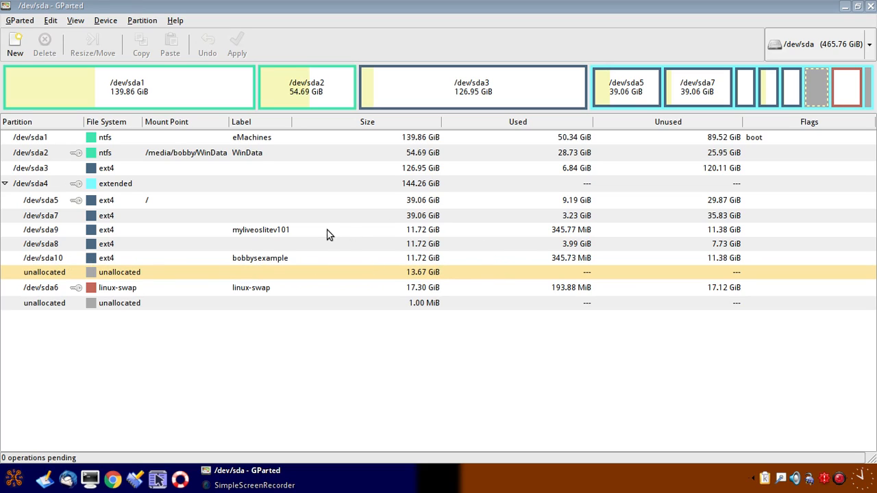
mouse_move(587, 250)
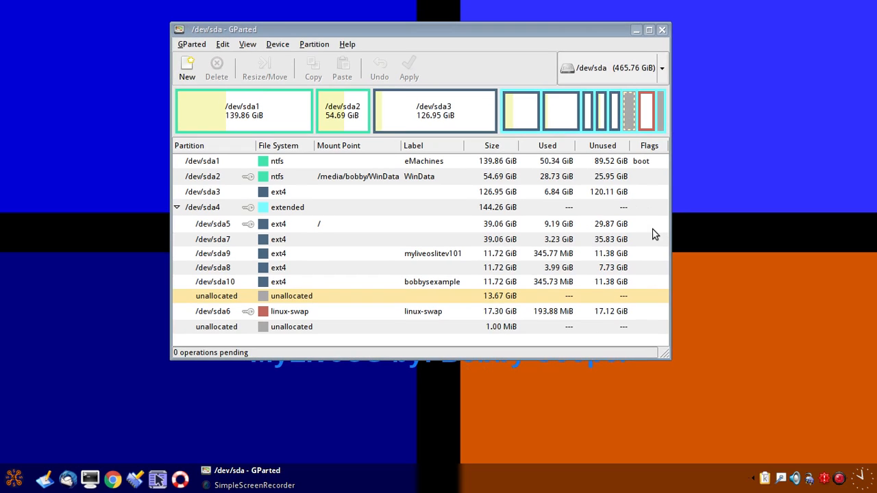
mouse_move(518, 282)
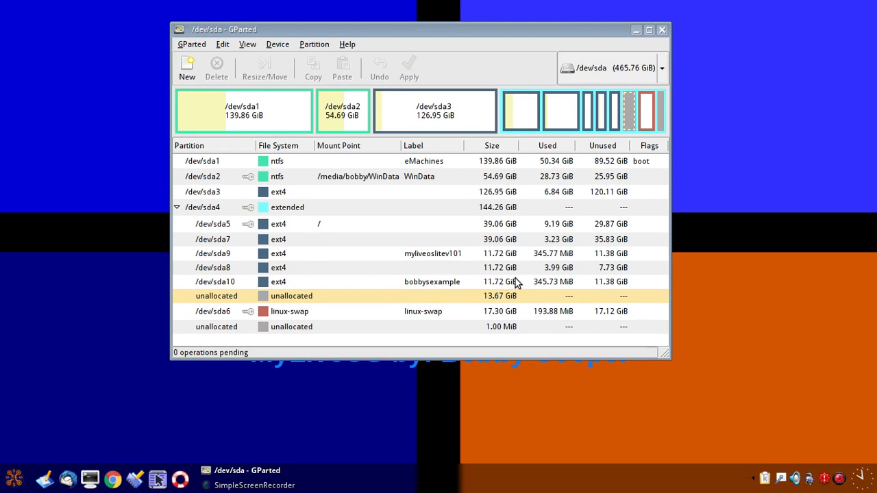
mouse_move(386, 298)
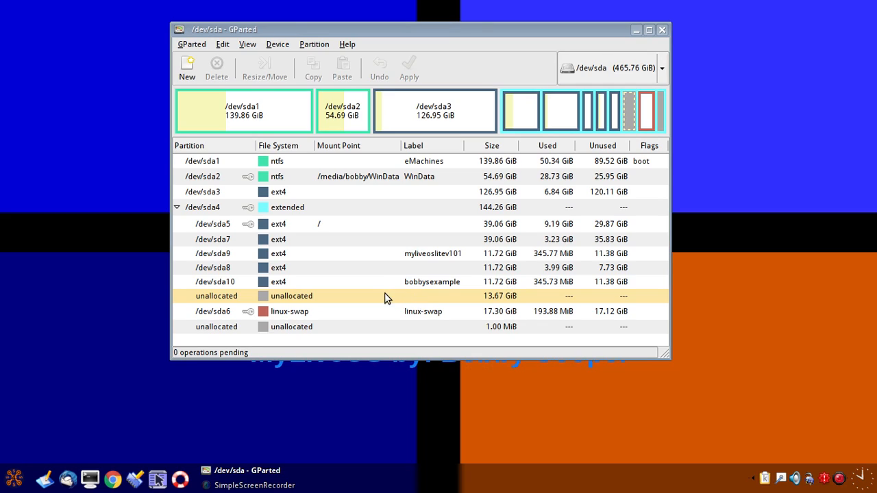
mouse_move(559, 238)
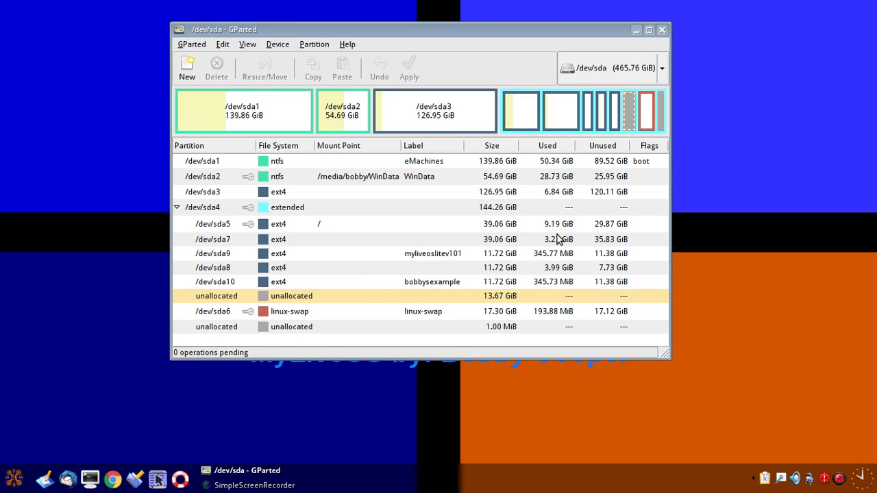
mouse_move(400, 304)
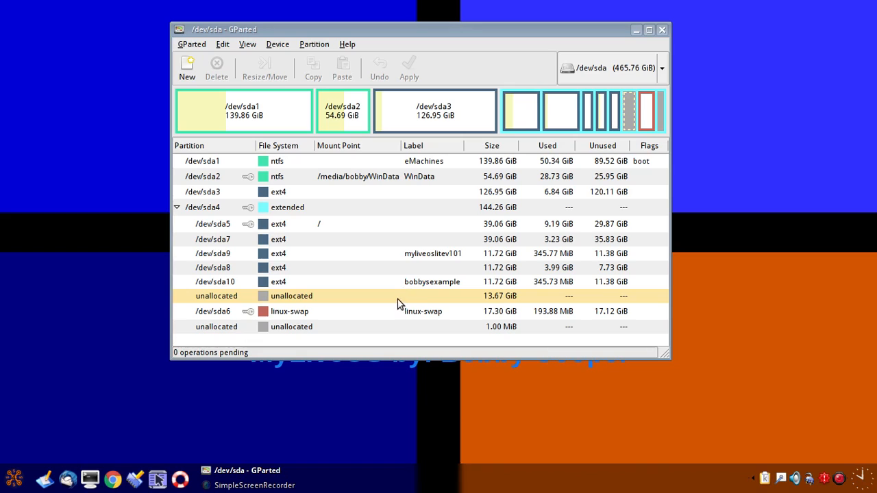
mouse_move(395, 282)
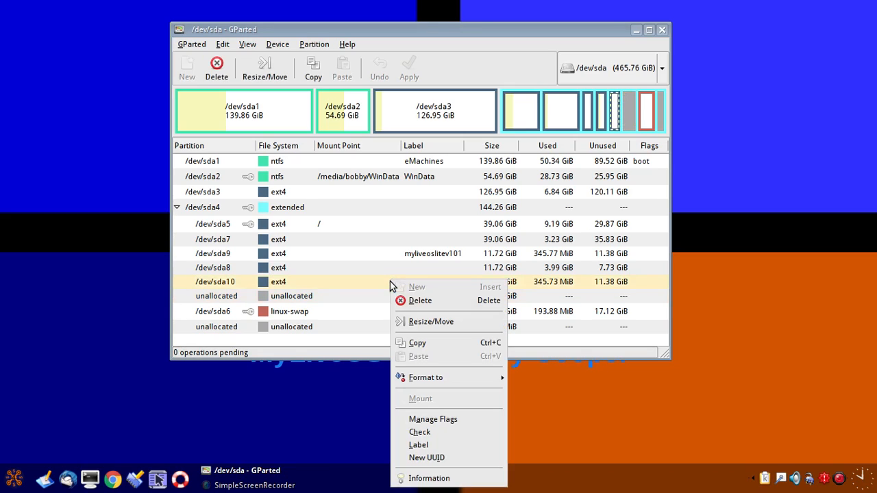
mouse_move(436, 400)
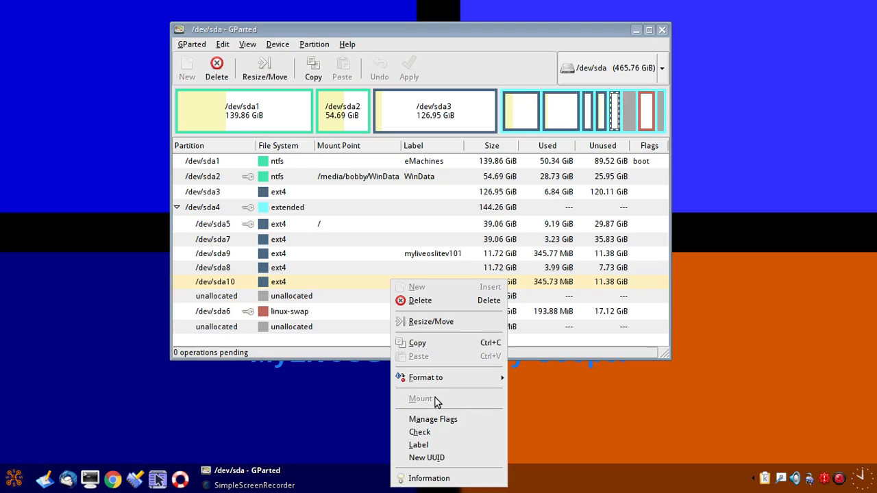
mouse_move(417, 342)
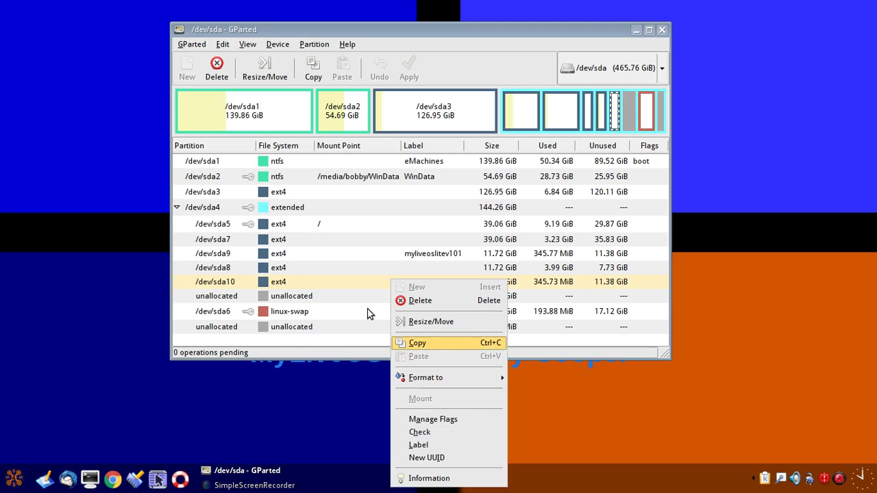
mouse_move(424, 382)
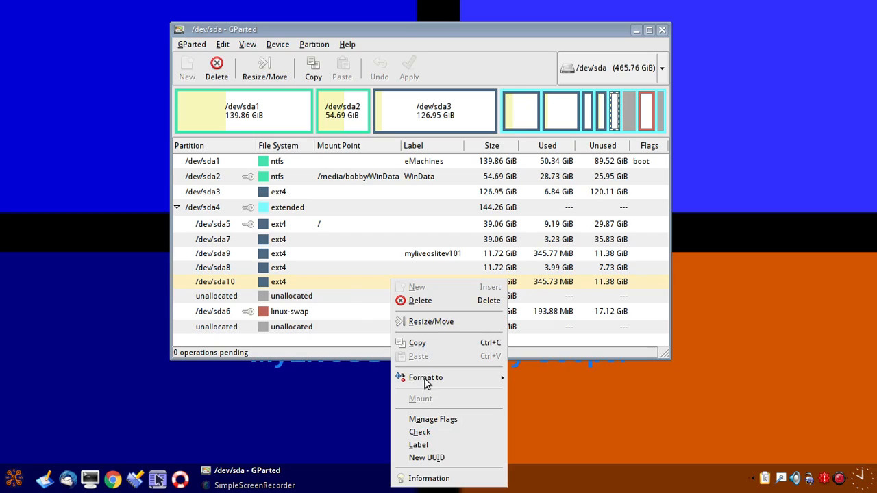
mouse_move(364, 299)
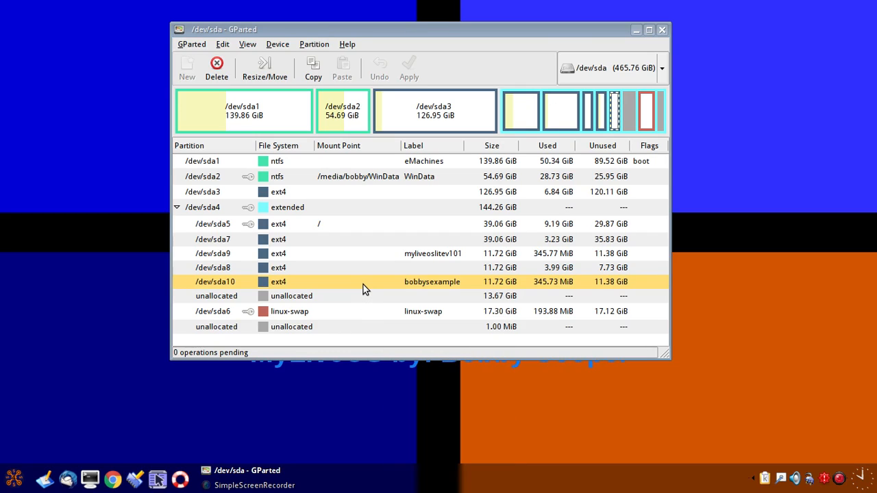
mouse_move(334, 239)
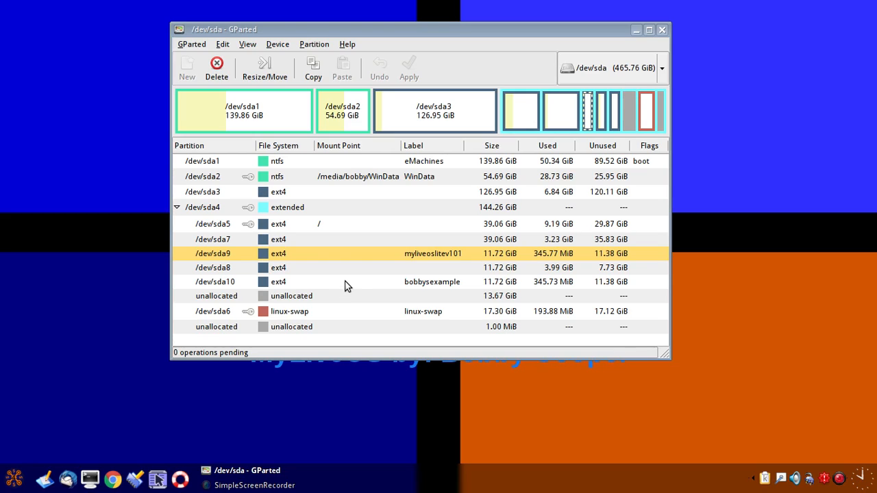
mouse_move(219, 294)
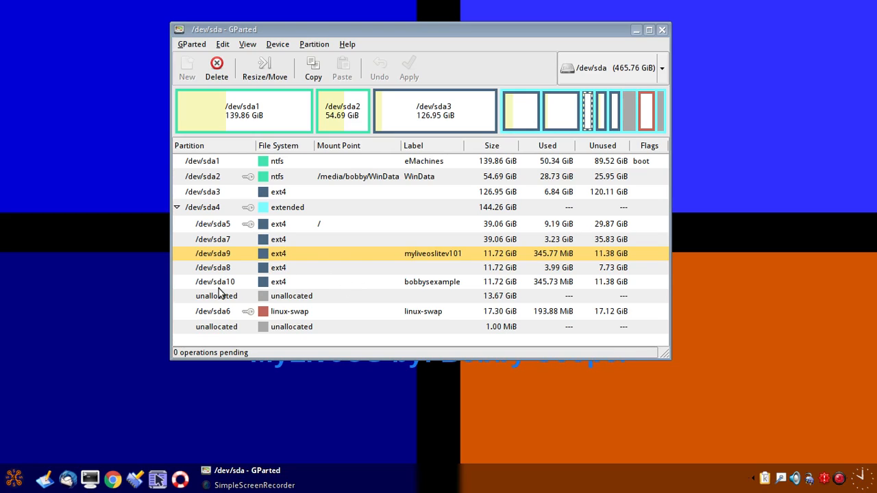
mouse_move(316, 287)
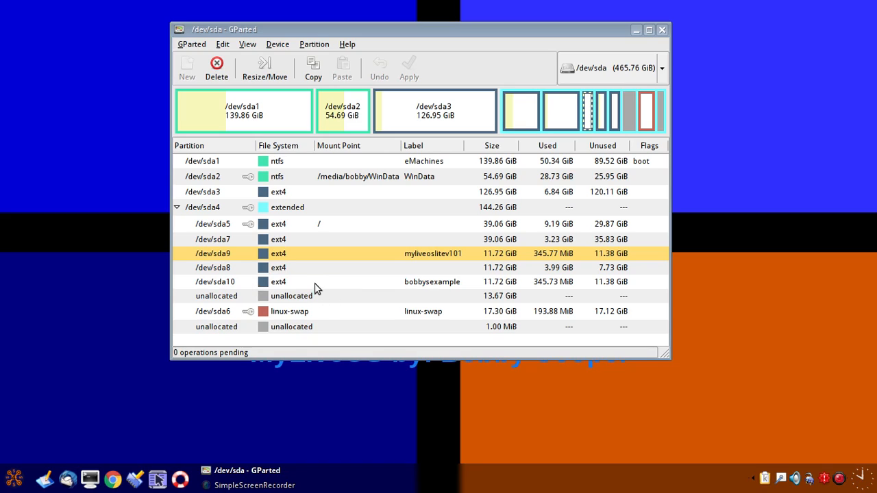
mouse_move(345, 281)
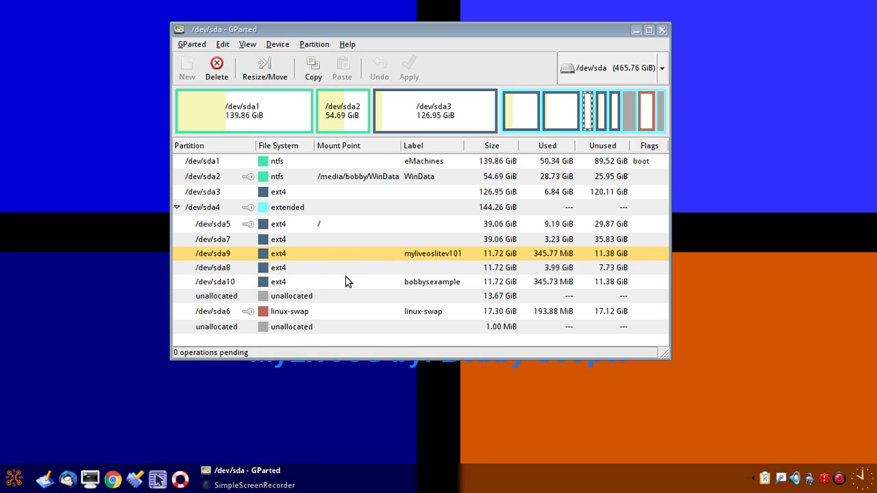
mouse_move(370, 300)
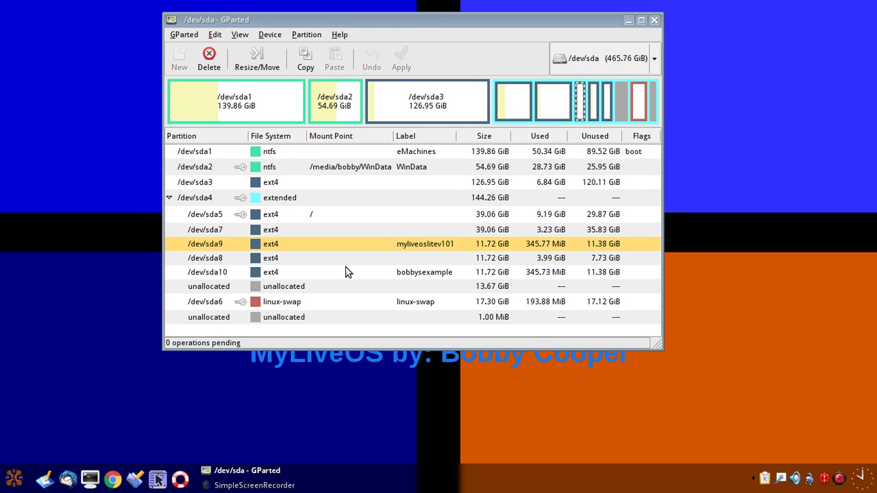
mouse_move(492, 140)
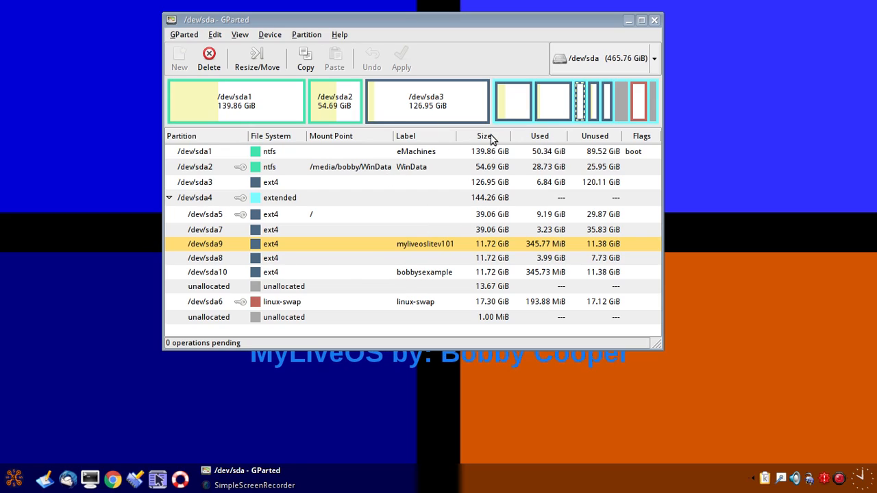
mouse_move(315, 227)
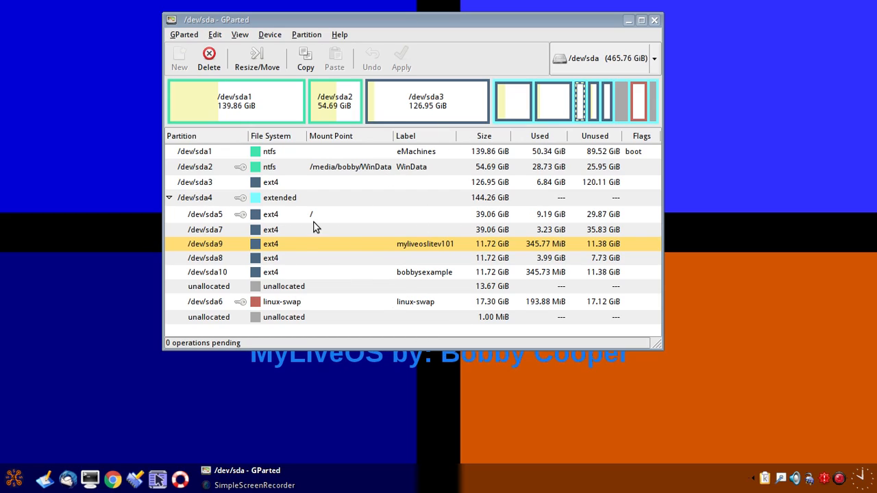
mouse_move(336, 214)
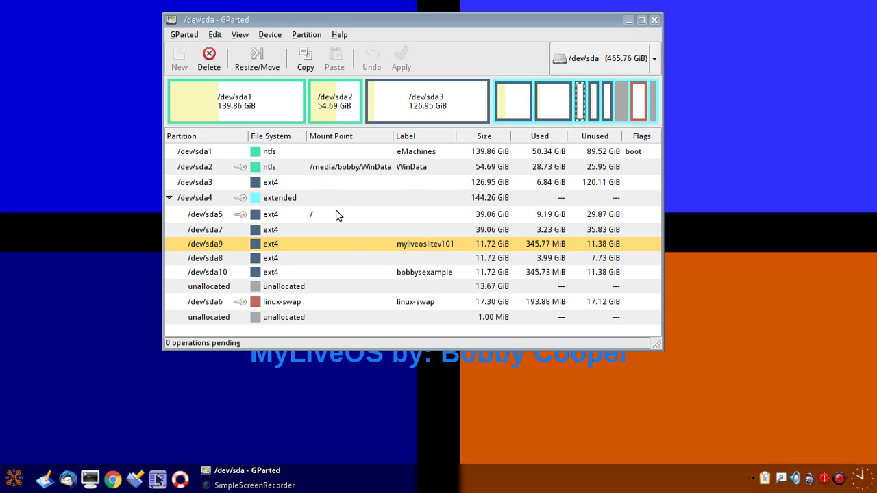
mouse_move(361, 220)
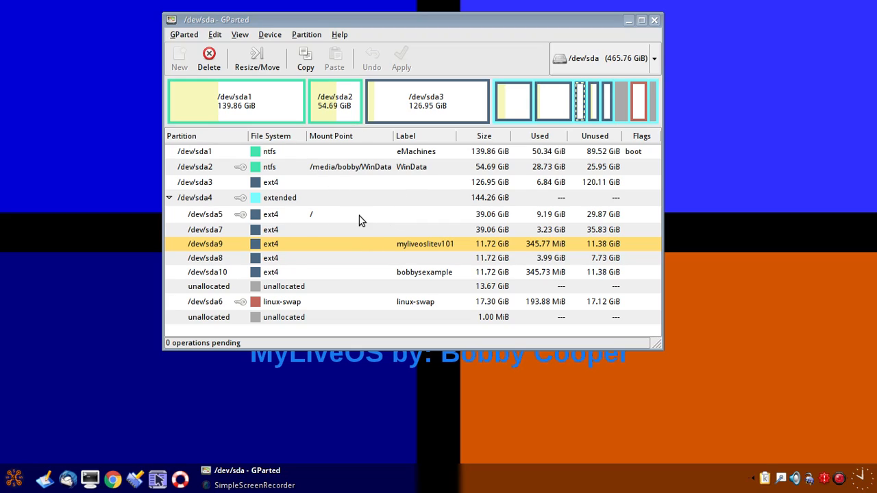
mouse_move(425, 217)
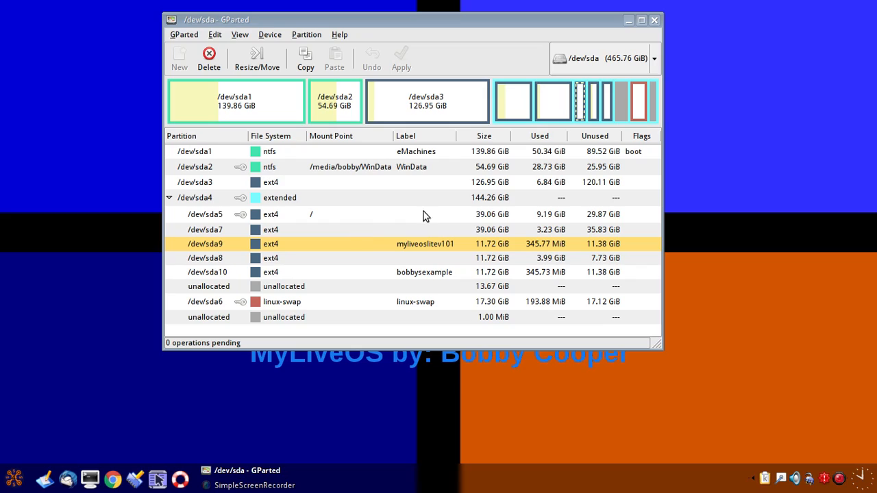
mouse_move(627, 21)
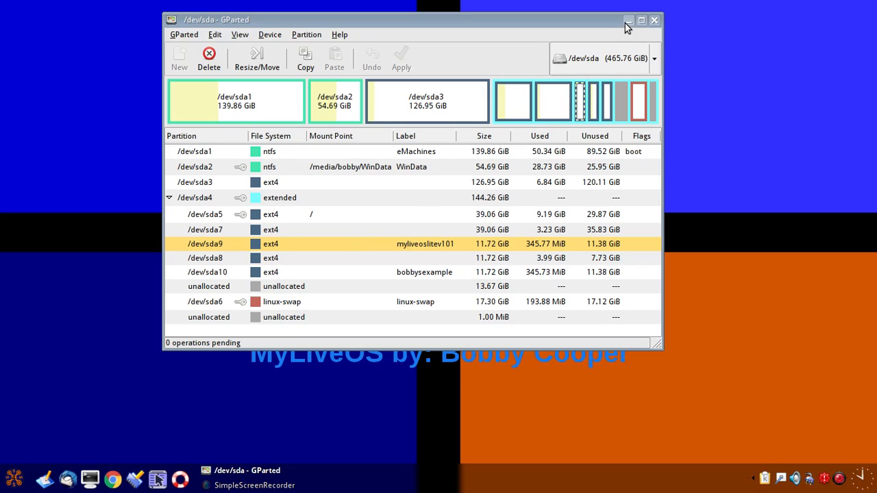
mouse_move(425, 186)
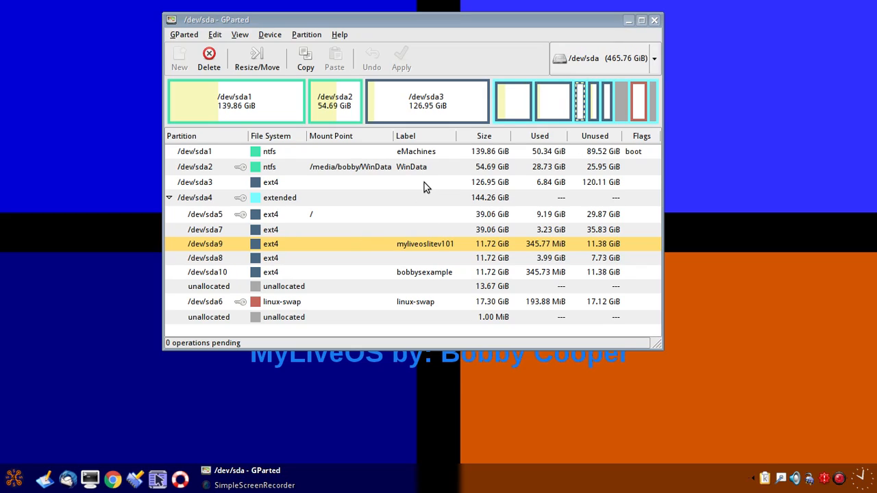
mouse_move(451, 208)
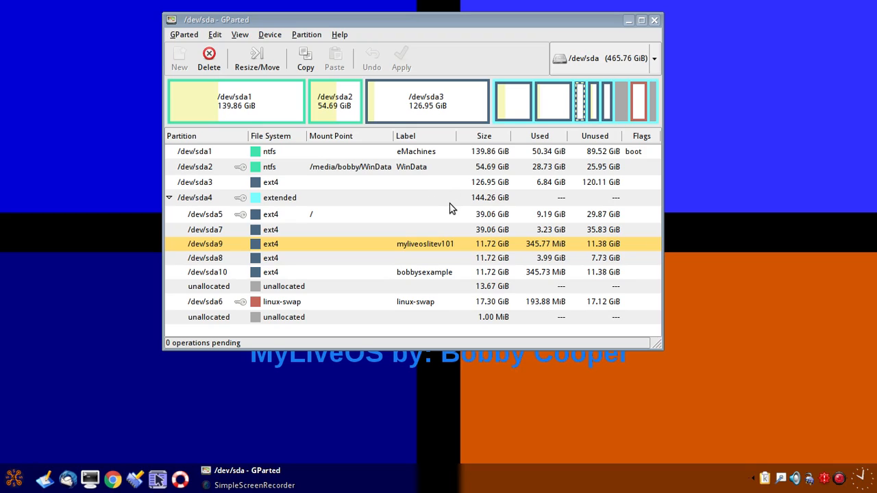
mouse_move(444, 259)
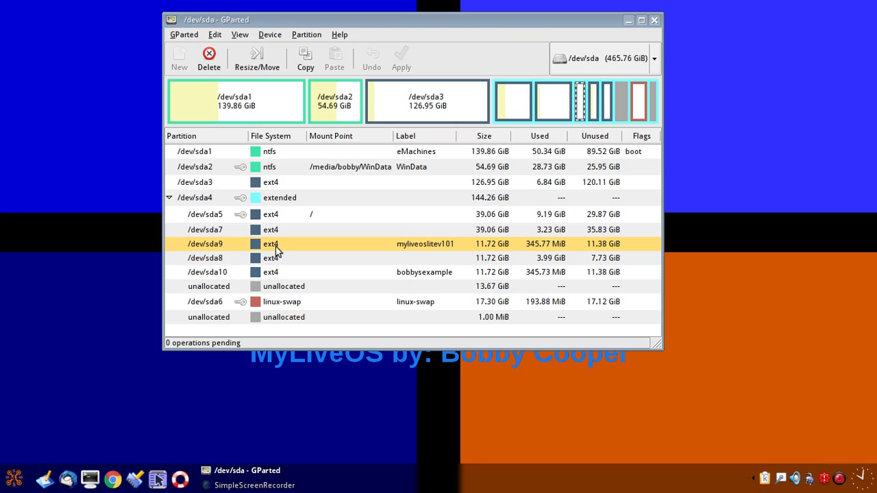
mouse_move(285, 277)
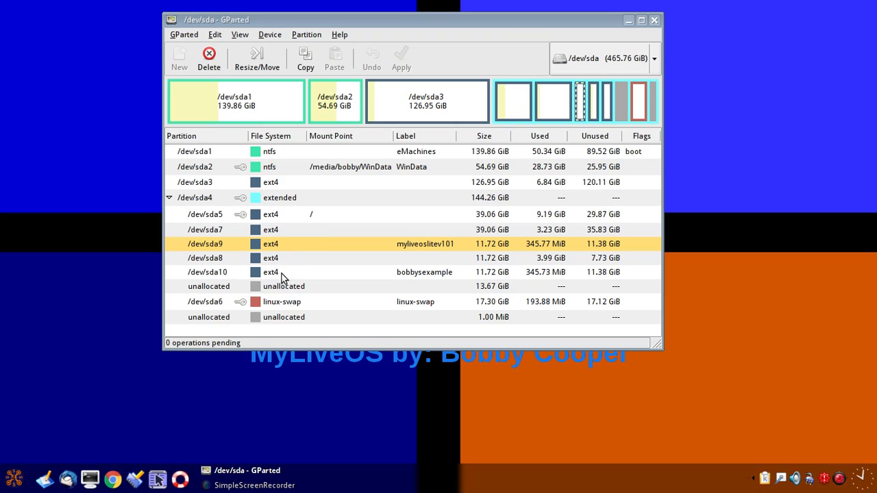
mouse_move(444, 164)
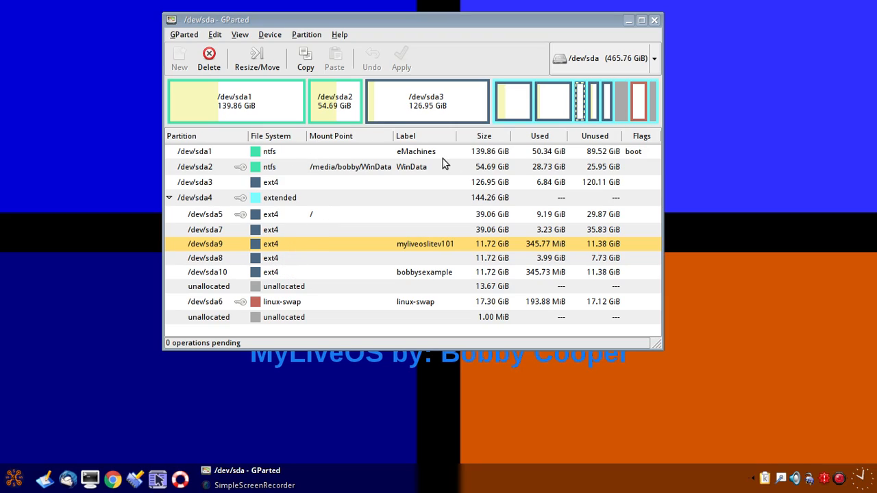
mouse_move(477, 189)
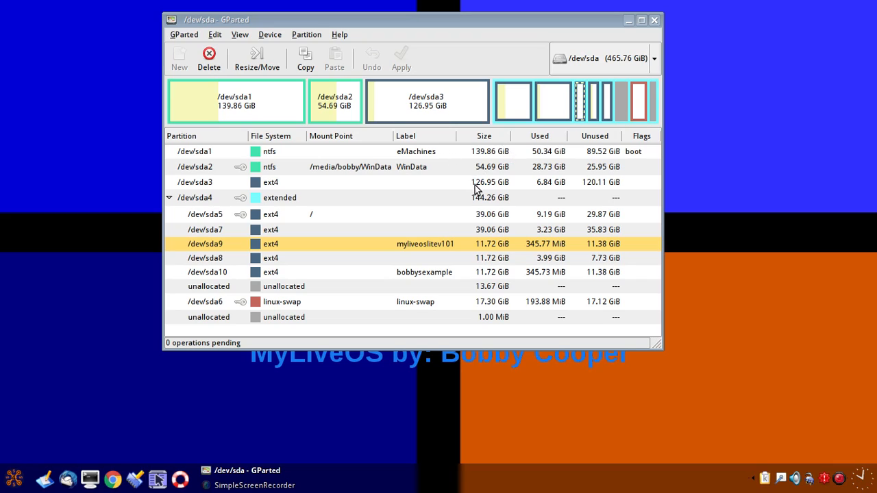